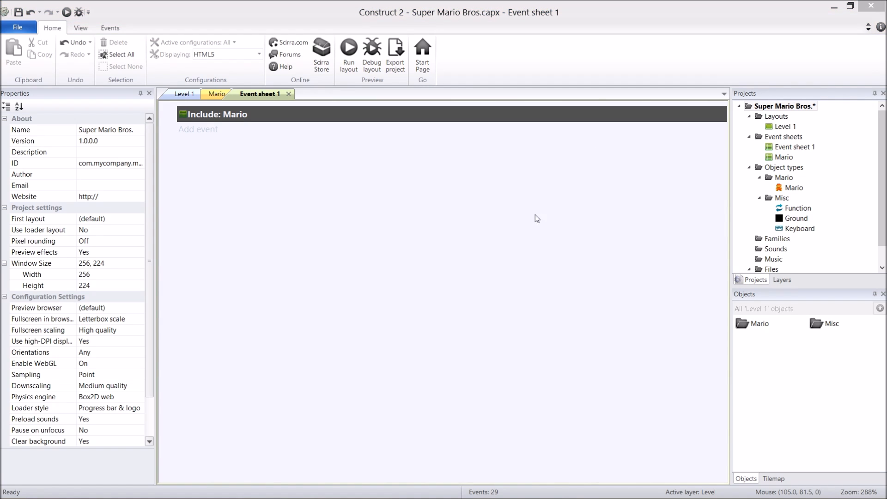
pyautogui.moveTo(574, 209)
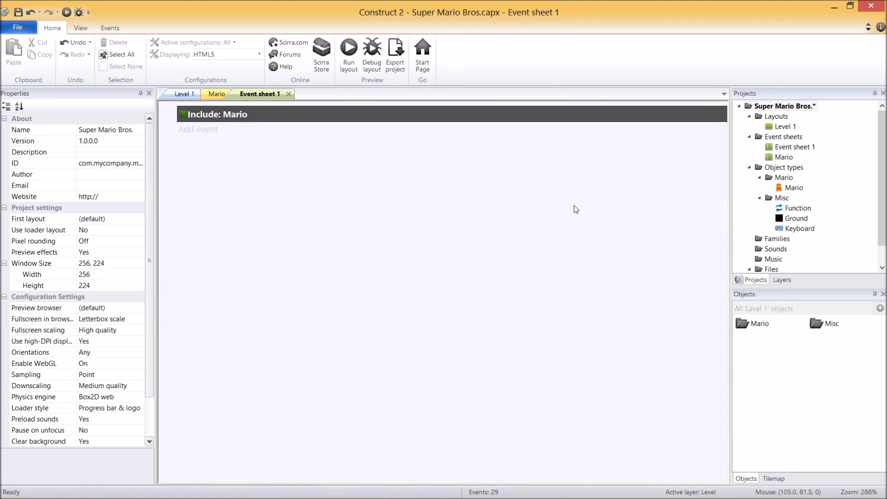
pyautogui.moveTo(581, 200)
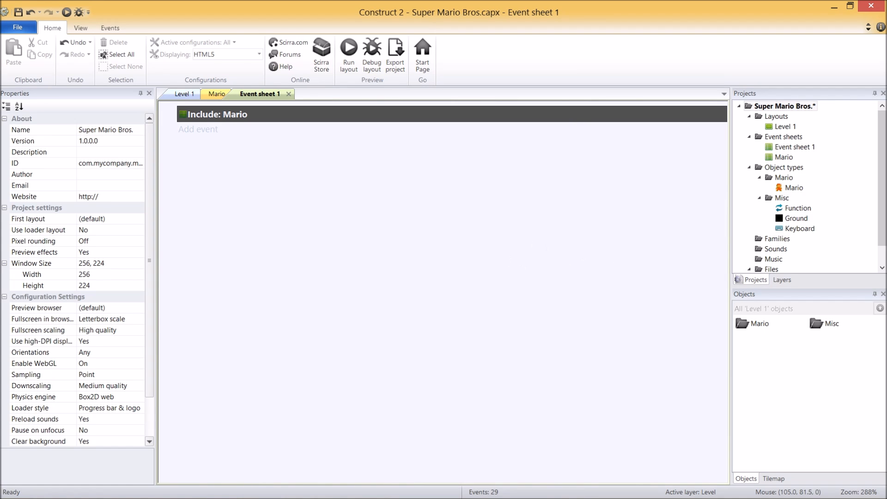
pyautogui.moveTo(380, 407)
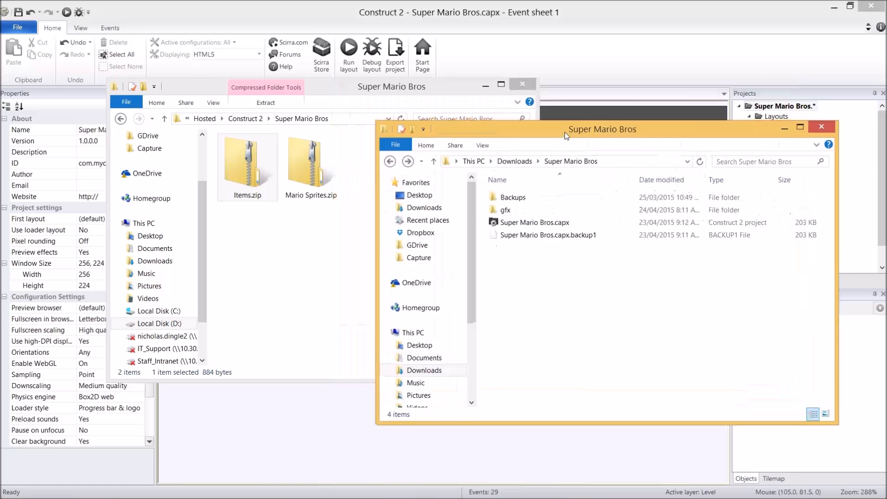
# - Check Items.zip, then reach the gfx Items folder holding Coin.png and Mushroom.png and close the archive
pyautogui.doubleClick(506, 210)
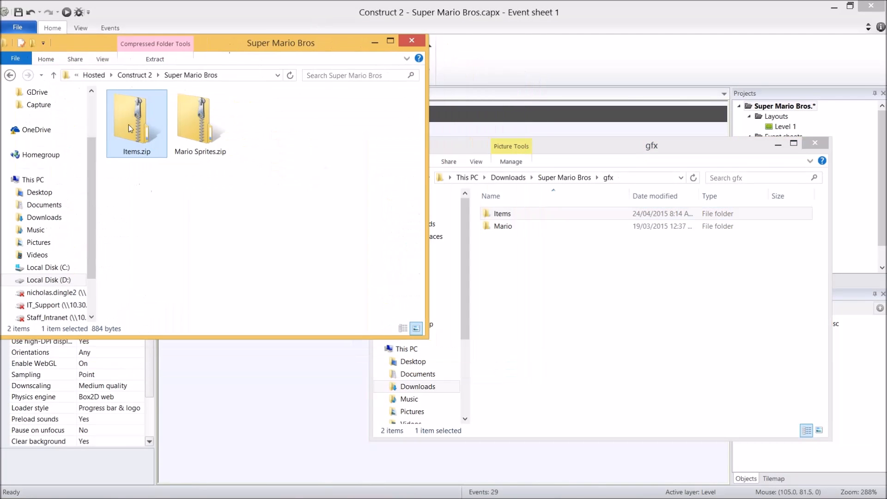
pyautogui.doubleClick(136, 119)
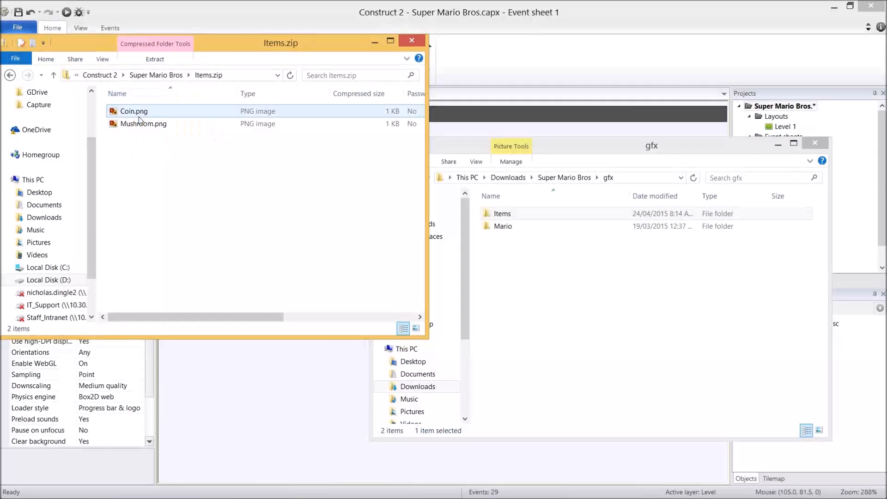
pyautogui.click(220, 153)
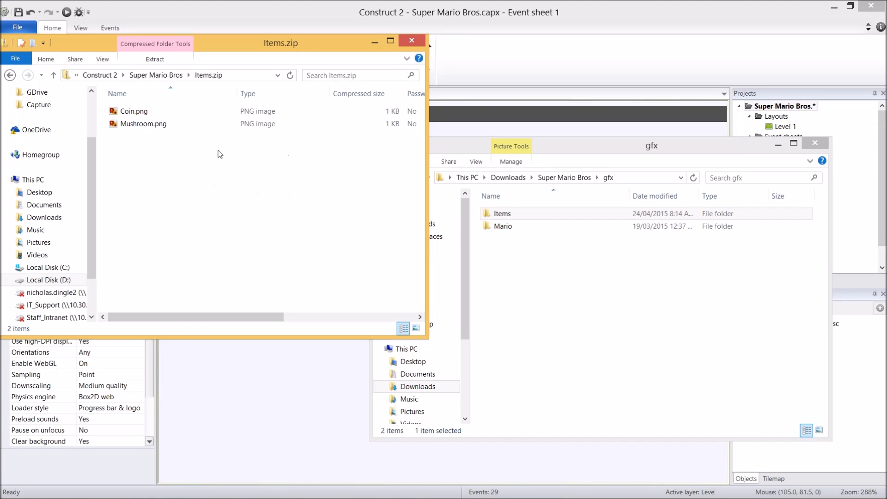
pyautogui.click(502, 213)
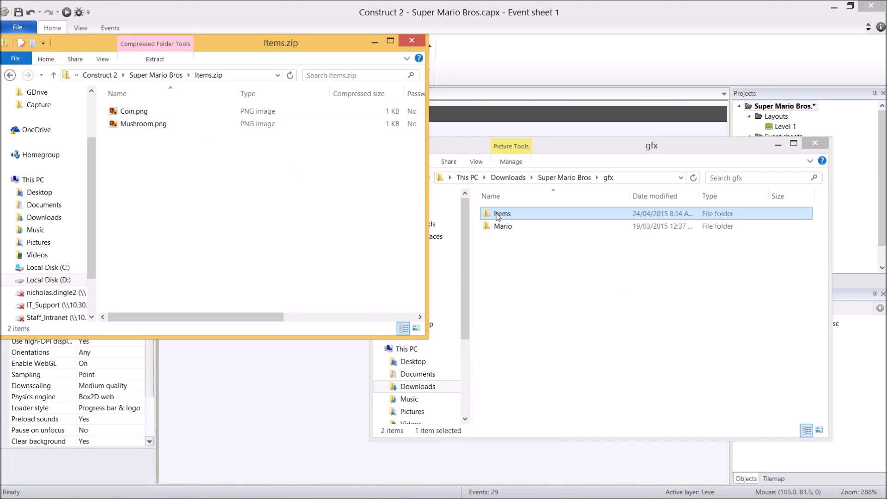
pyautogui.doubleClick(501, 214)
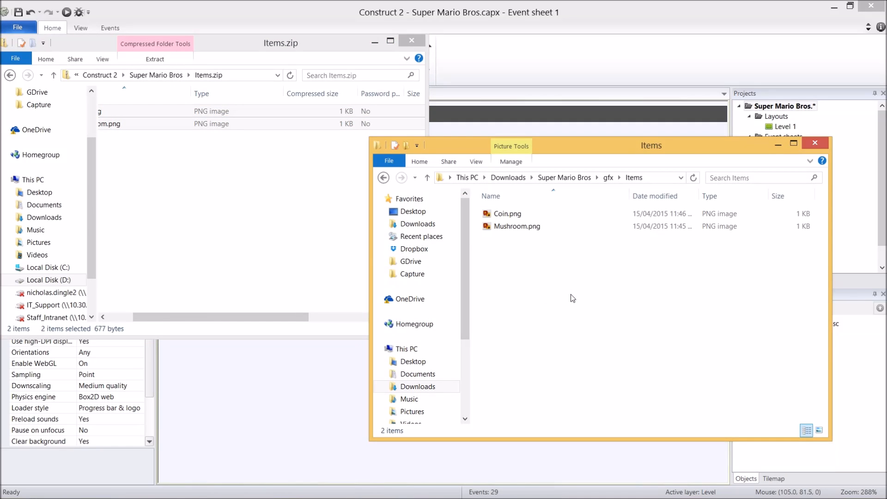
pyautogui.click(412, 40)
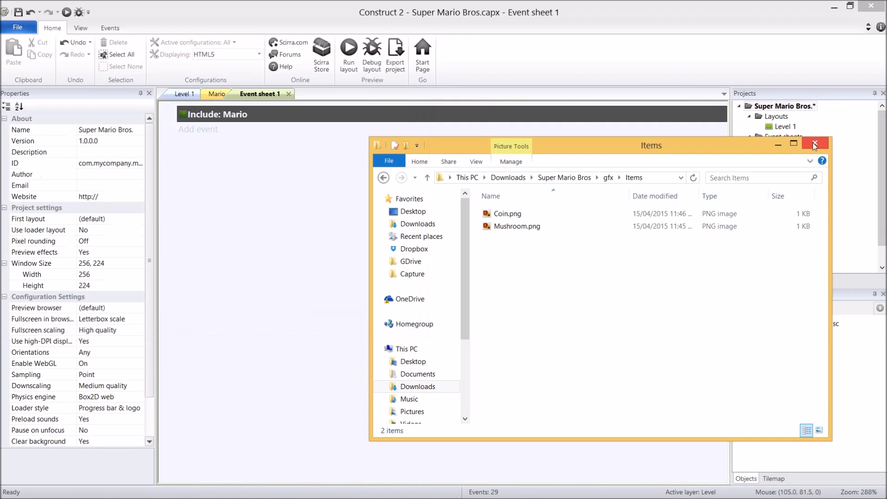
# - Add an Items subfolder under Object types and a new Items event sheet
pyautogui.click(814, 143)
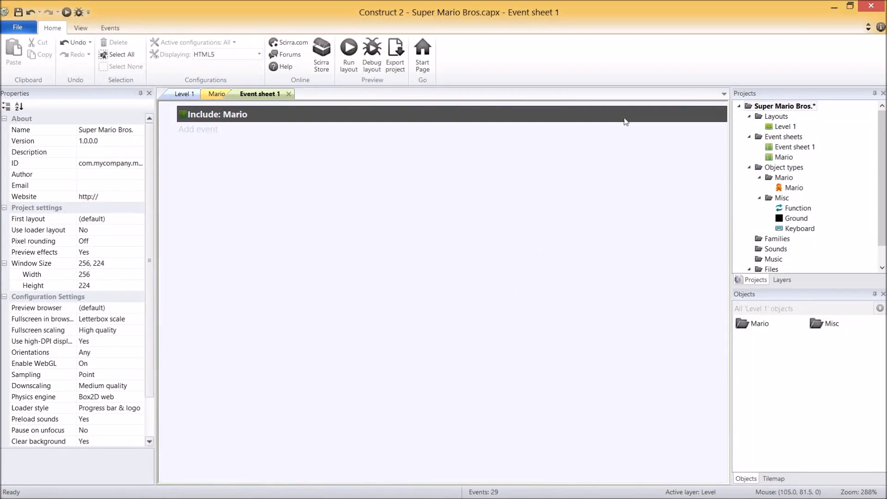
pyautogui.moveTo(631, 171)
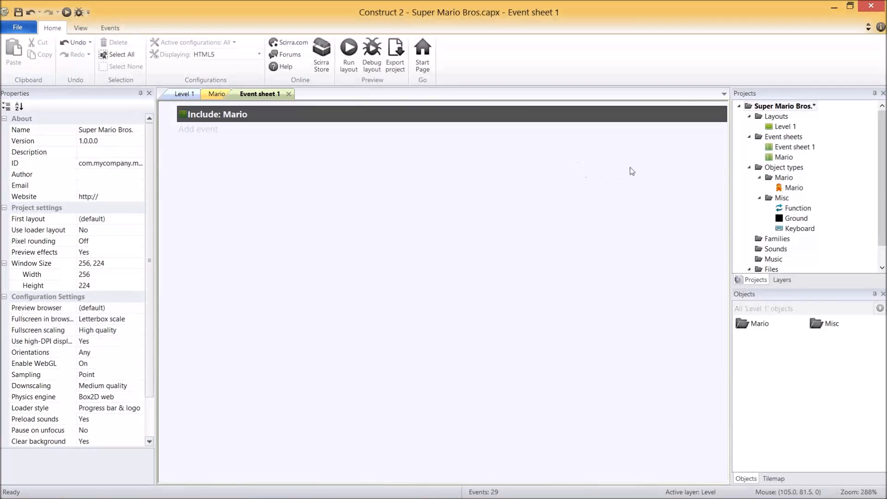
pyautogui.click(785, 168)
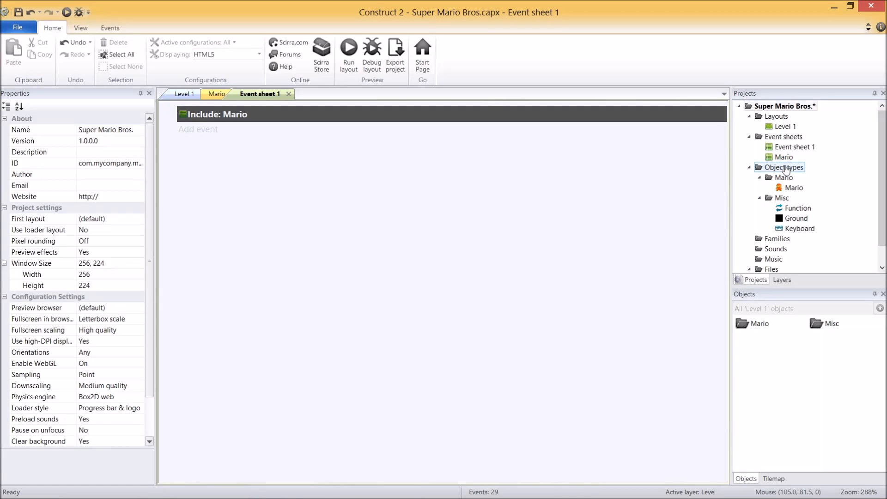
pyautogui.rightClick(784, 167)
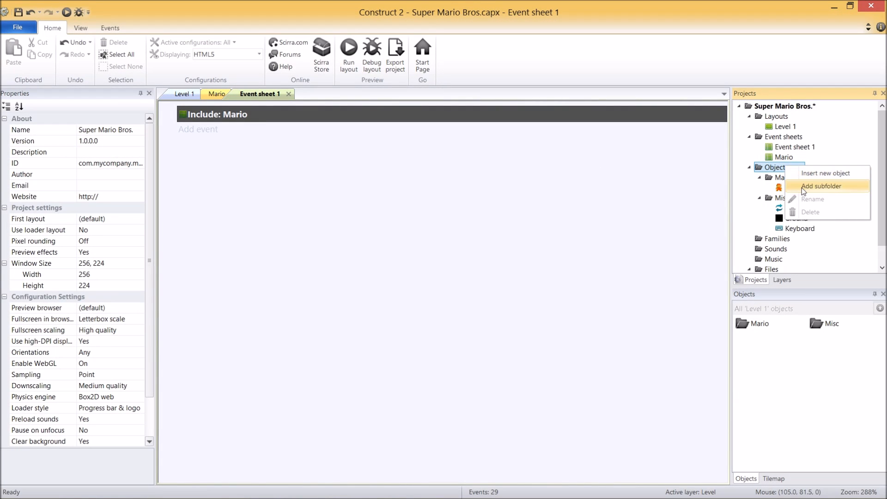
pyautogui.click(821, 186)
pyautogui.write('Items')
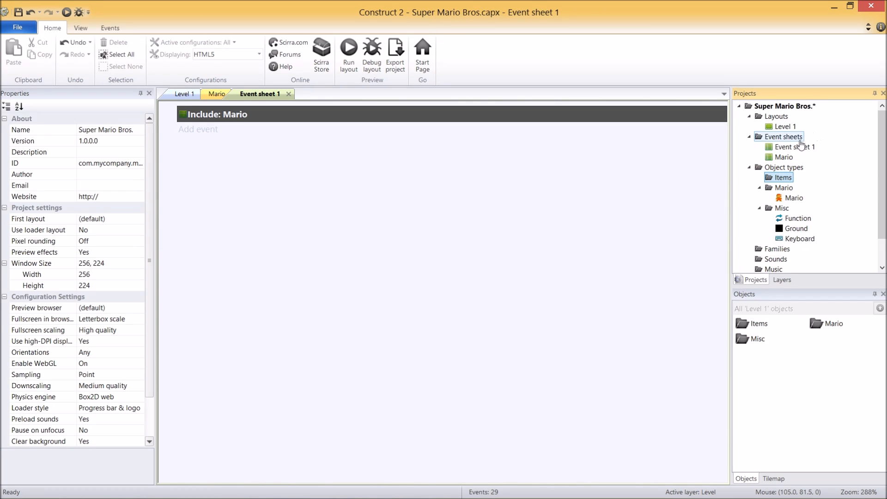
pyautogui.rightClick(783, 136)
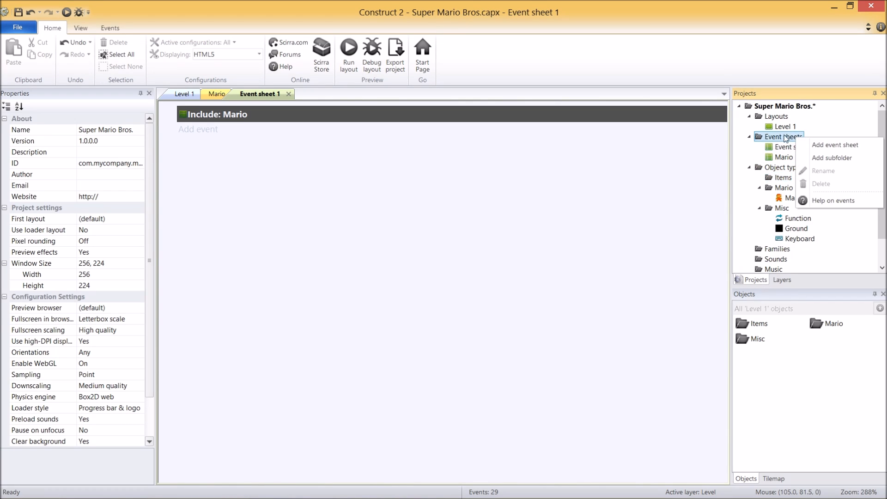
pyautogui.moveTo(835, 145)
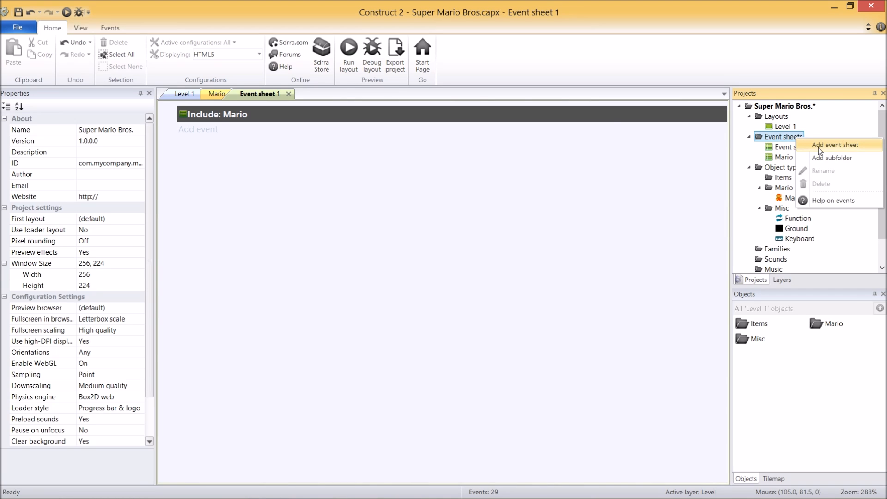
pyautogui.click(833, 145)
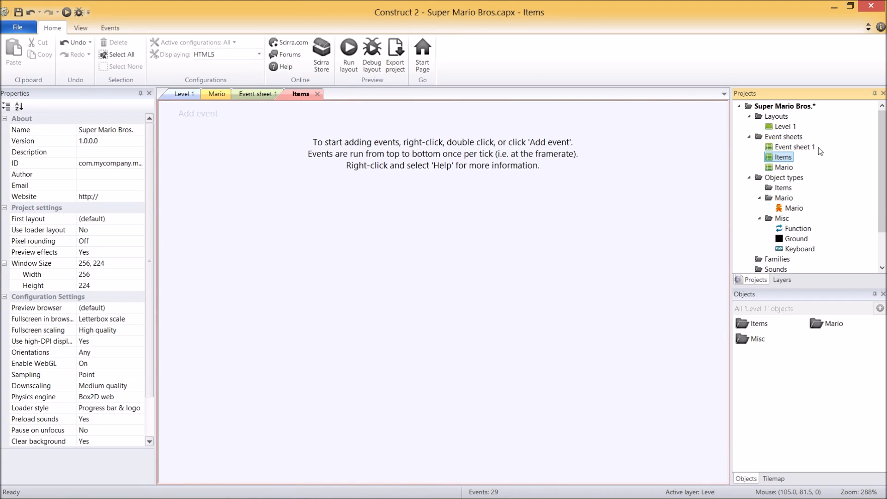
pyautogui.moveTo(750, 163)
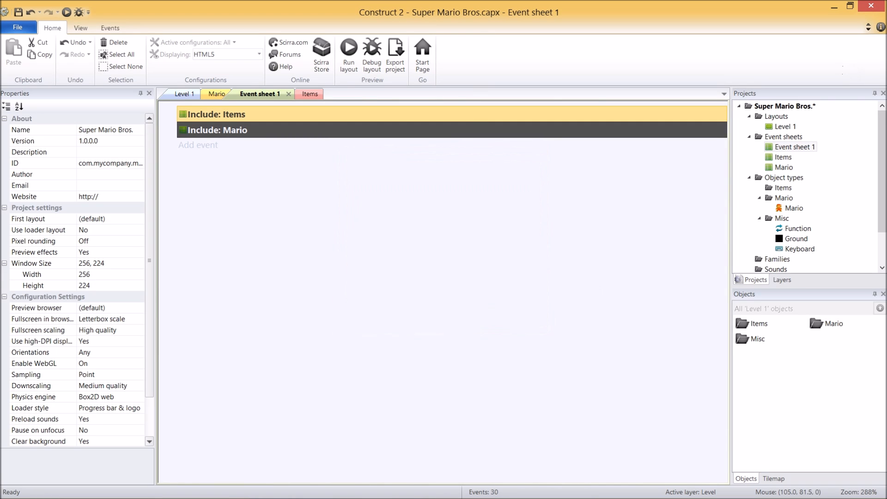
pyautogui.moveTo(378, 188)
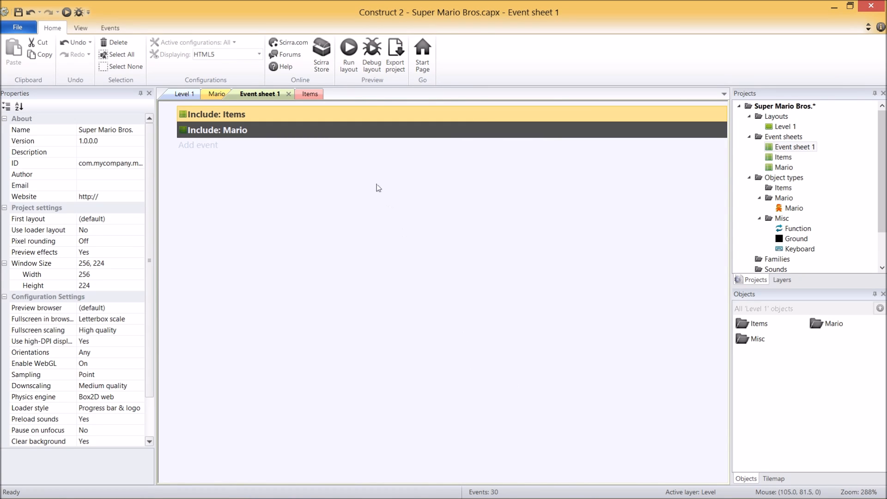
# - On Level 1, insert a new Sprite named Mushroom into the Items folder and reach its animation frames
pyautogui.click(184, 94)
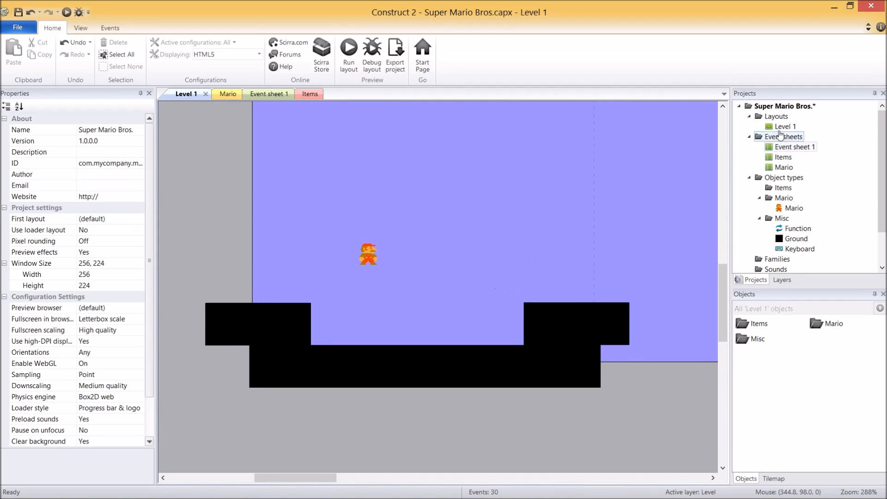
pyautogui.rightClick(780, 188)
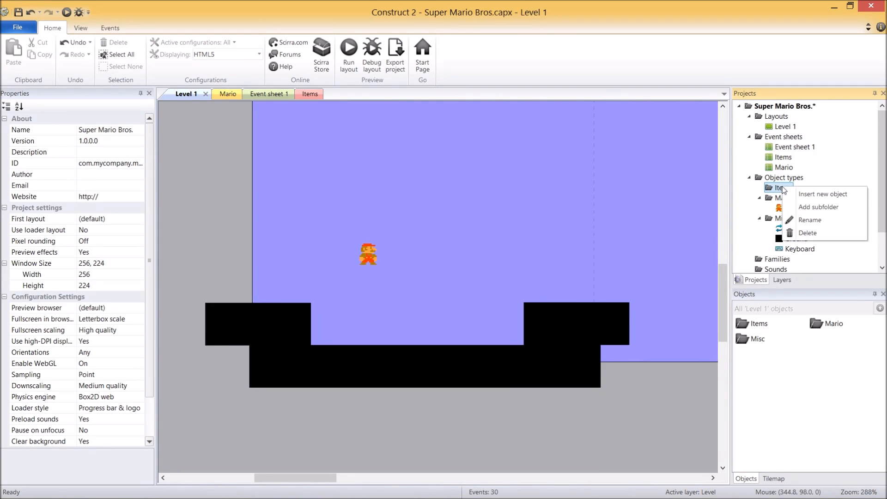
pyautogui.moveTo(823, 194)
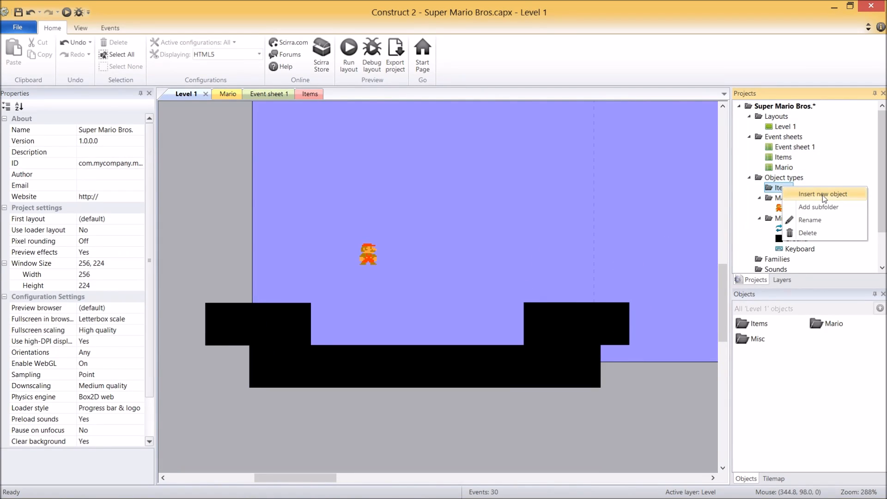
pyautogui.click(821, 194)
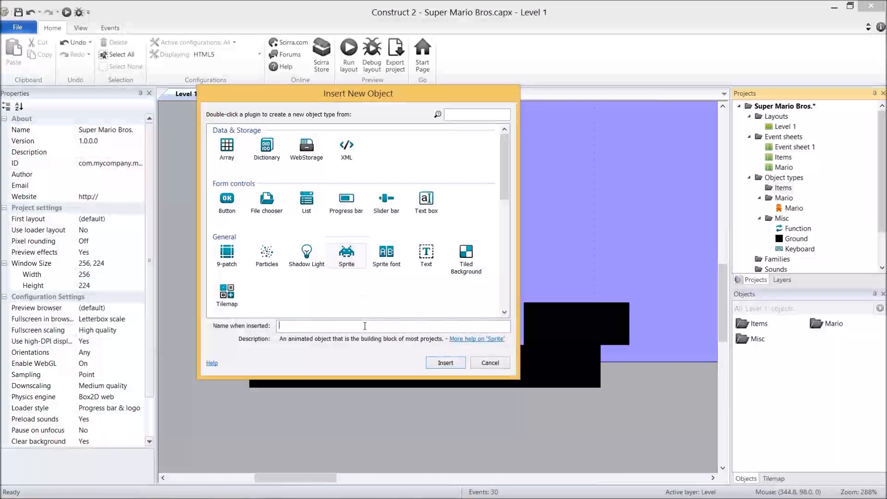
pyautogui.write('Mushroom')
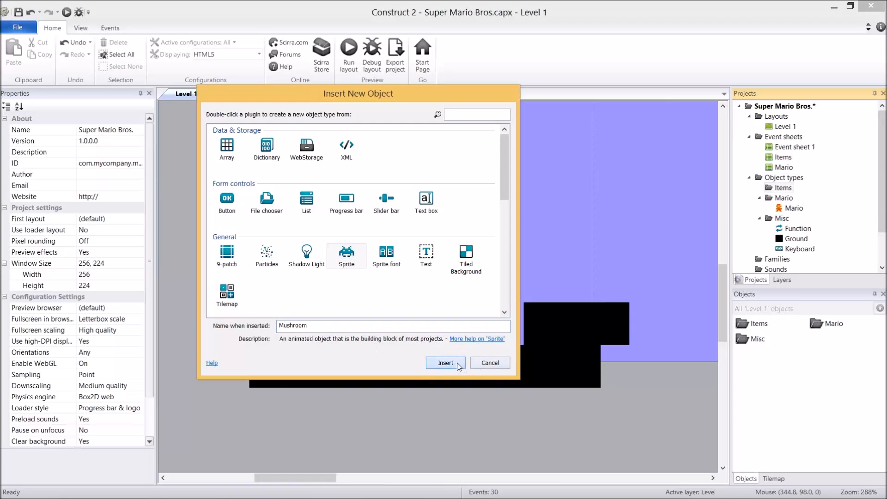
pyautogui.click(446, 362)
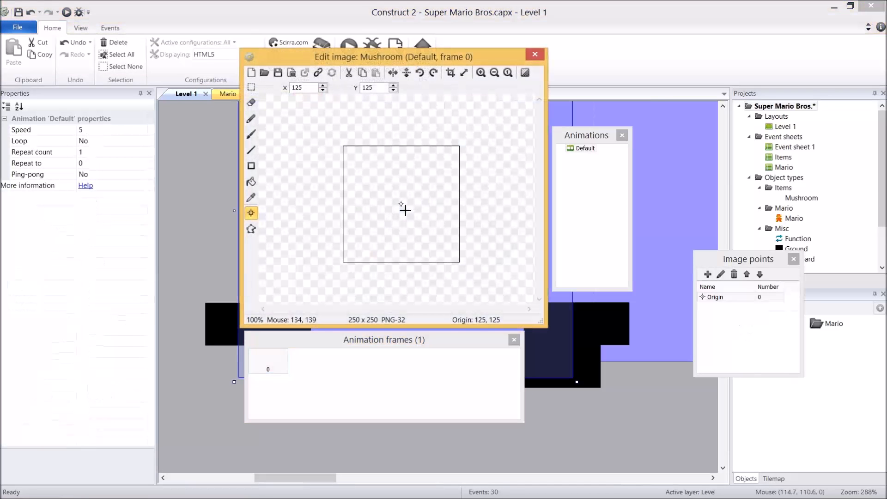
pyautogui.moveTo(417, 202)
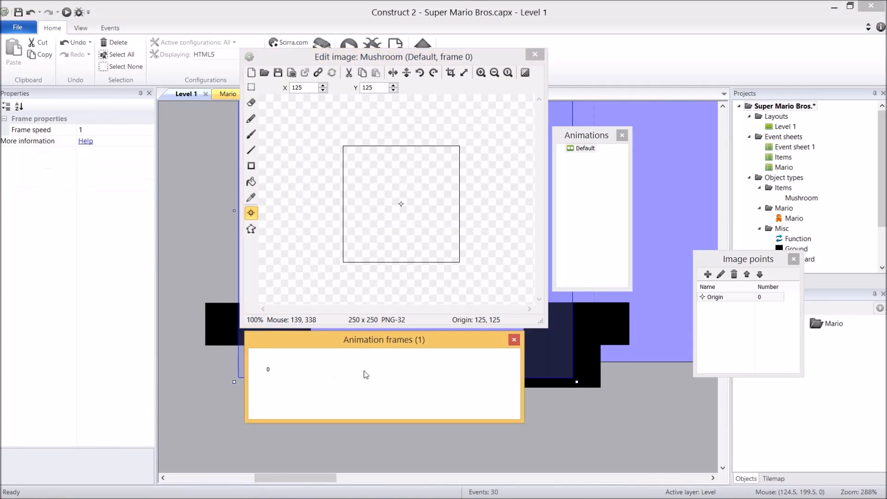
pyautogui.rightClick(364, 374)
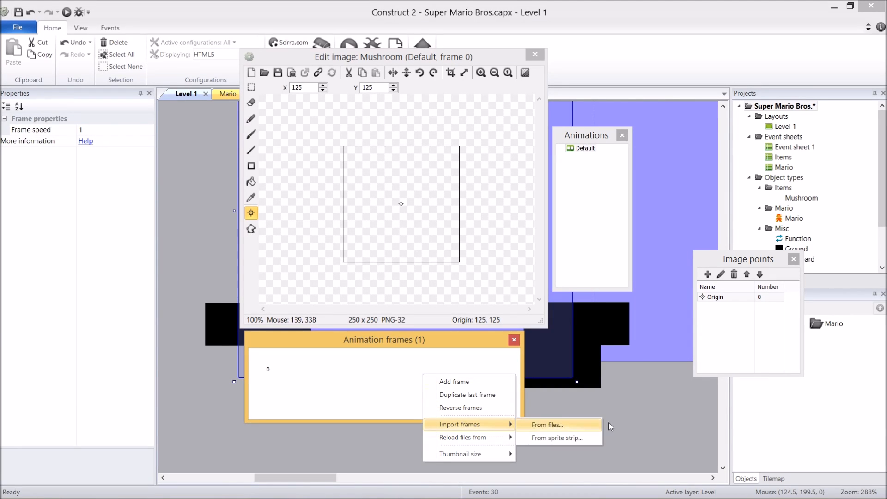
pyautogui.moveTo(570, 440)
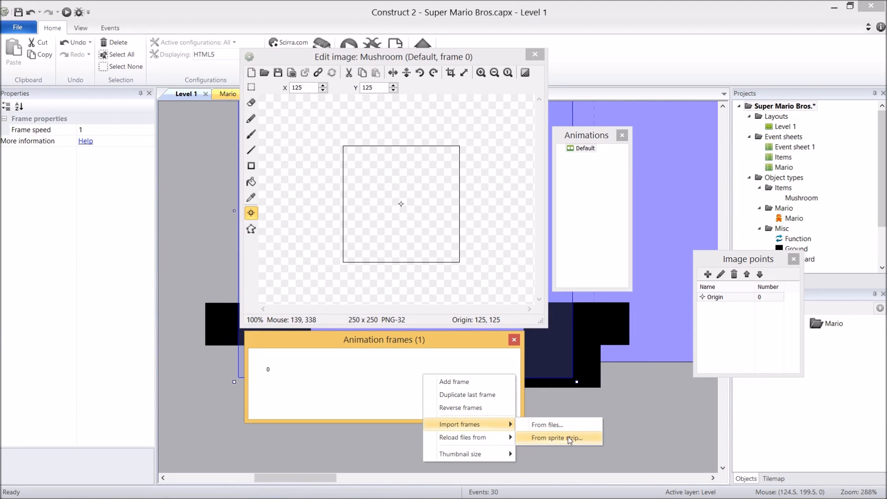
# - Import Mushroom.png as a 1×1 sprite strip replacing the entire animation
pyautogui.click(556, 437)
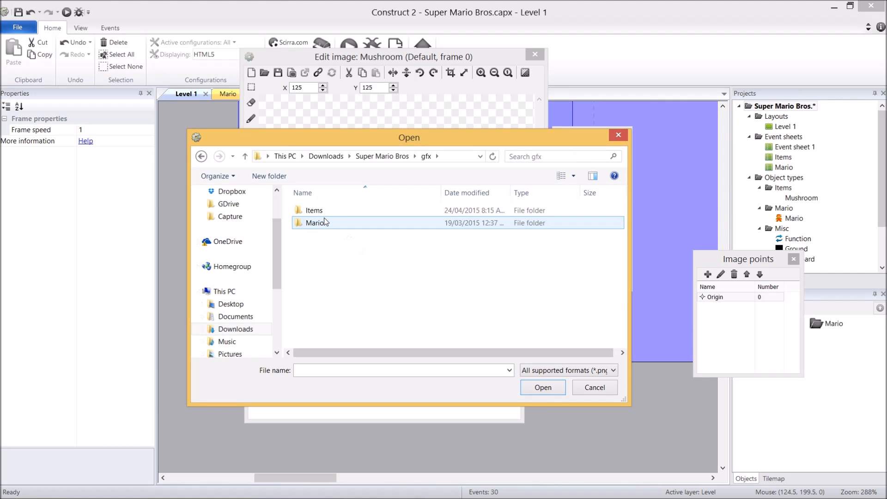
pyautogui.doubleClick(314, 210)
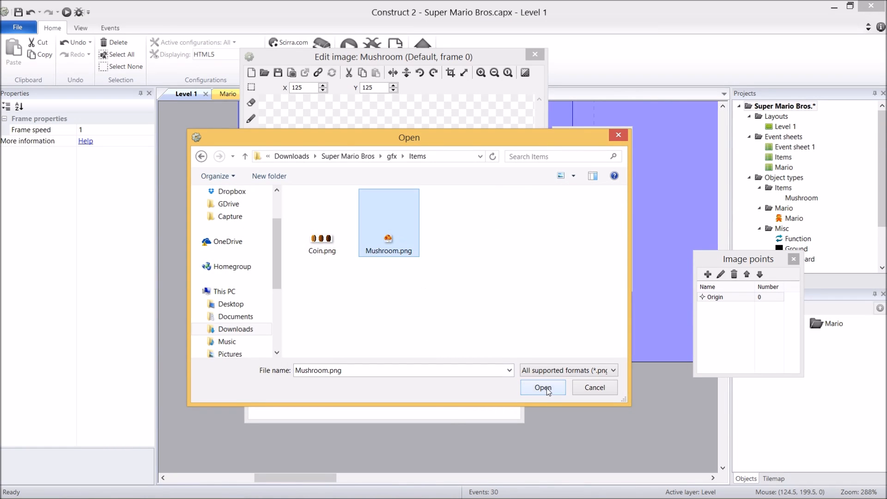
pyautogui.click(541, 387)
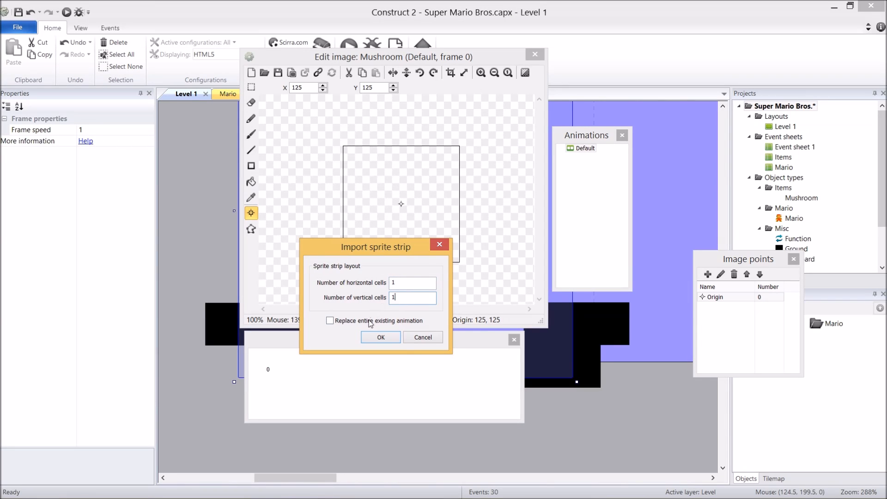
pyautogui.click(379, 337)
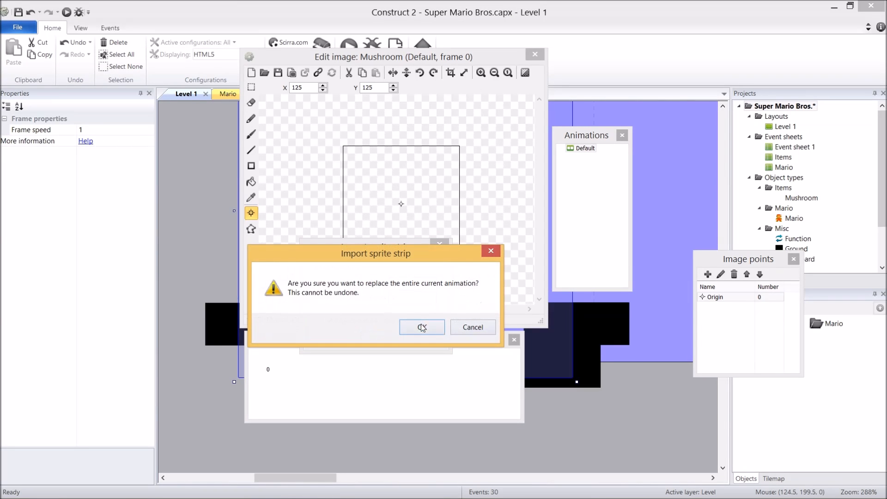
pyautogui.click(421, 327)
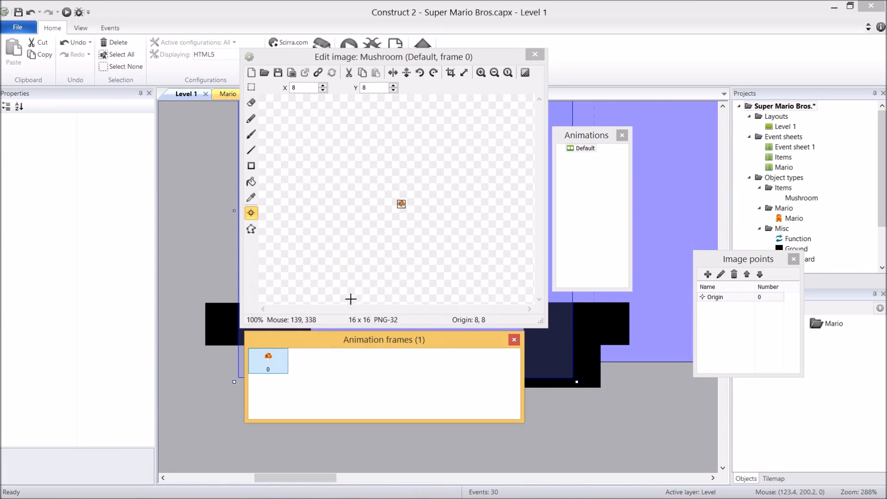
pyautogui.moveTo(413, 275)
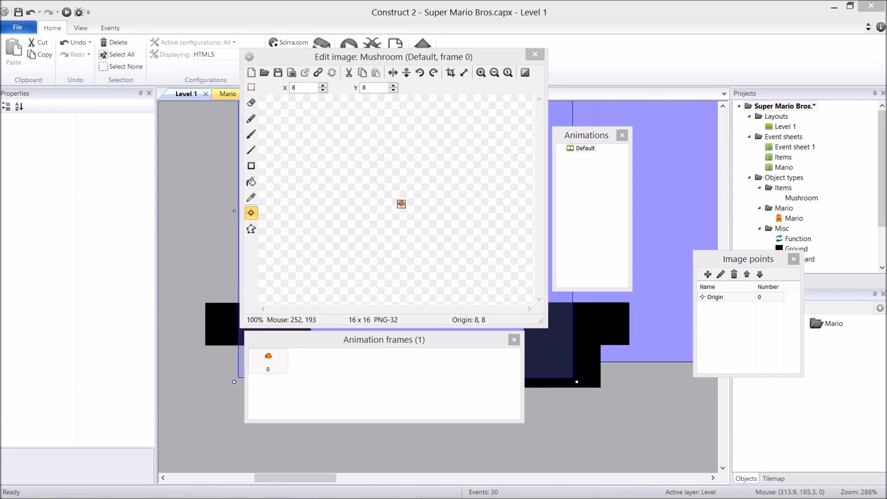
pyautogui.moveTo(534, 55)
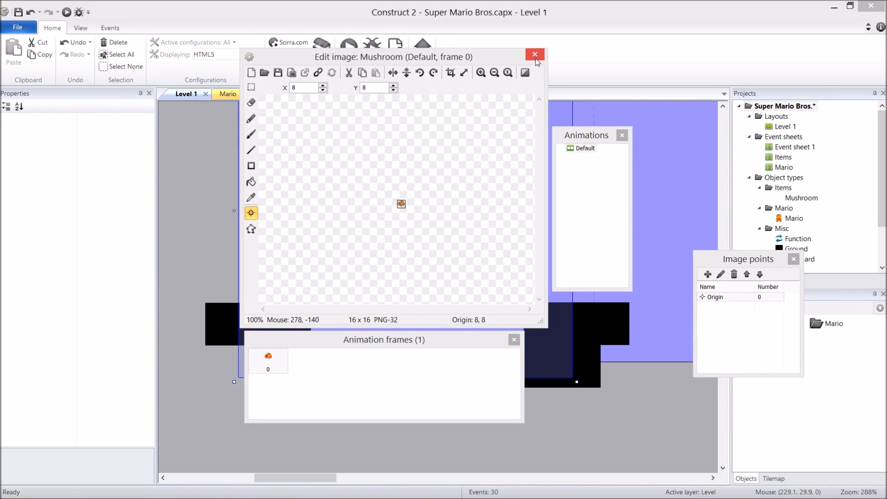
# - Add Platform behaviour to Mushroom with max speed 50, acceleration 100, deceleration 0, gravity 500, default controls off
pyautogui.click(533, 55)
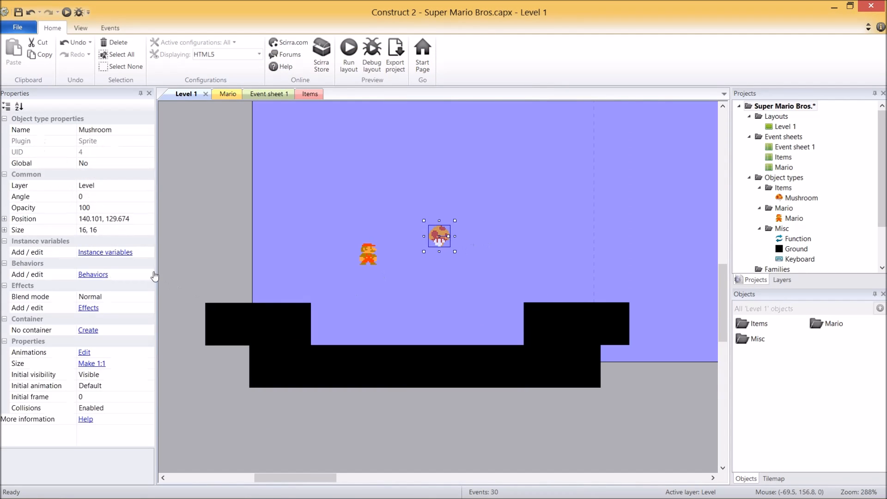
pyautogui.click(92, 274)
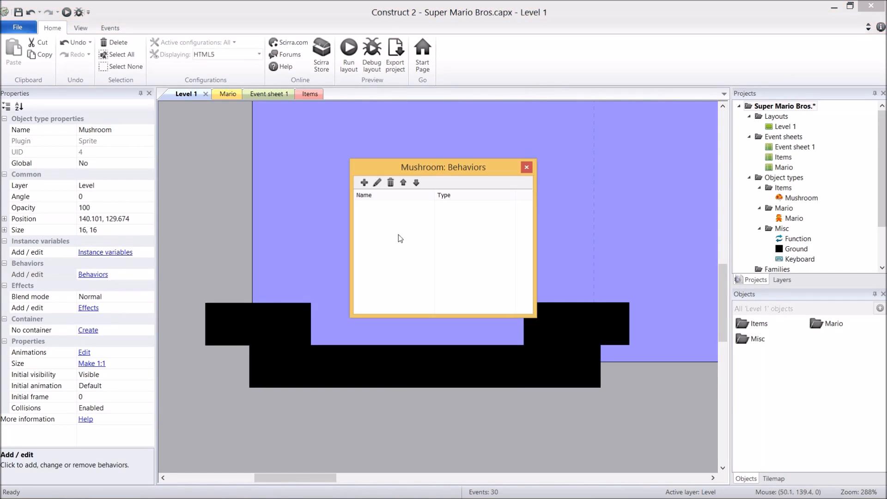
pyautogui.click(364, 182)
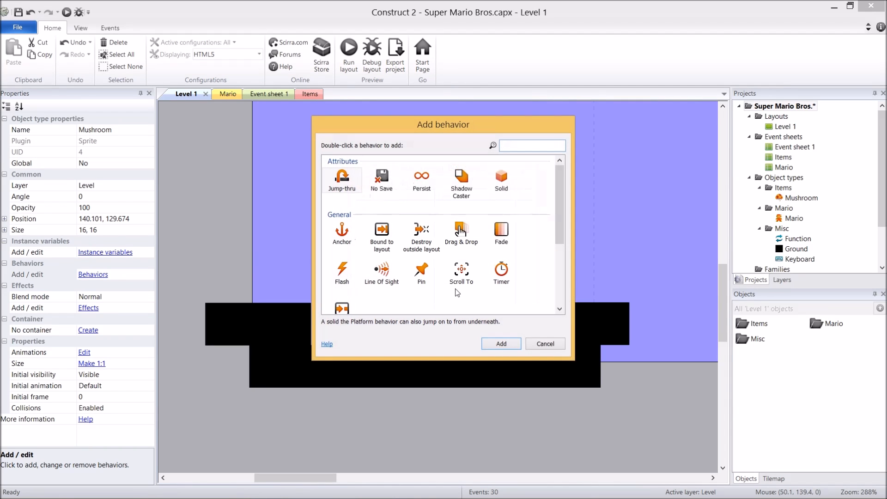
pyautogui.write('plat')
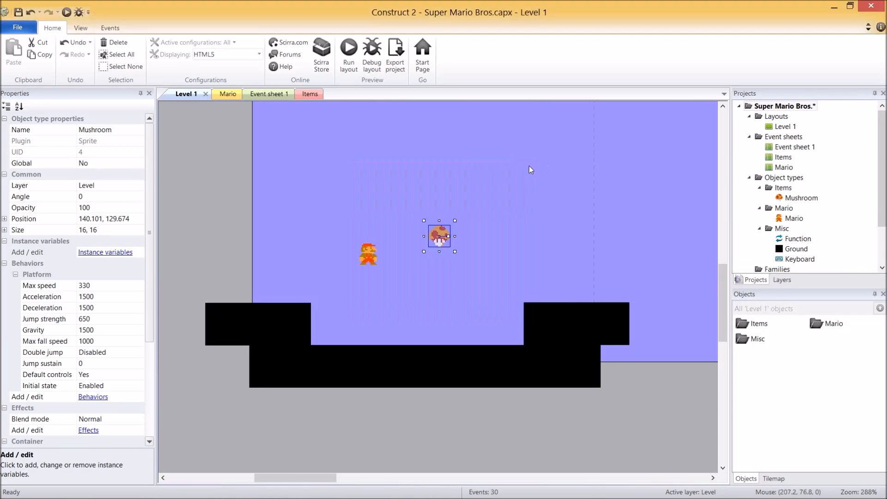
pyautogui.moveTo(438, 253)
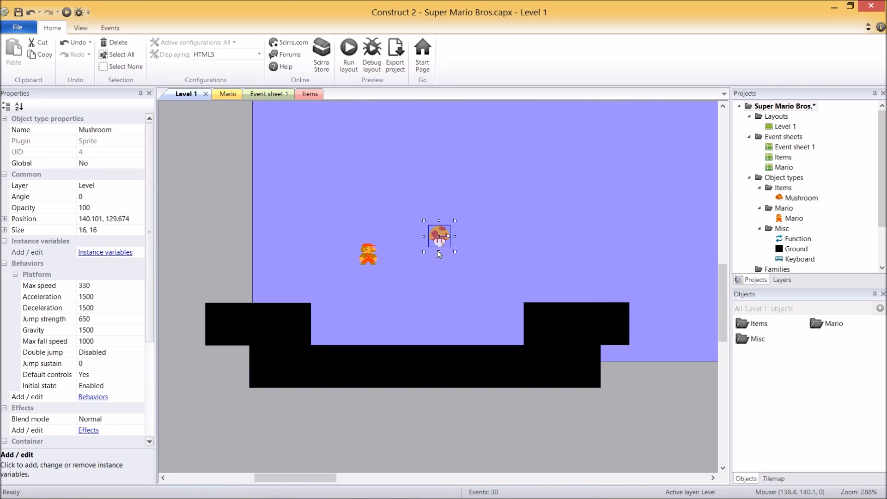
pyautogui.moveTo(323, 222)
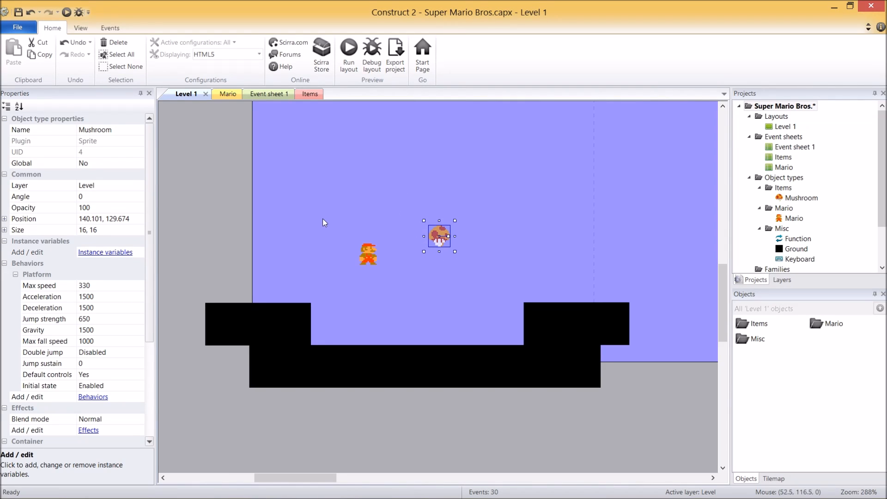
pyautogui.moveTo(530, 332)
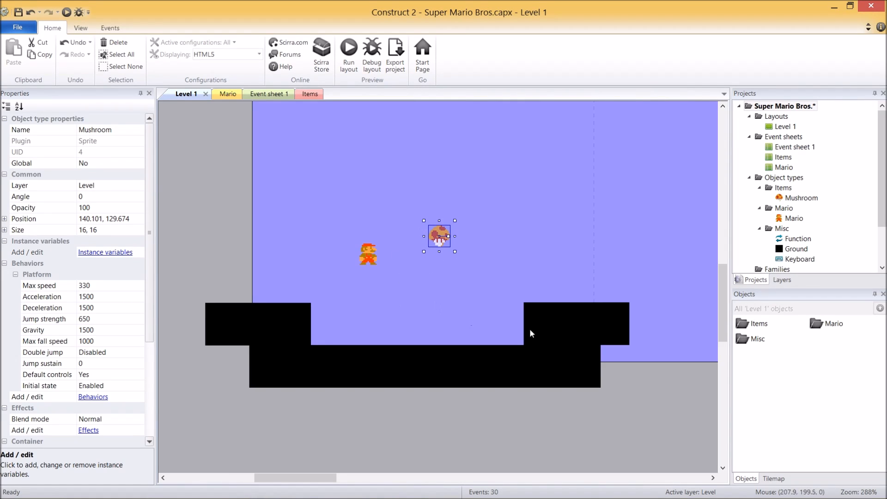
pyautogui.moveTo(285, 330)
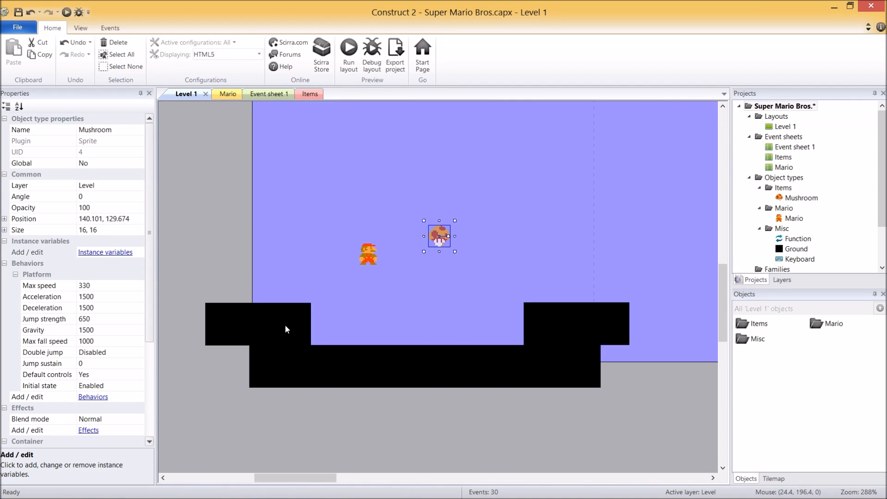
pyautogui.moveTo(450, 268)
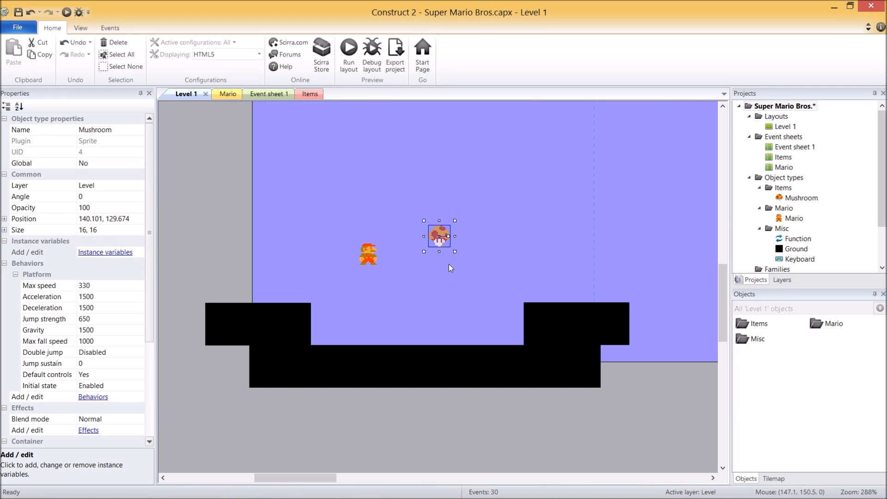
pyautogui.moveTo(120, 298)
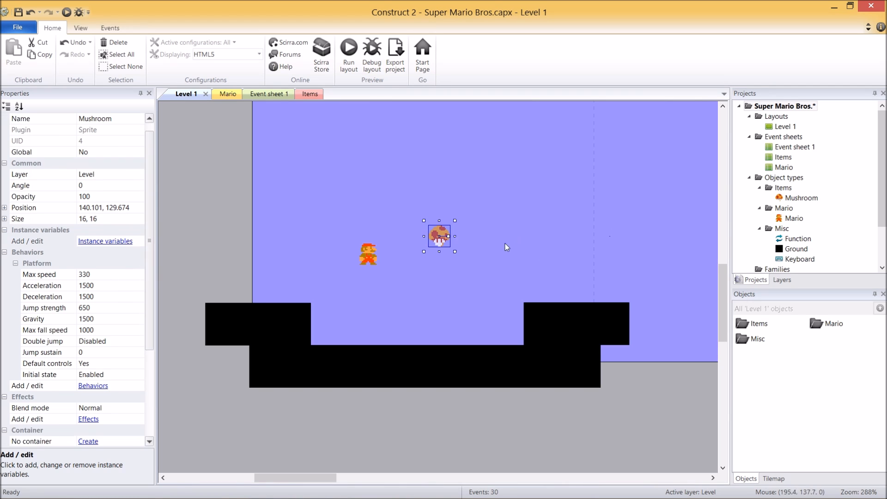
pyautogui.moveTo(209, 284)
pyautogui.write('0')
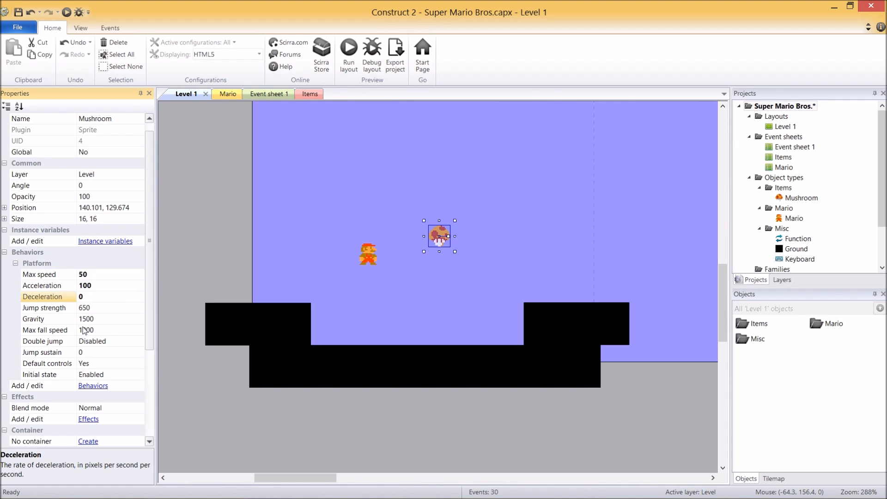
pyautogui.click(88, 318)
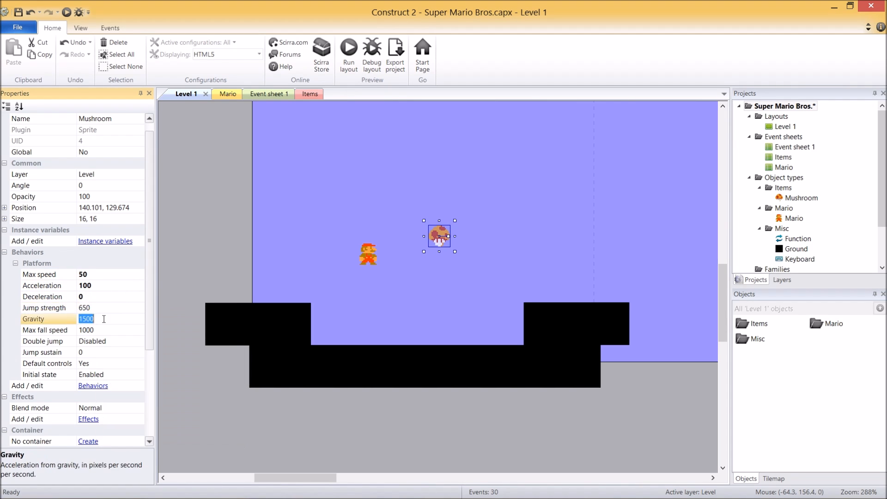
pyautogui.write('500')
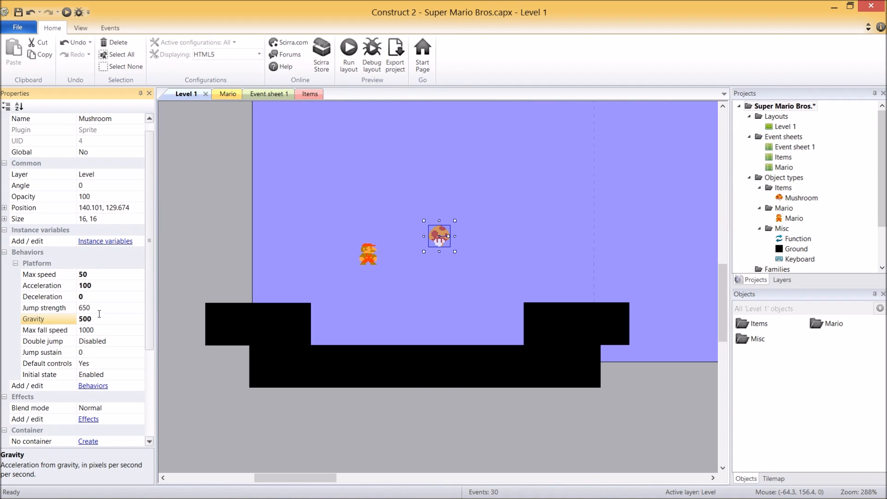
pyautogui.moveTo(103, 373)
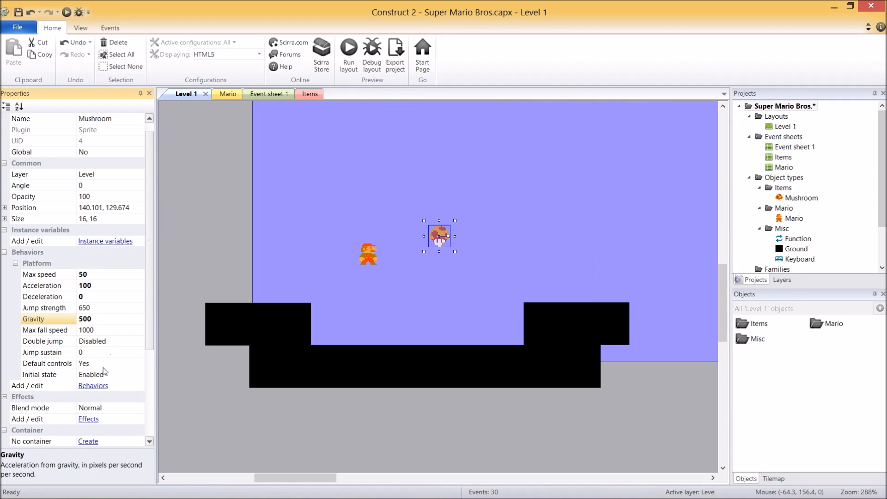
pyautogui.click(109, 362)
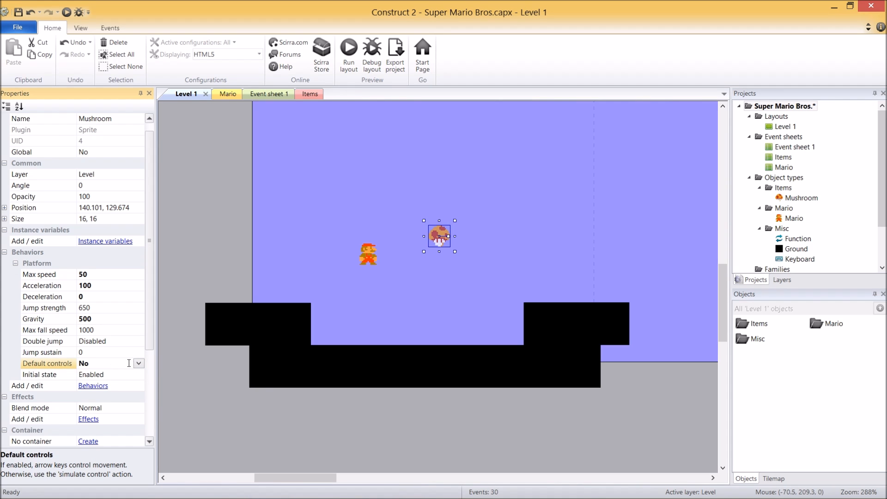
pyautogui.moveTo(112, 284)
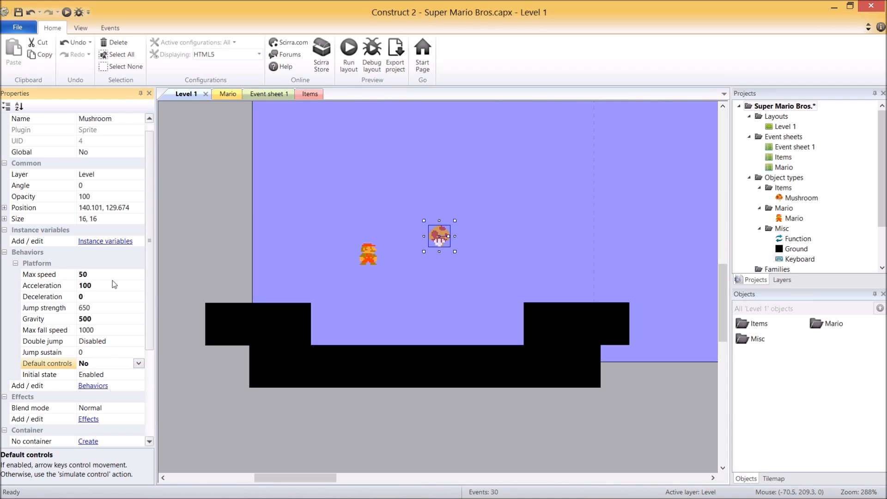
pyautogui.moveTo(119, 280)
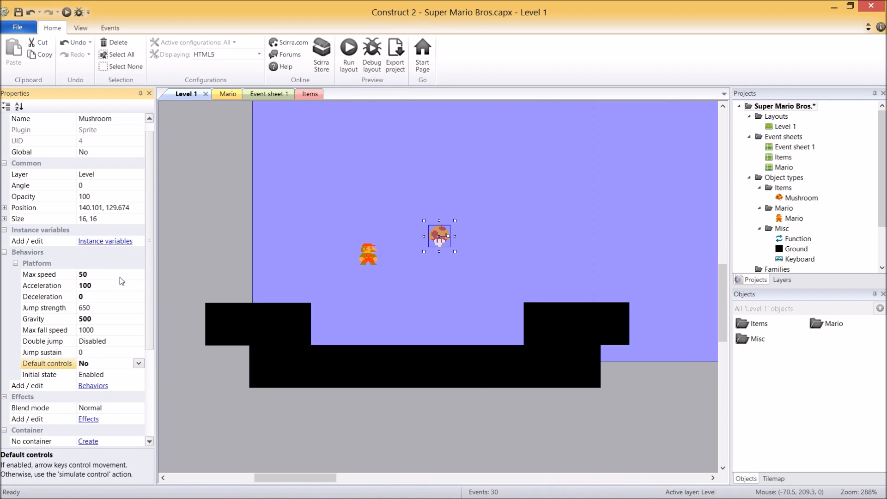
pyautogui.moveTo(437, 237)
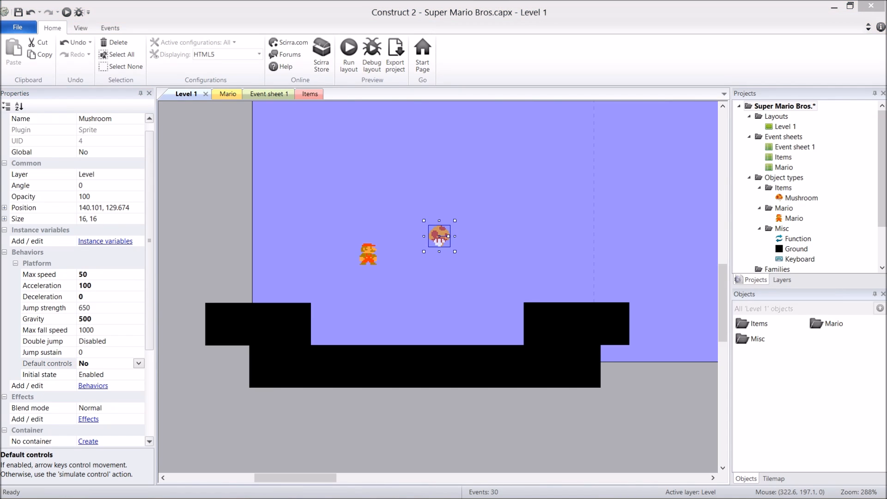
pyautogui.moveTo(135, 175)
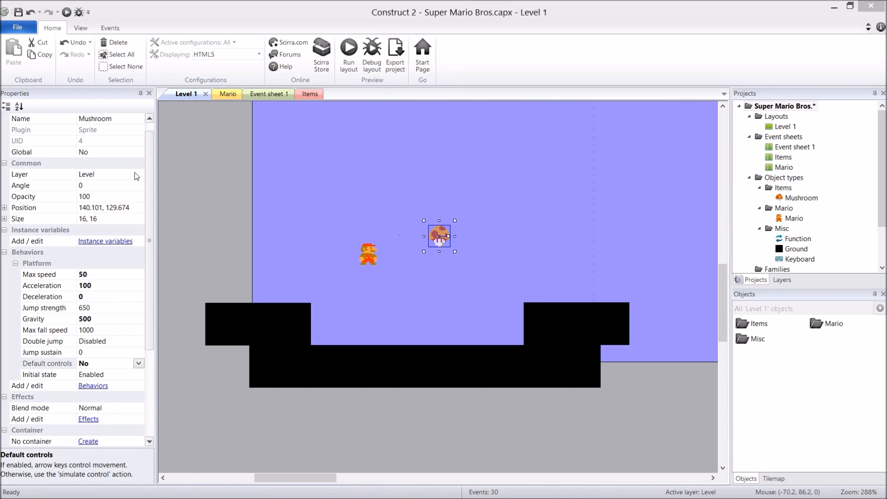
# - Set the Mushroom's layer to Items and switch to the Items event sheet
pyautogui.click(139, 174)
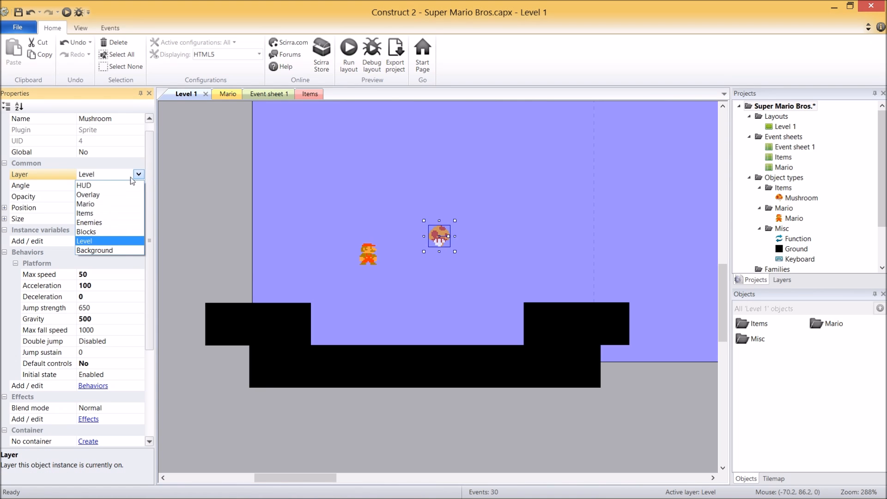
pyautogui.click(85, 213)
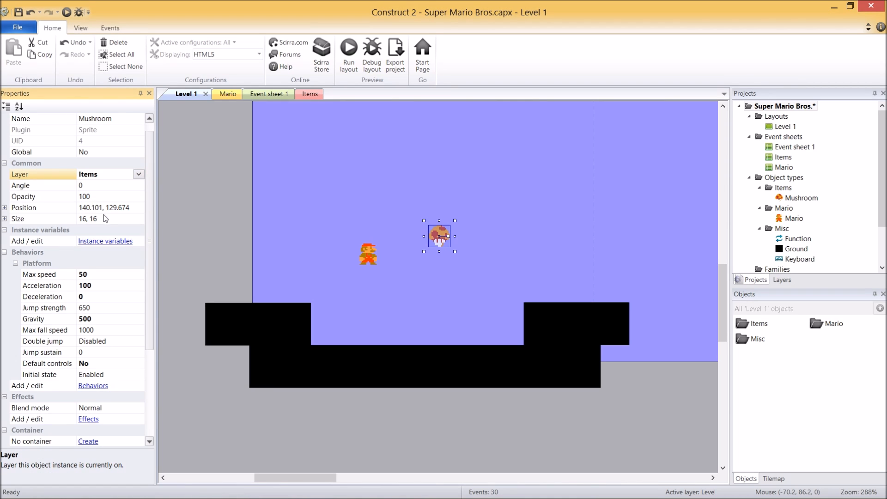
pyautogui.moveTo(102, 226)
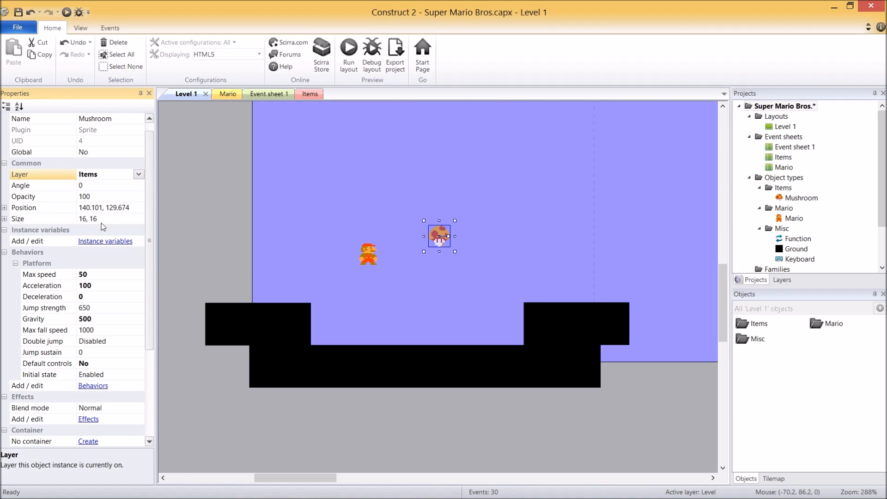
pyautogui.moveTo(438, 236)
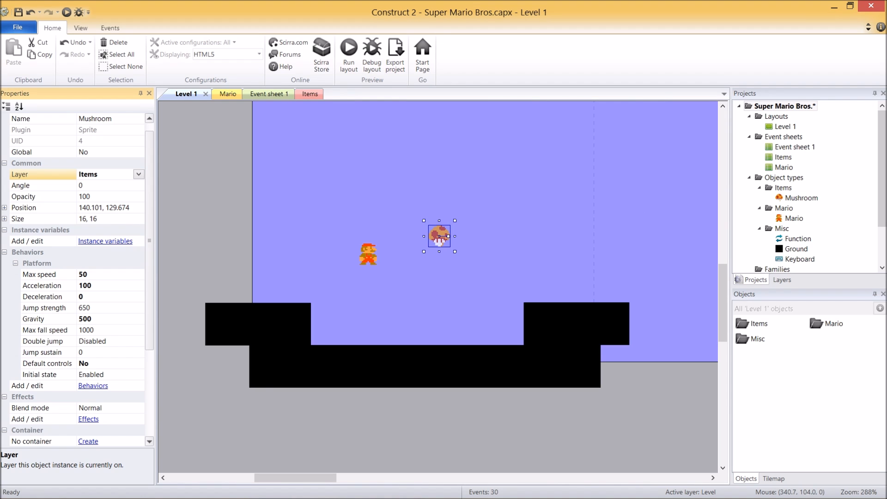
pyautogui.moveTo(756, 190)
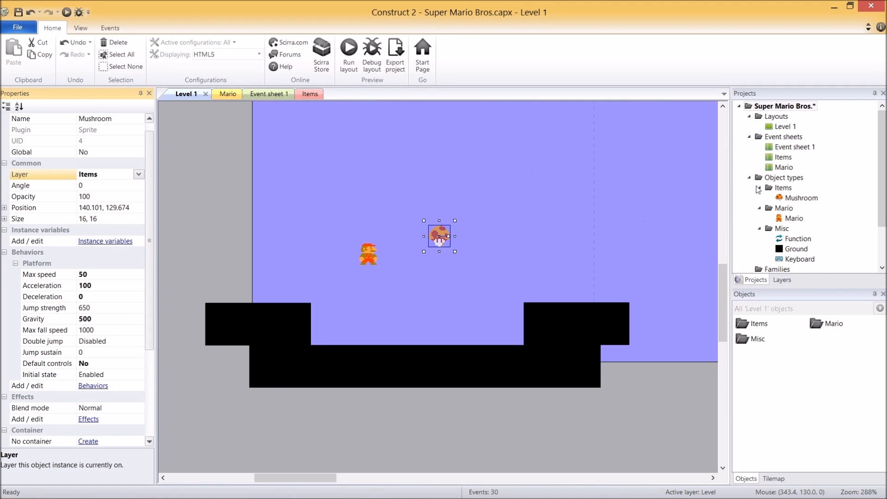
pyautogui.click(782, 157)
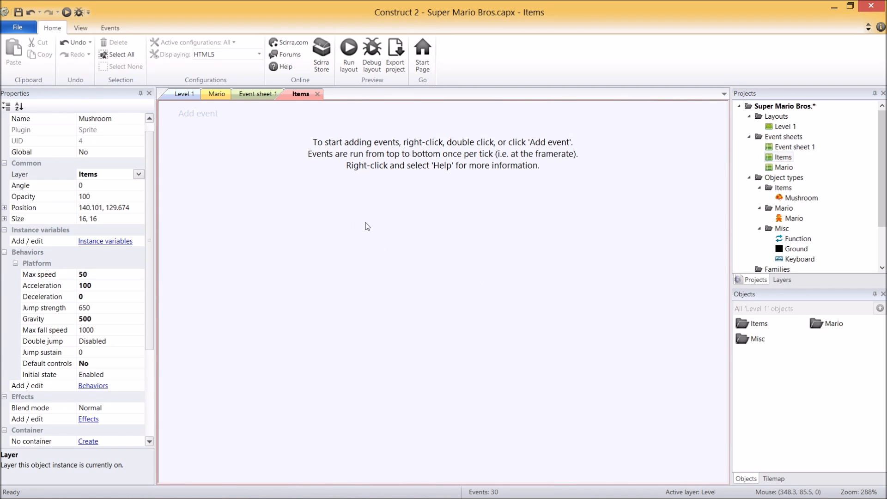
pyautogui.moveTo(246, 147)
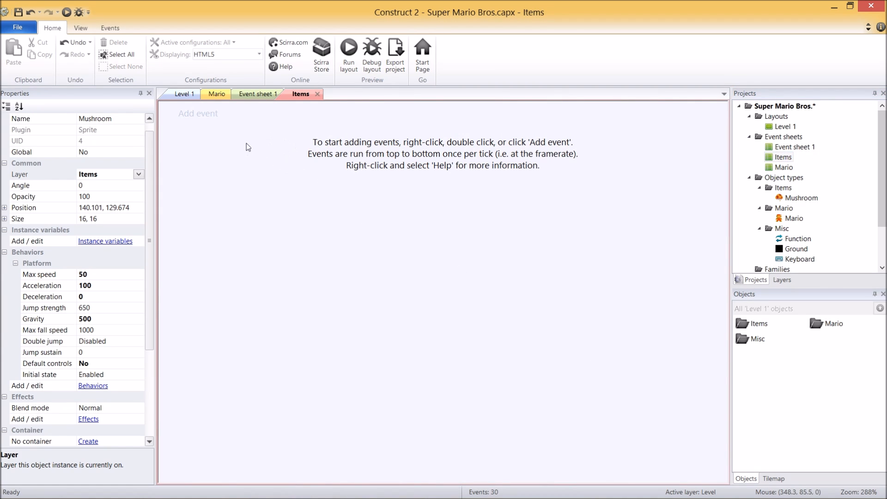
# - Create a Mushroom event group in the empty Items event sheet
pyautogui.rightClick(247, 147)
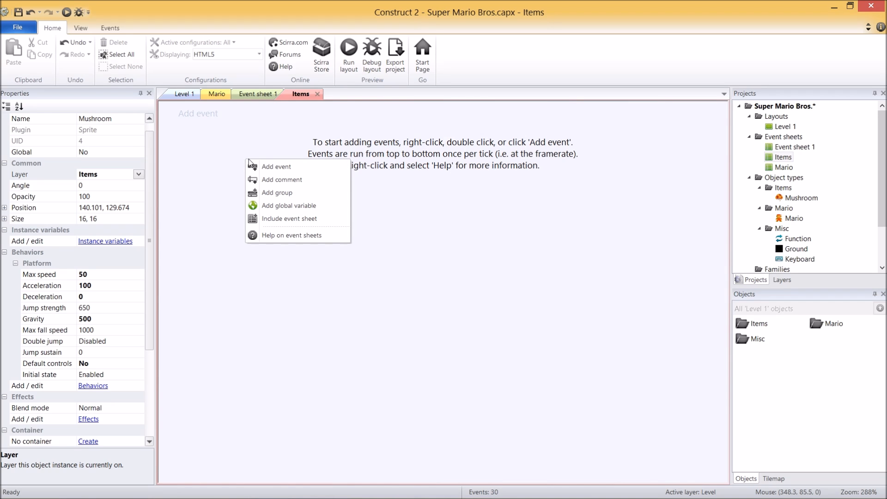
pyautogui.click(277, 192)
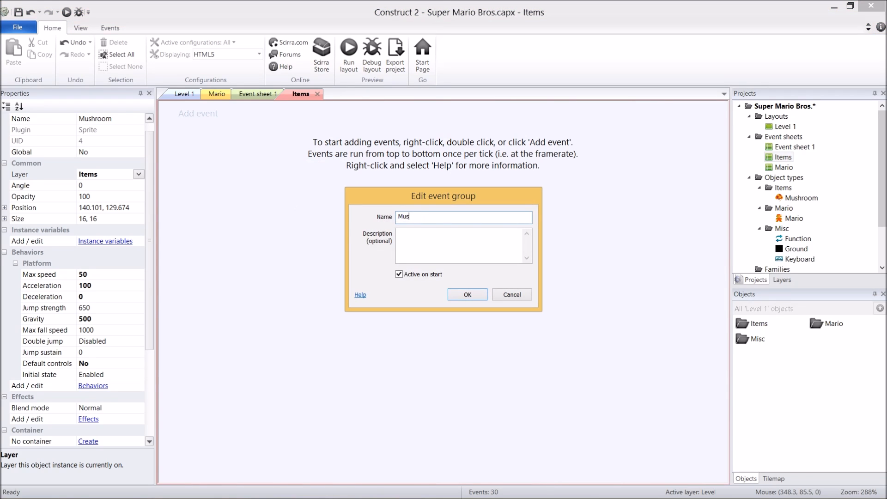
pyautogui.click(466, 294)
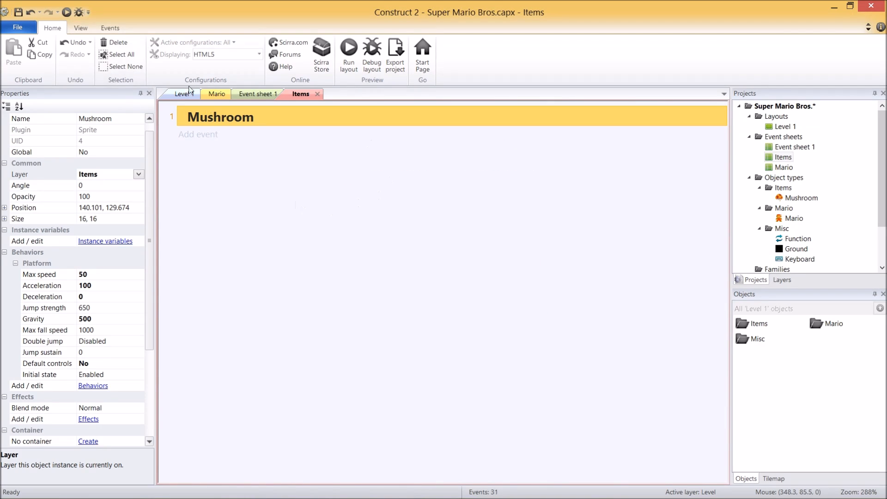
pyautogui.moveTo(412, 151)
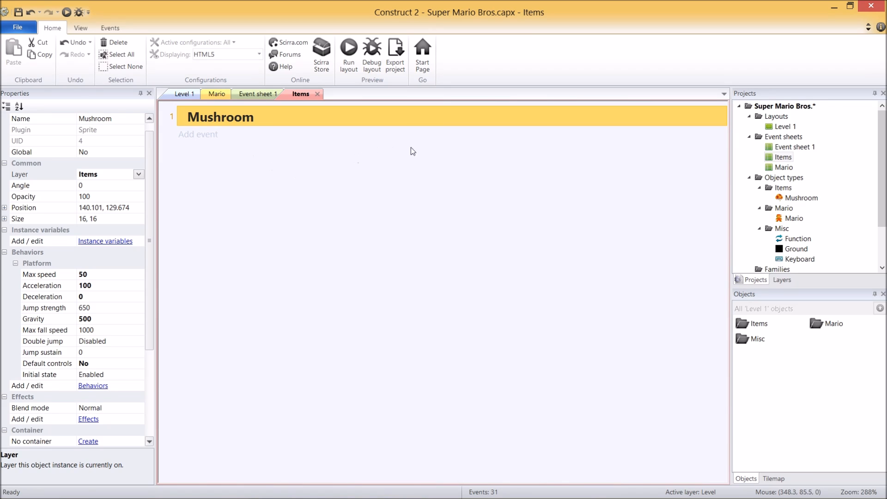
pyautogui.moveTo(820, 208)
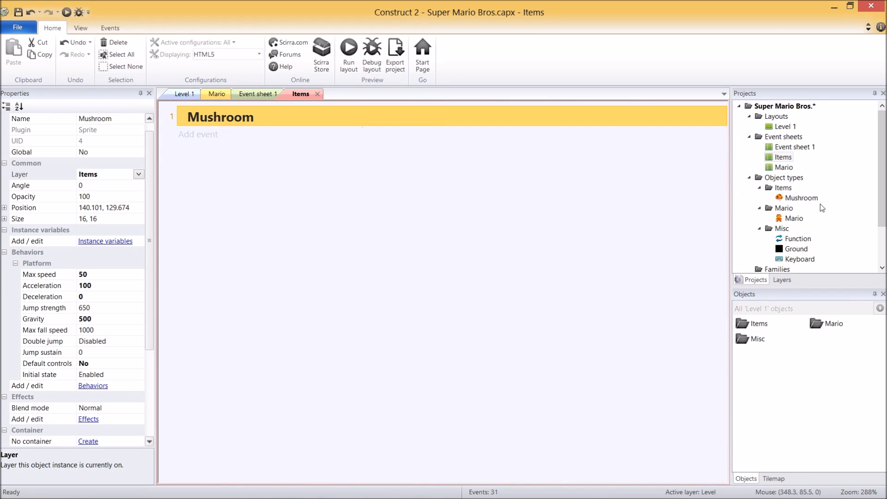
pyautogui.moveTo(495, 401)
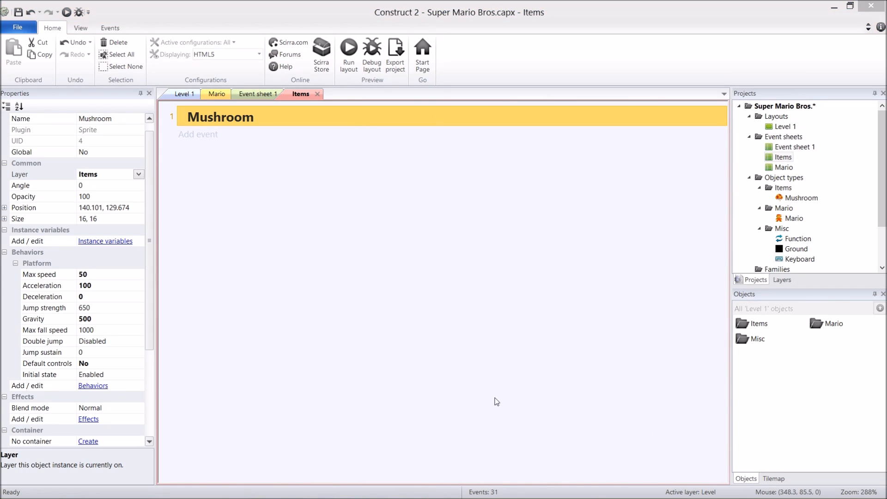
pyautogui.moveTo(310, 188)
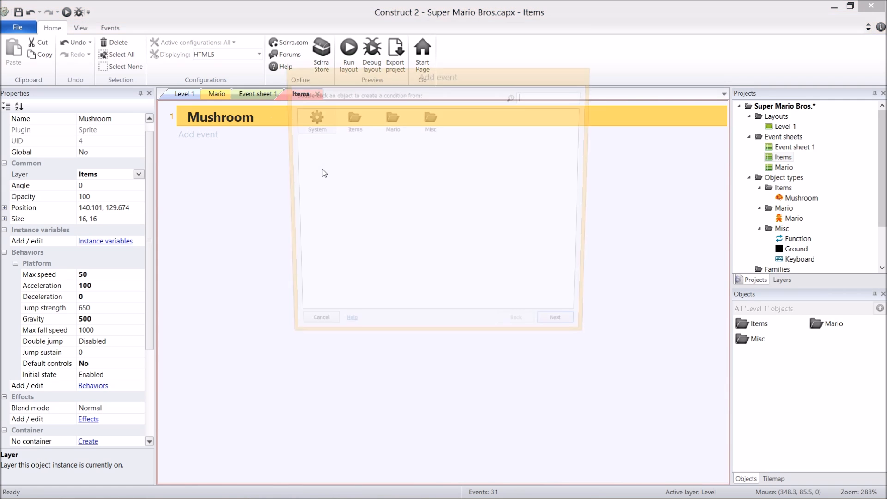
# - Add a Mario Is active event simulating Mushroom control Right, with a System Else below
pyautogui.write('mario')
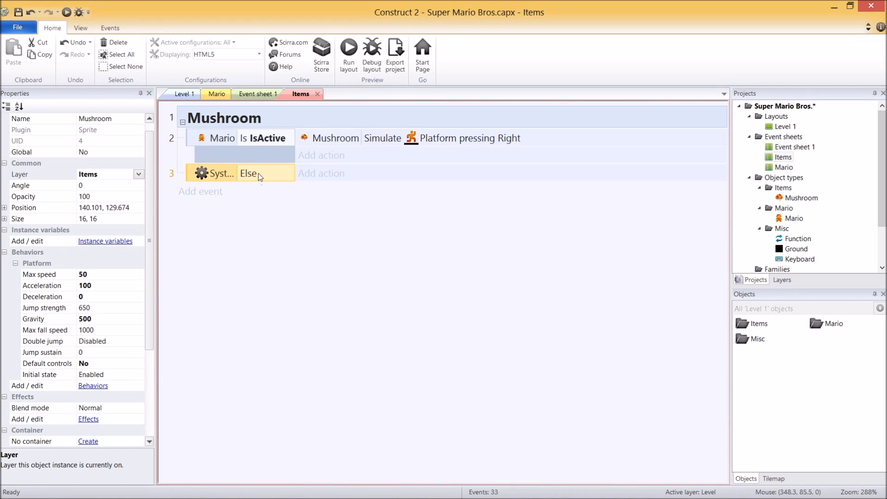
pyautogui.moveTo(298, 178)
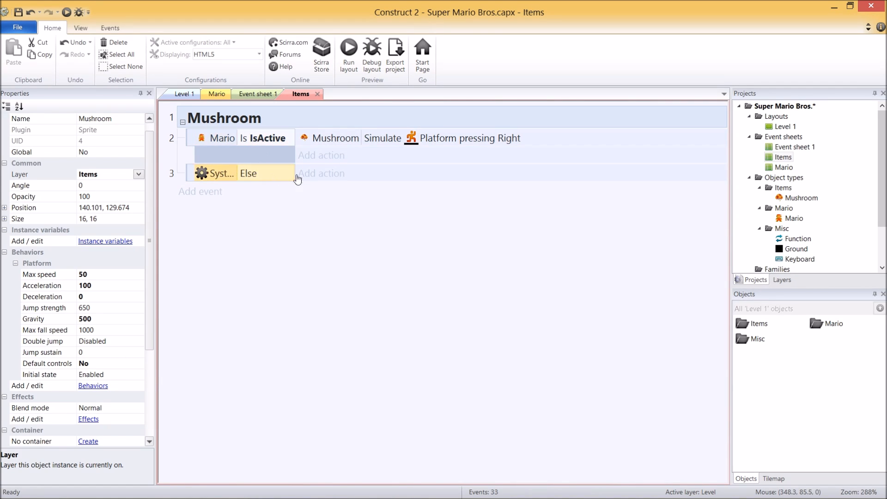
# - Give the Else event a Mushroom Platform Set enabled action with state Disabled
pyautogui.click(320, 173)
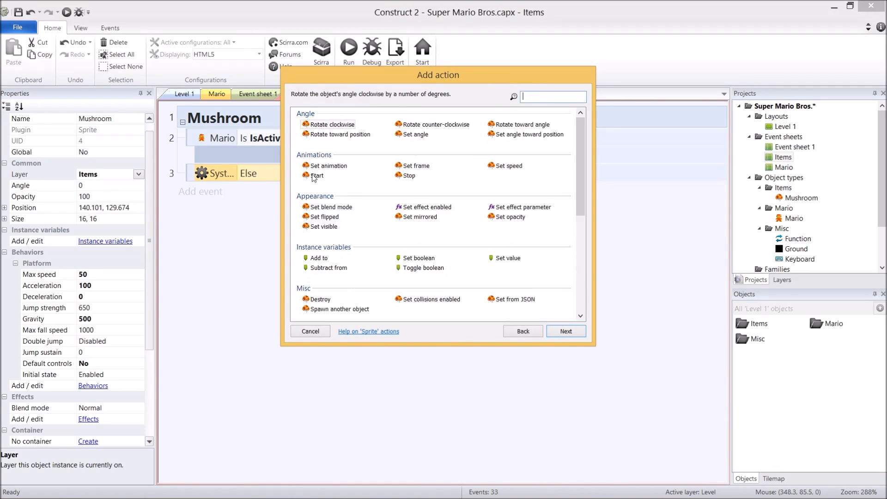
pyautogui.scroll(-3)
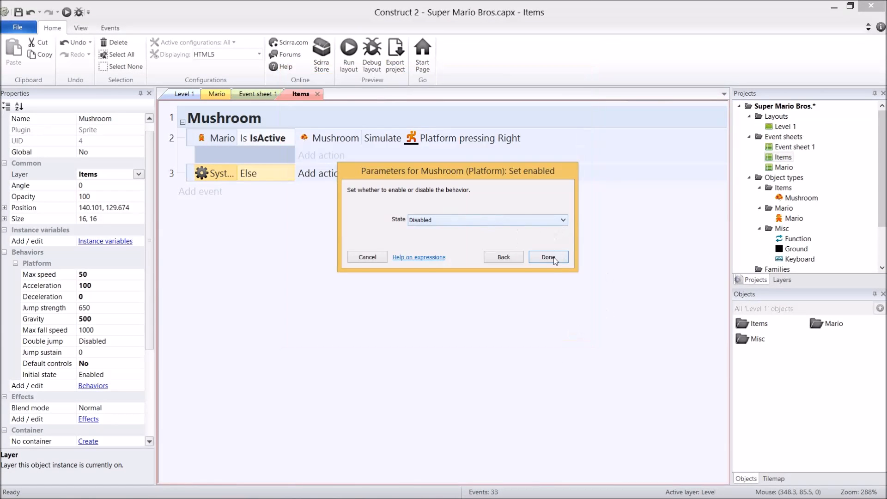
pyautogui.click(547, 256)
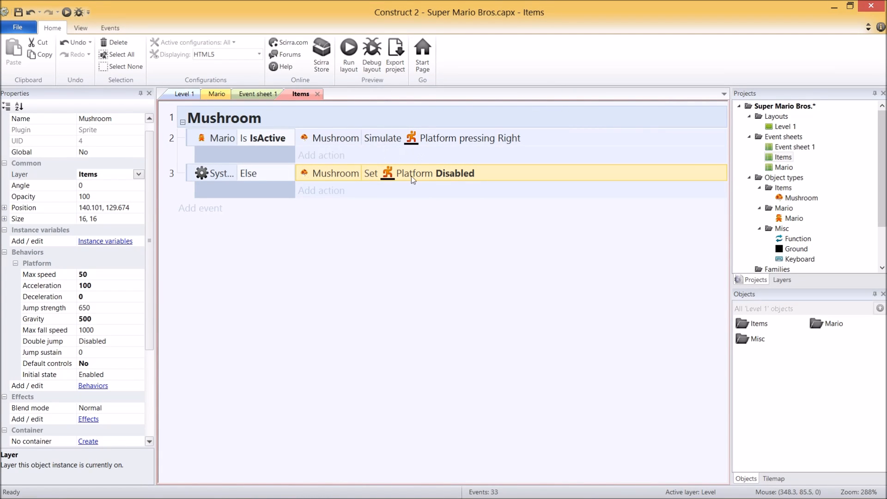
pyautogui.moveTo(265, 218)
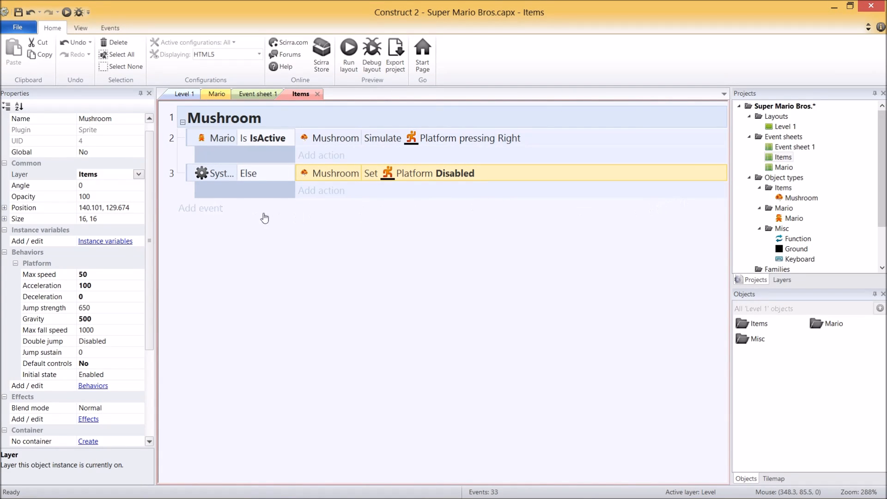
pyautogui.moveTo(557, 248)
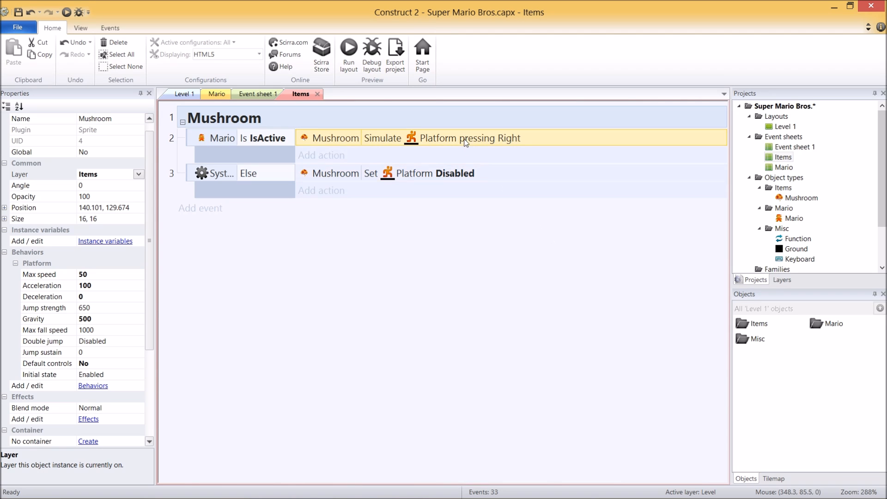
pyautogui.moveTo(322, 155)
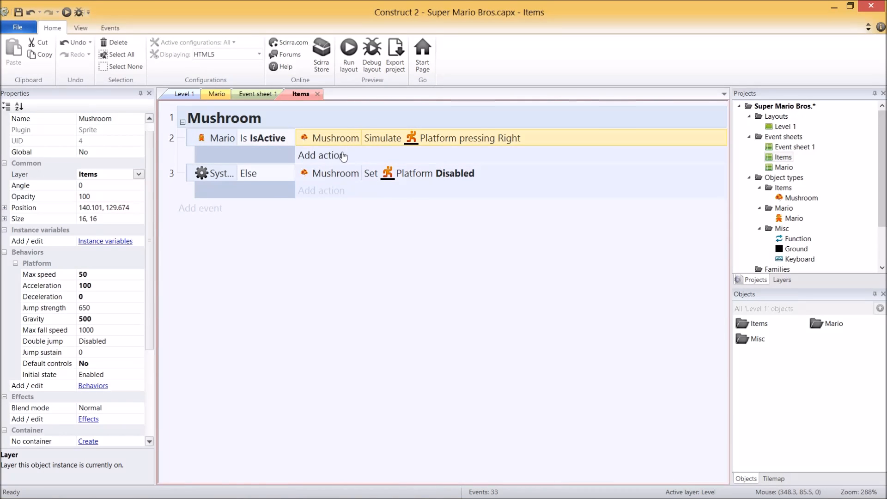
# - Add Mushroom Platform Set enabled (Enabled) to the Mario-active event and run the layout preview
pyautogui.click(322, 156)
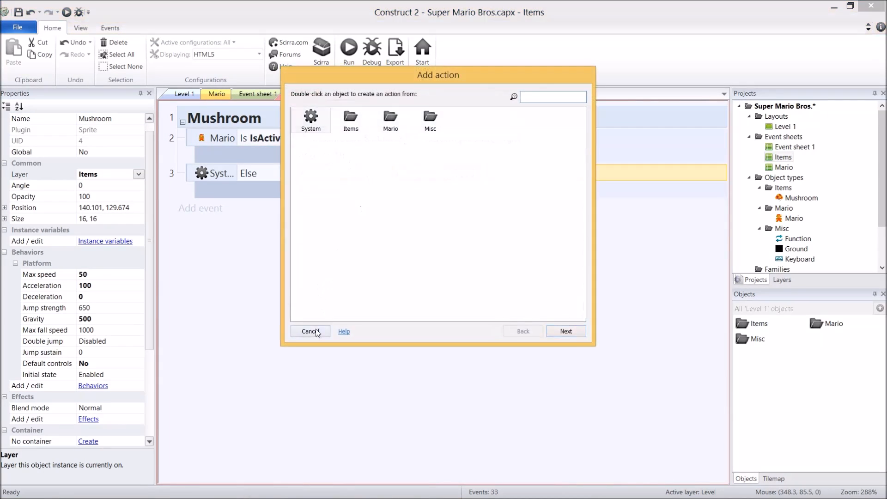
pyautogui.click(310, 331)
pyautogui.write('enab')
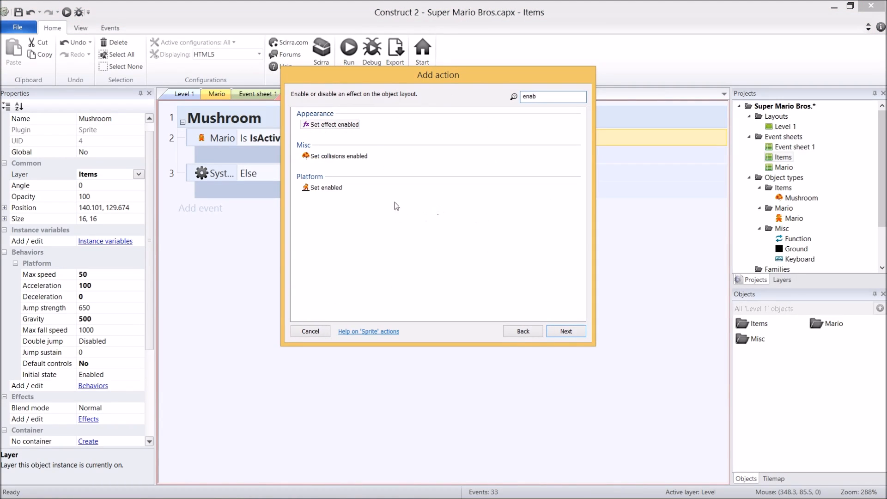
pyautogui.click(325, 188)
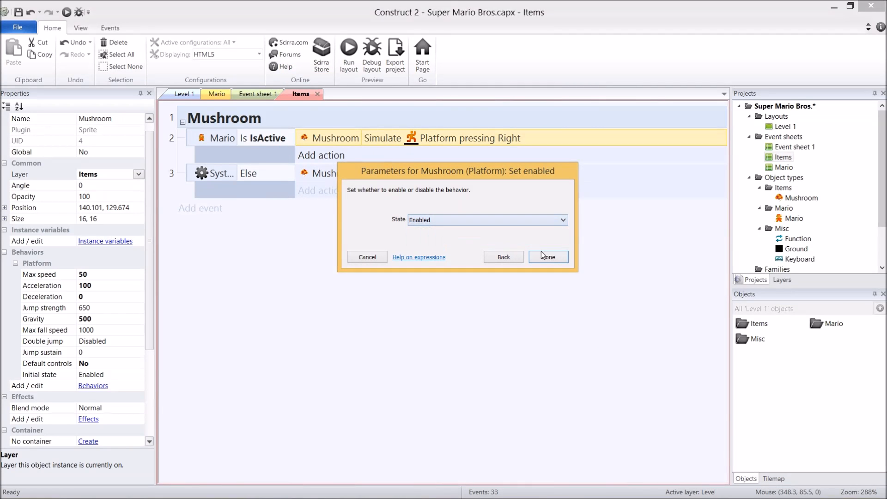
pyautogui.click(547, 257)
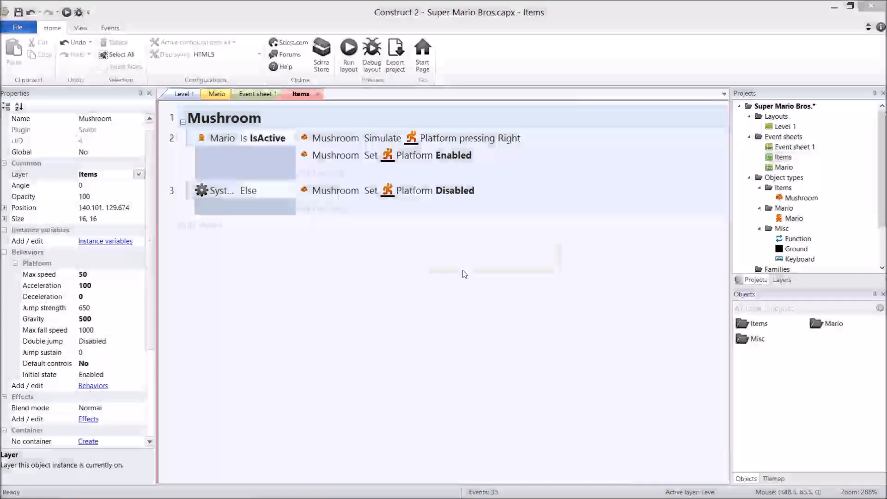
pyautogui.click(348, 51)
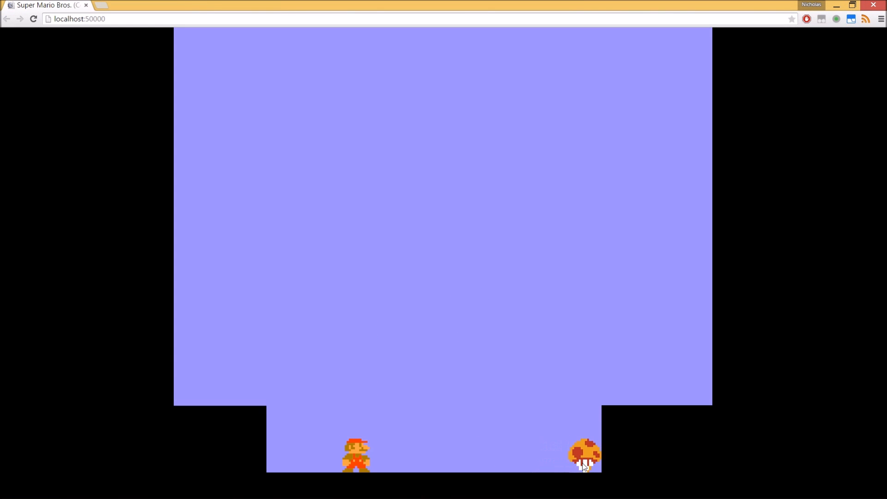
pyautogui.moveTo(590, 476)
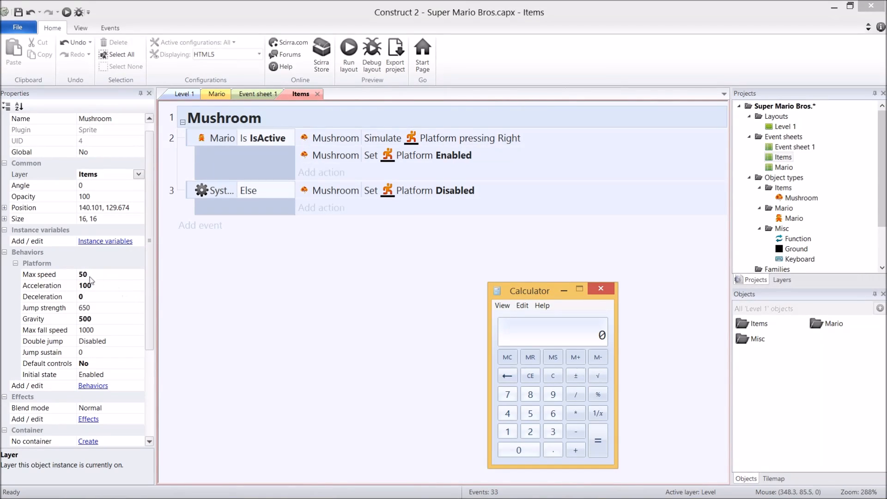
pyautogui.moveTo(214, 281)
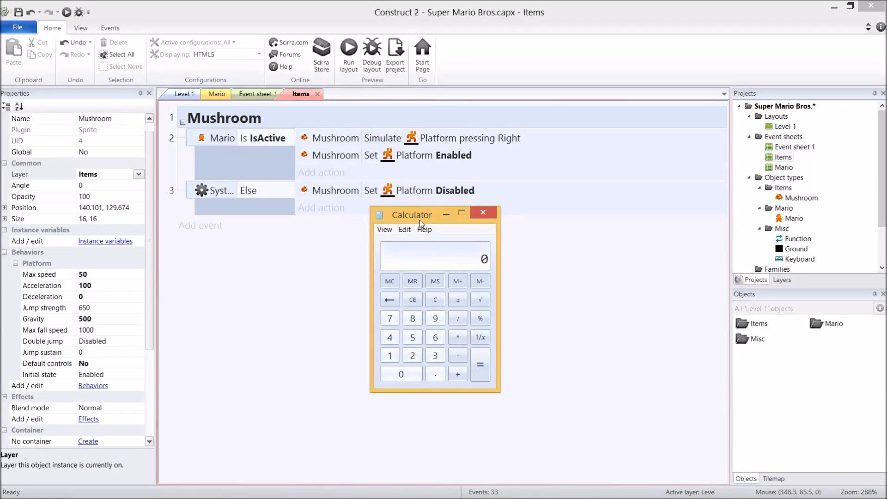
pyautogui.moveTo(662, 245)
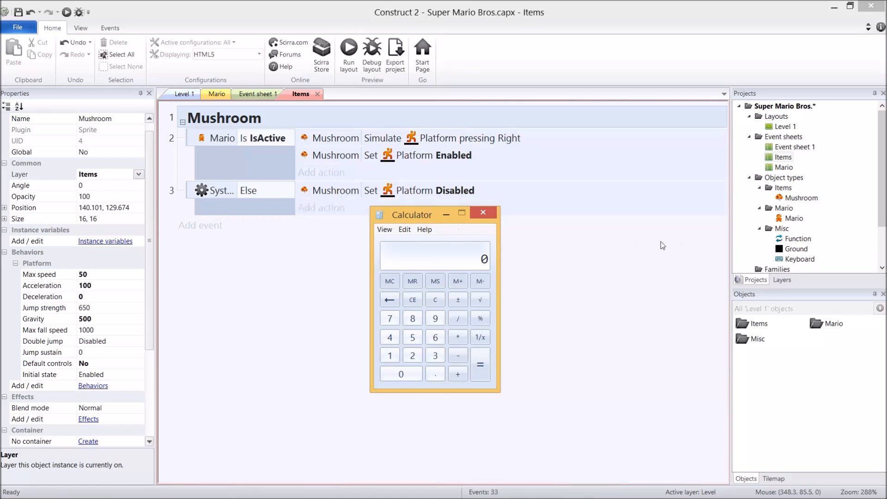
pyautogui.moveTo(387, 244)
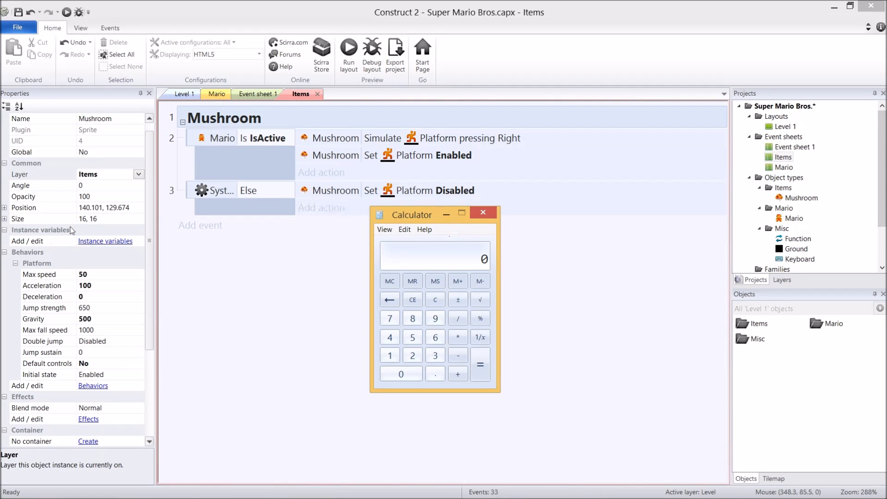
pyautogui.moveTo(270, 202)
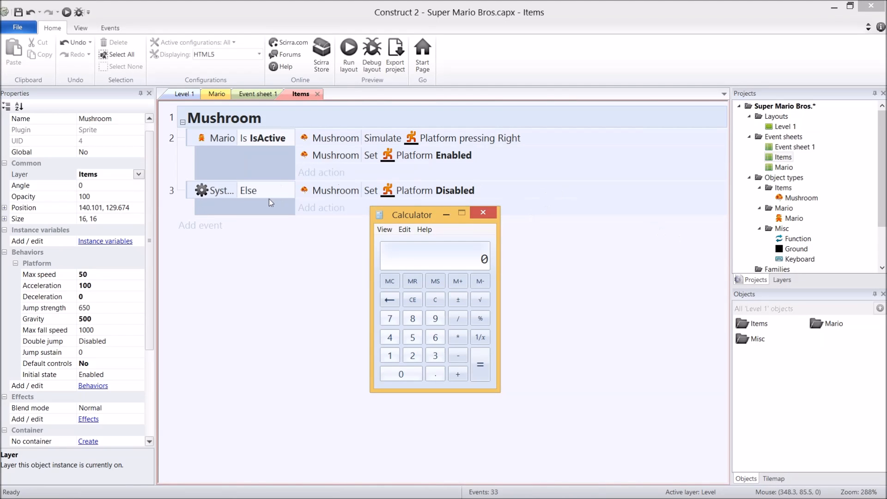
pyautogui.moveTo(251, 226)
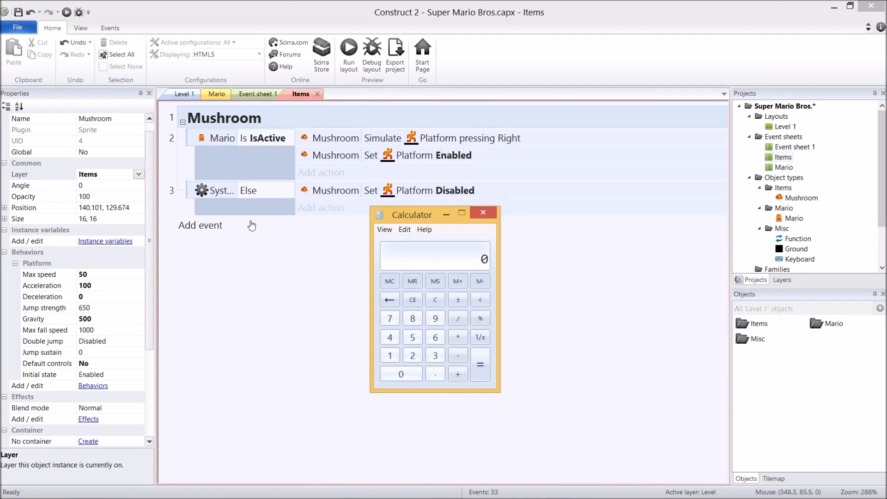
pyautogui.moveTo(249, 252)
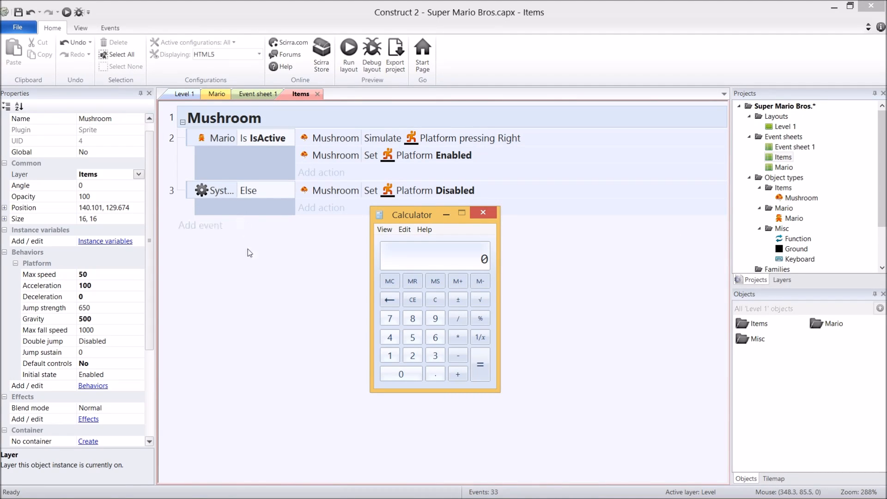
pyautogui.moveTo(331, 283)
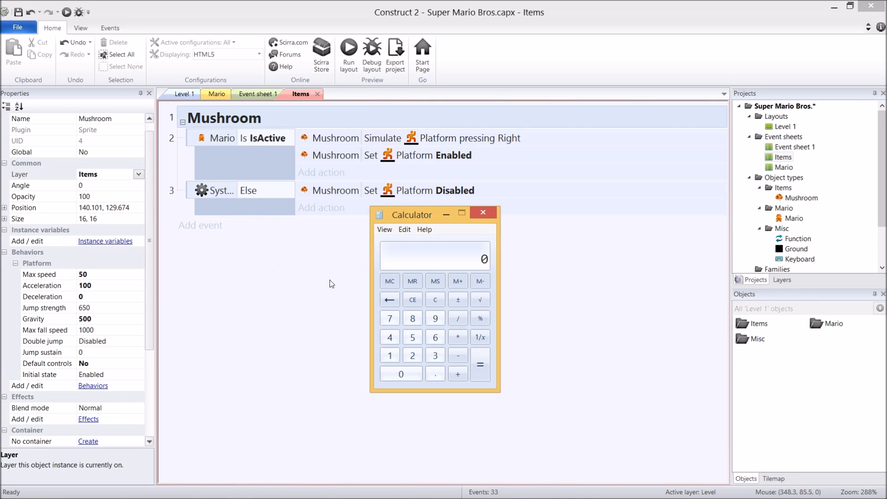
pyautogui.moveTo(230, 244)
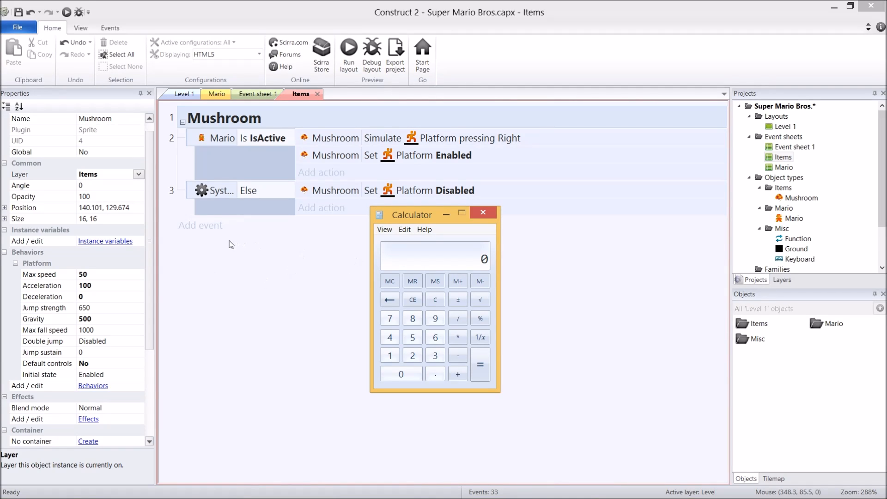
pyautogui.moveTo(384, 255)
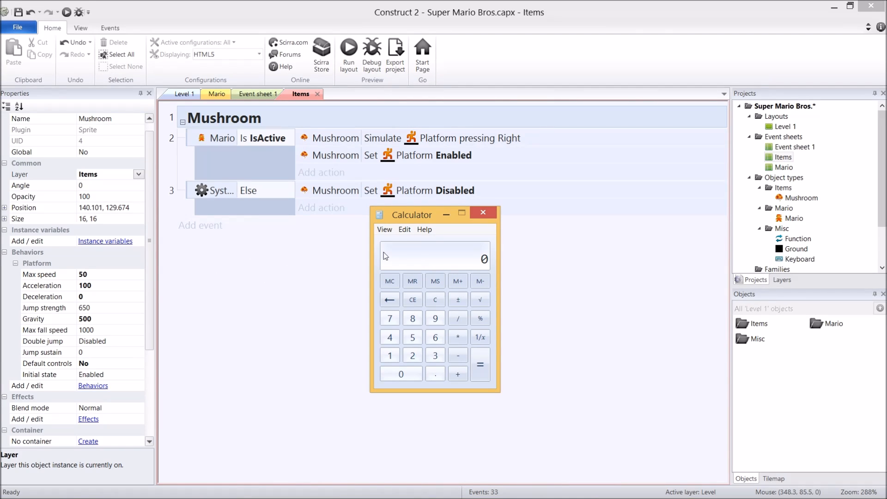
pyautogui.moveTo(609, 256)
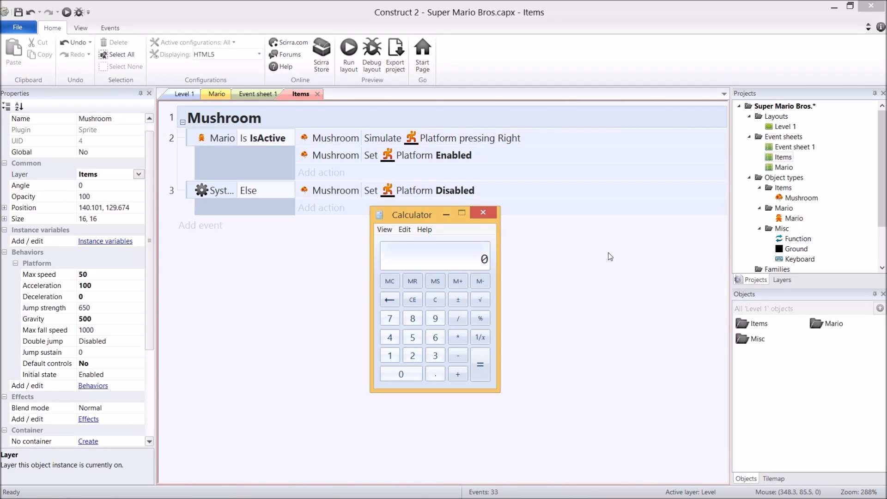
pyautogui.moveTo(366, 252)
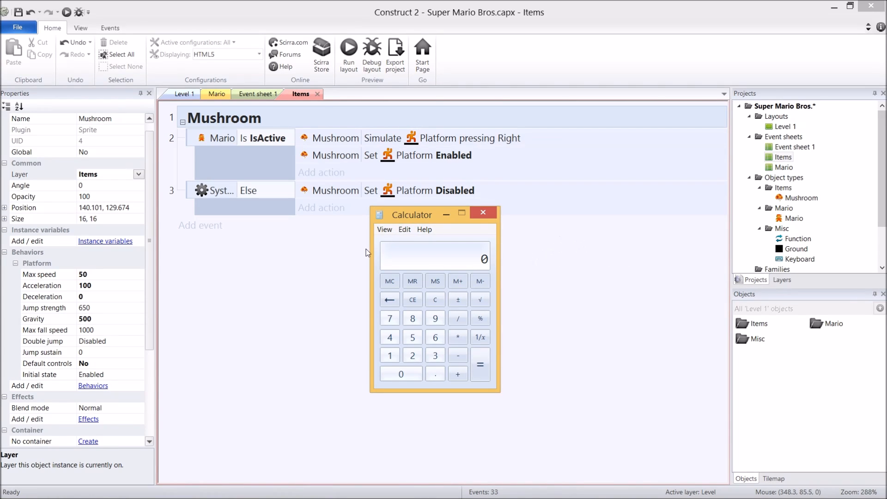
pyautogui.moveTo(441, 260)
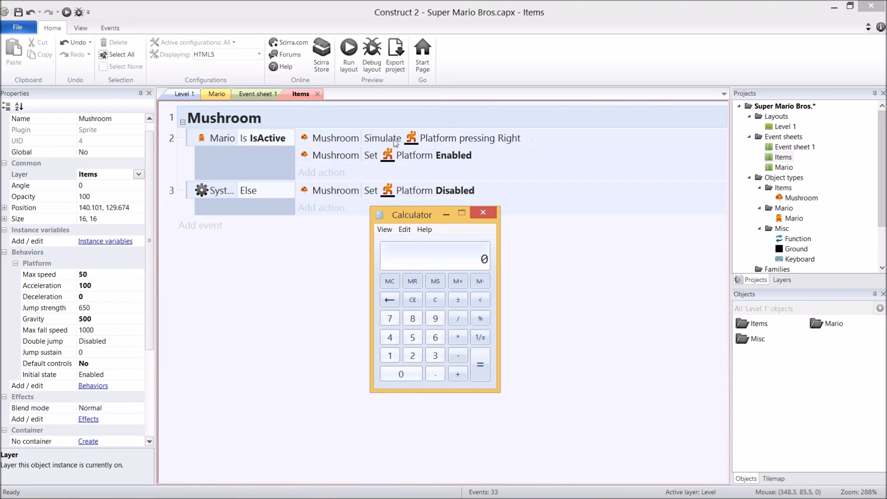
pyautogui.moveTo(534, 195)
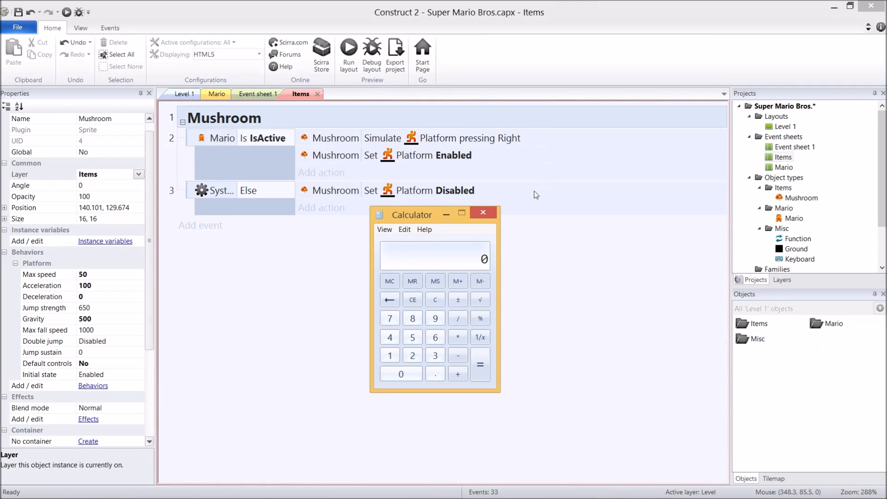
pyautogui.moveTo(595, 240)
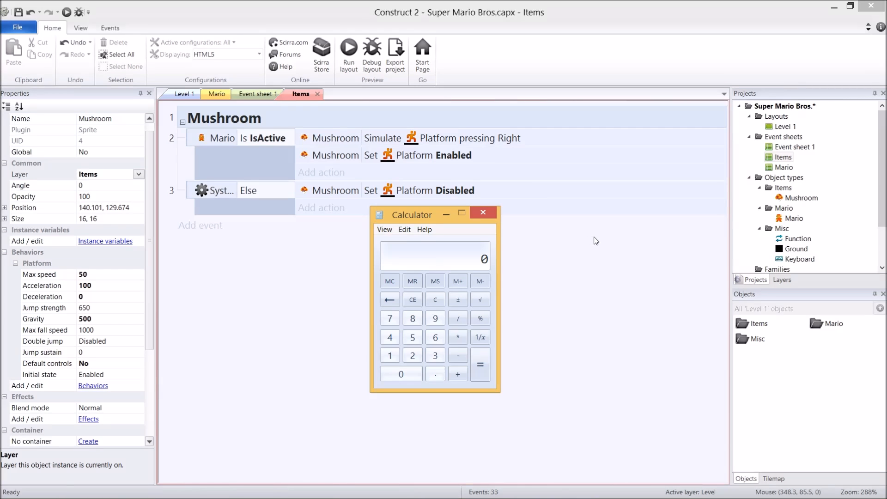
pyautogui.moveTo(435, 244)
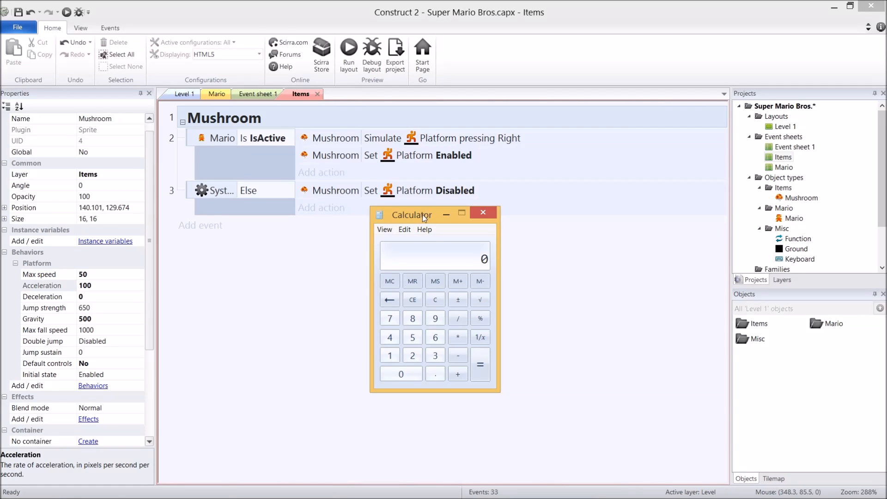
pyautogui.moveTo(293, 136)
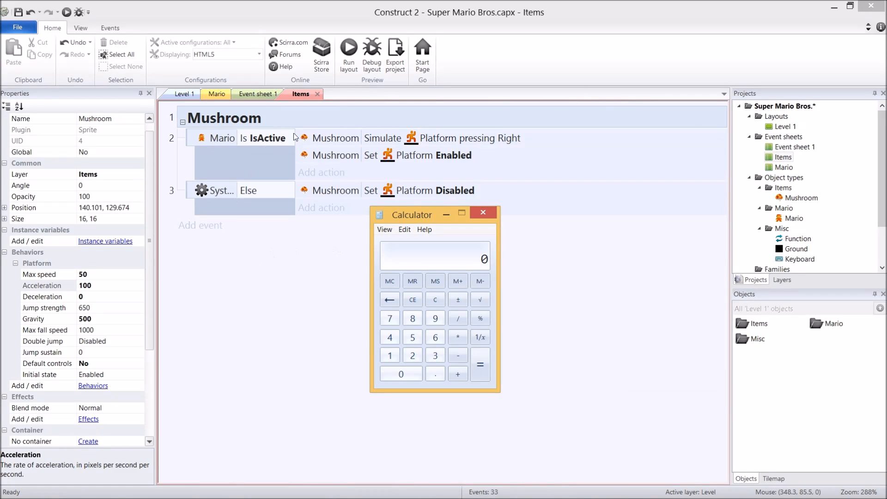
pyautogui.moveTo(349, 261)
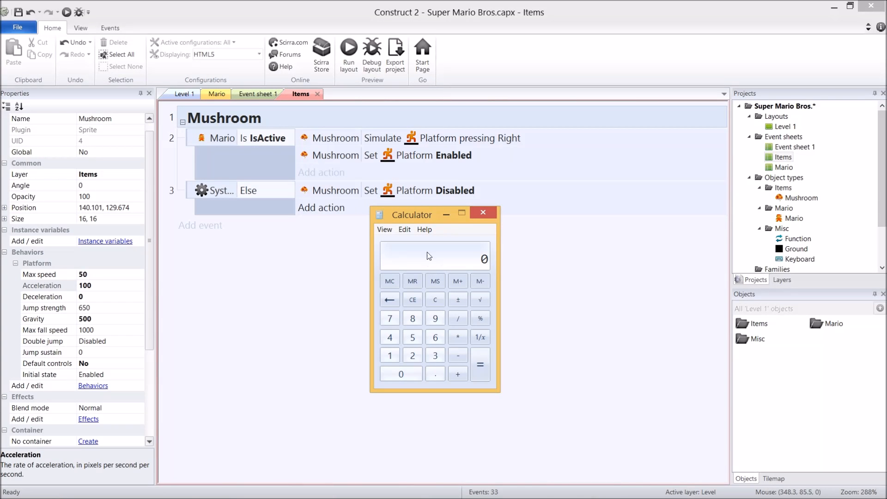
pyautogui.moveTo(528, 242)
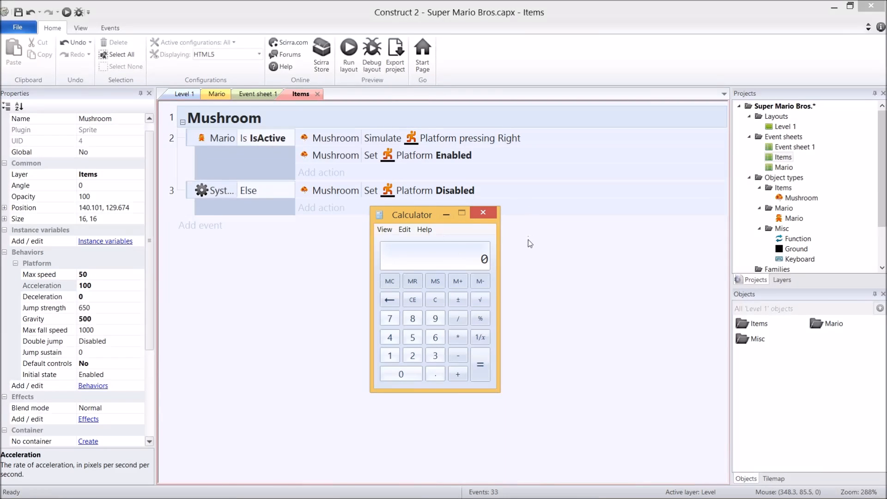
pyautogui.moveTo(638, 180)
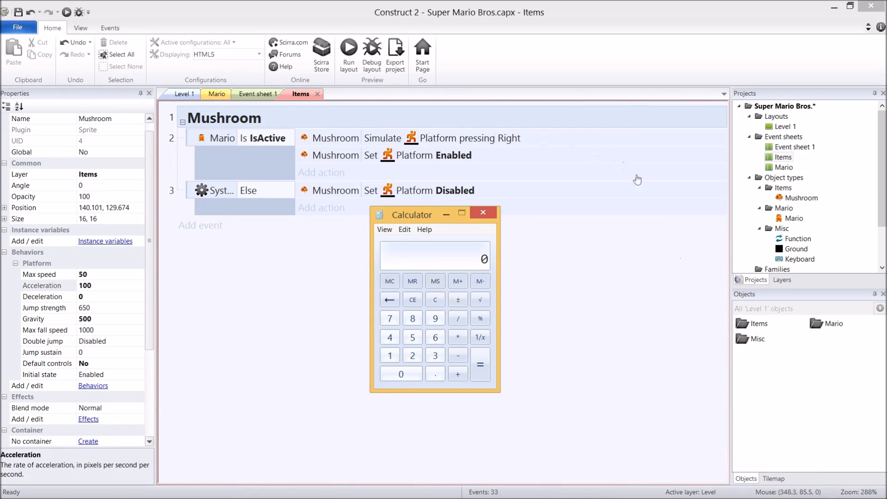
pyautogui.moveTo(446, 248)
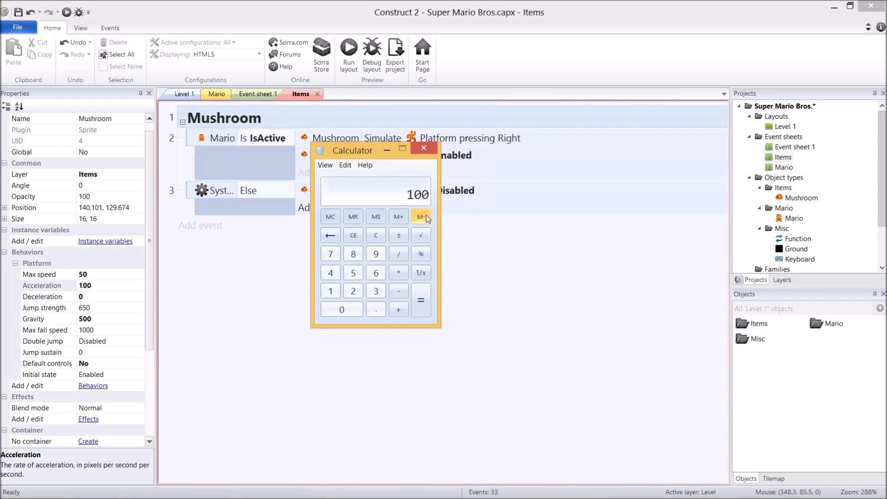
pyautogui.moveTo(421, 216)
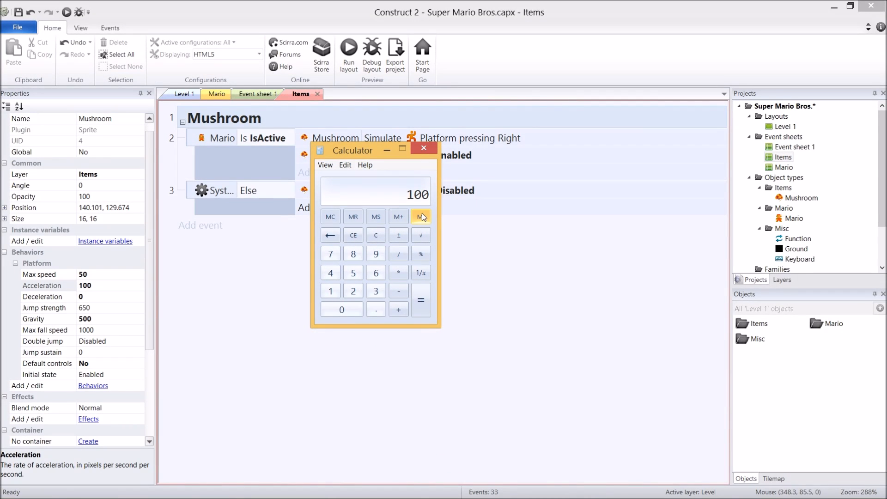
# - Multiply 100 by minus one in Calculator to show the sign flip, then put it away
pyautogui.click(398, 271)
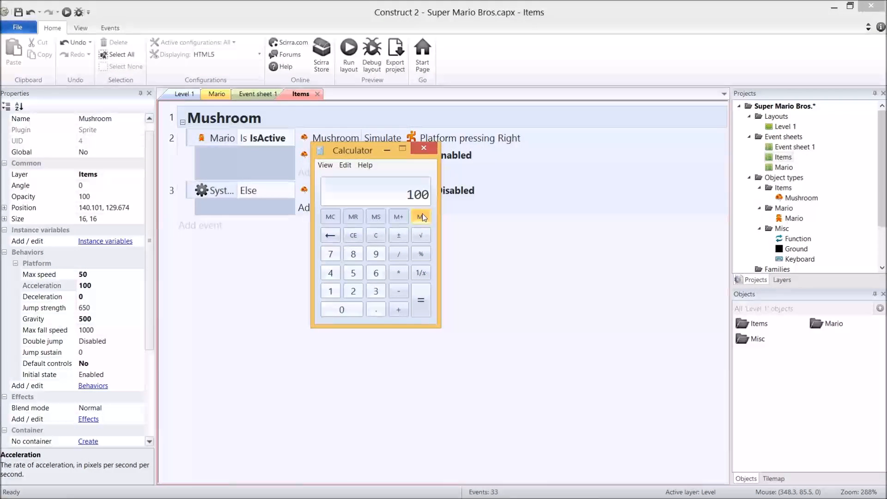
pyautogui.click(397, 272)
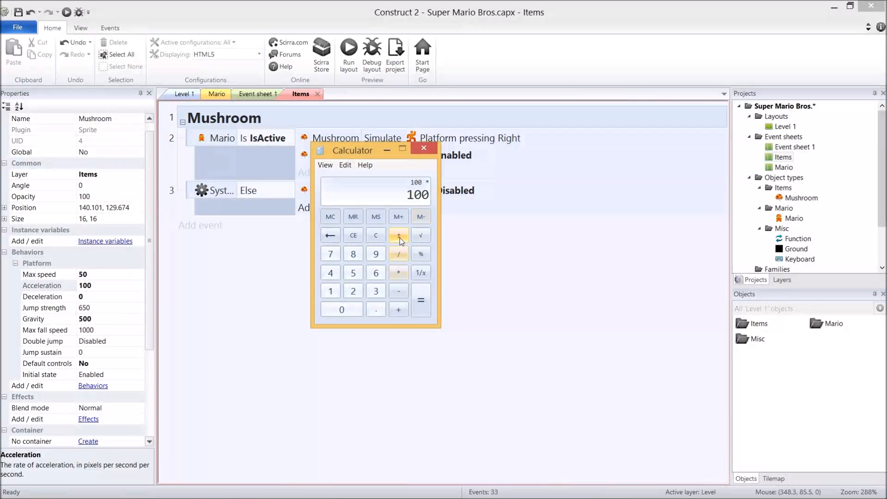
pyautogui.click(398, 234)
pyautogui.write('1')
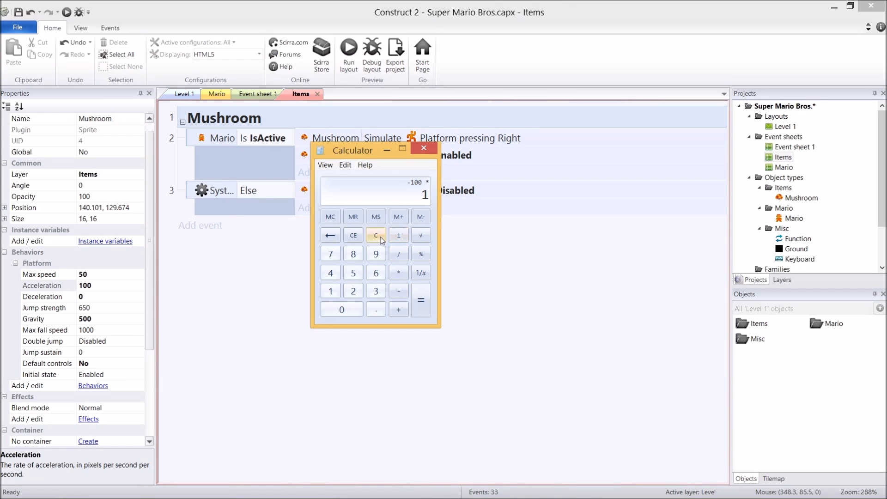
pyautogui.click(420, 300)
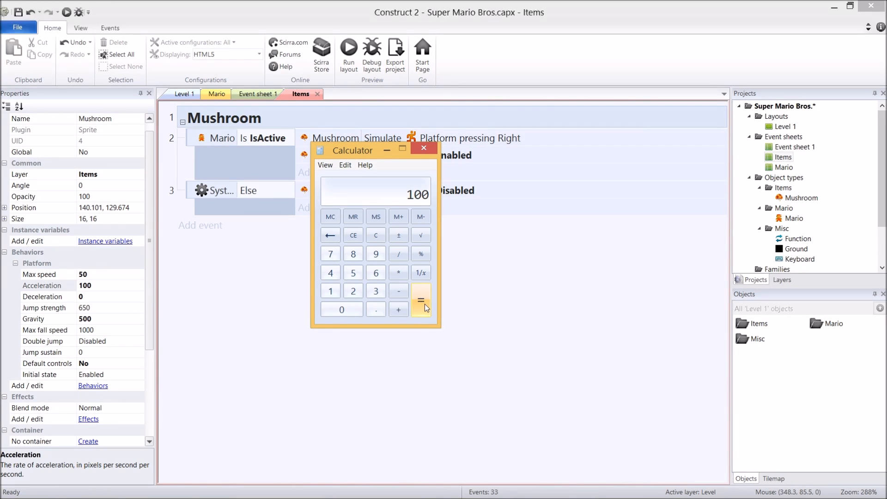
pyautogui.click(423, 148)
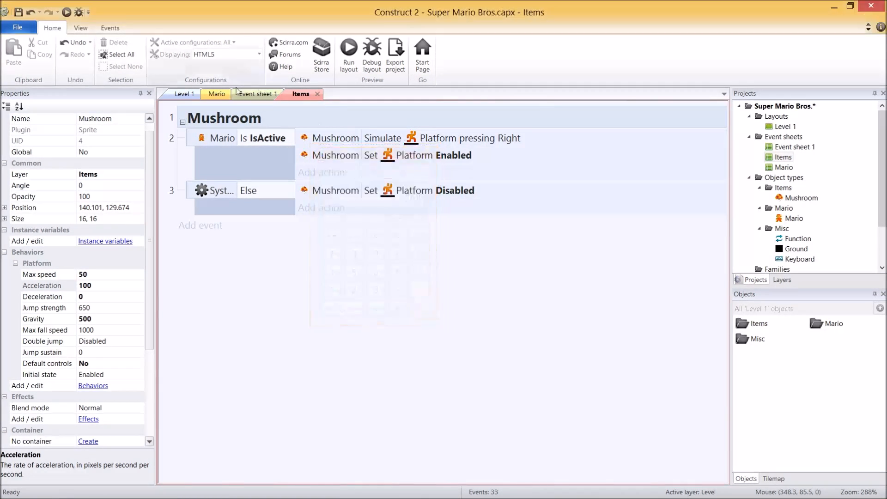
# - Move the Mushroom sprite up above the floor in Level 1, then return to Items
pyautogui.click(182, 94)
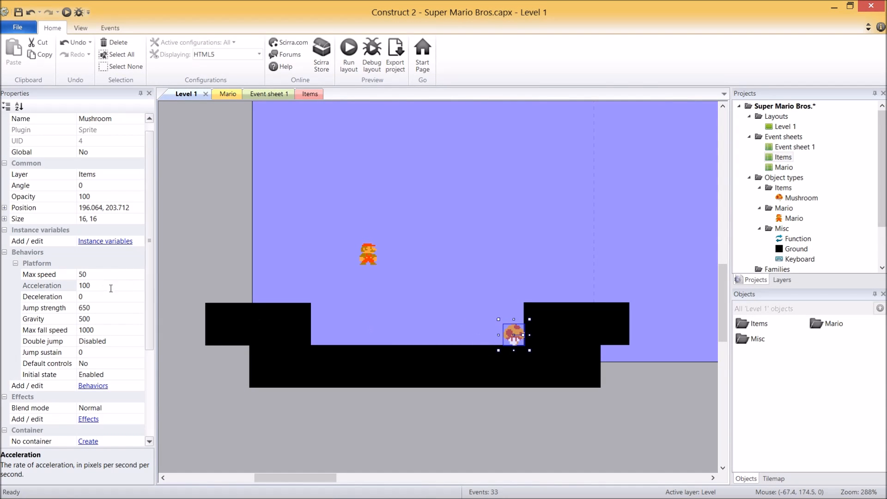
pyautogui.doubleClick(85, 285)
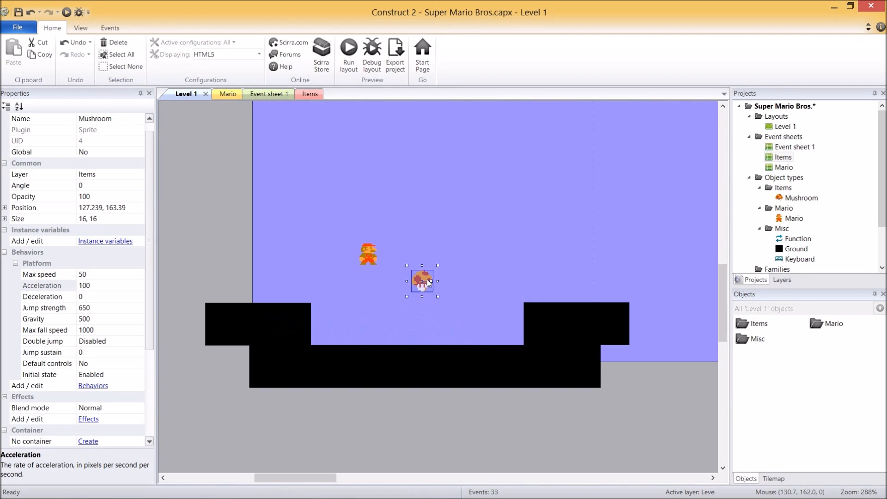
pyautogui.click(309, 94)
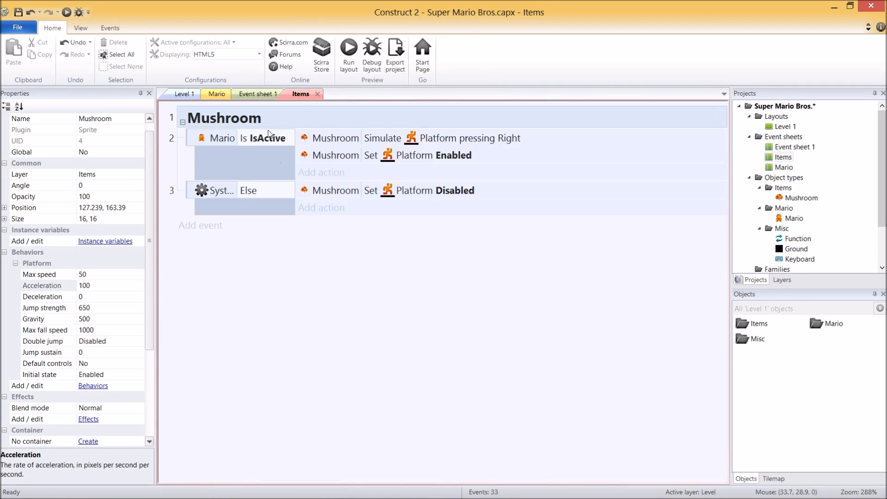
# - Add a Mushroom 'Is by wall' event with Side set to right
pyautogui.click(266, 137)
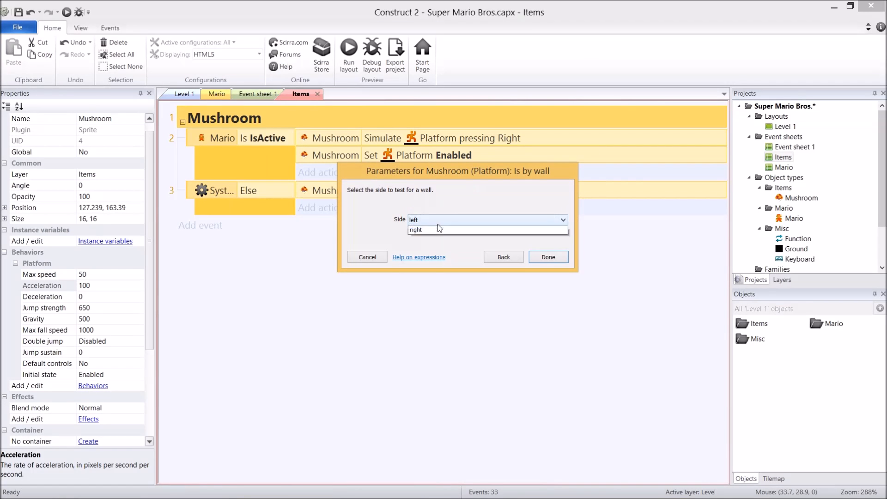
pyautogui.click(440, 228)
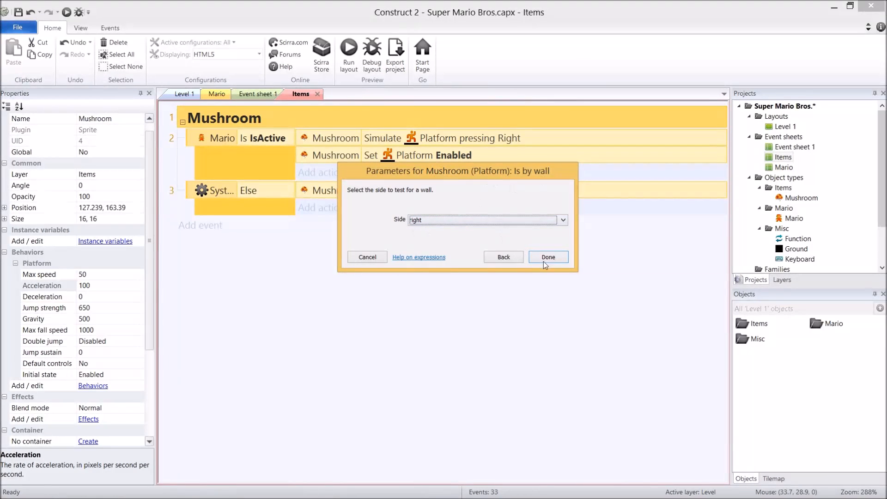
pyautogui.click(547, 256)
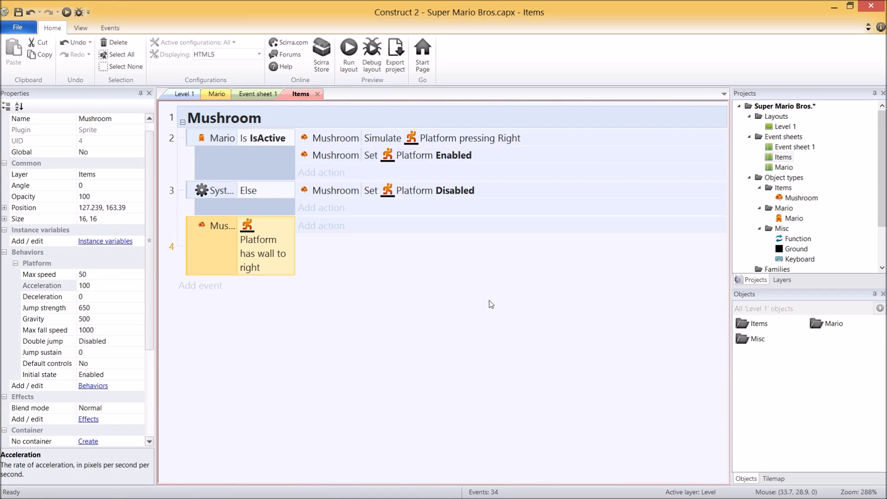
pyautogui.click(320, 225)
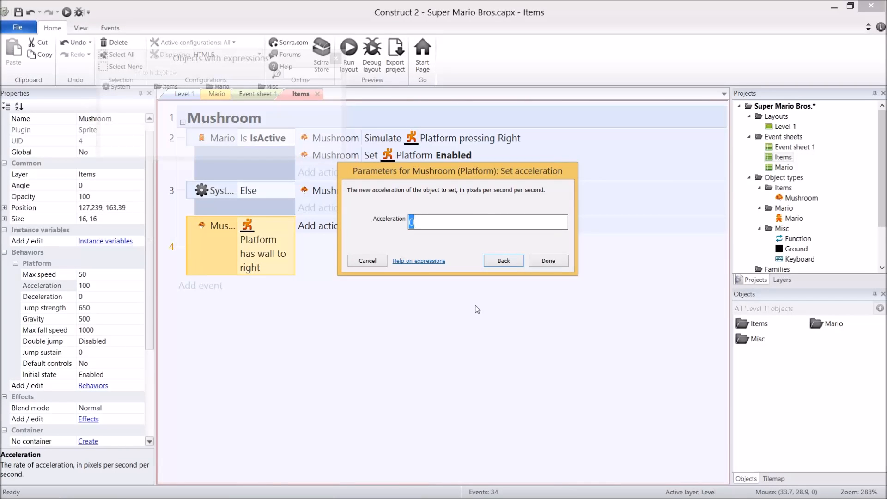
# - Set the Mushroom's platform acceleration to self.Platform.Acceleration * -1
pyautogui.write('self.platform.Acceleration')
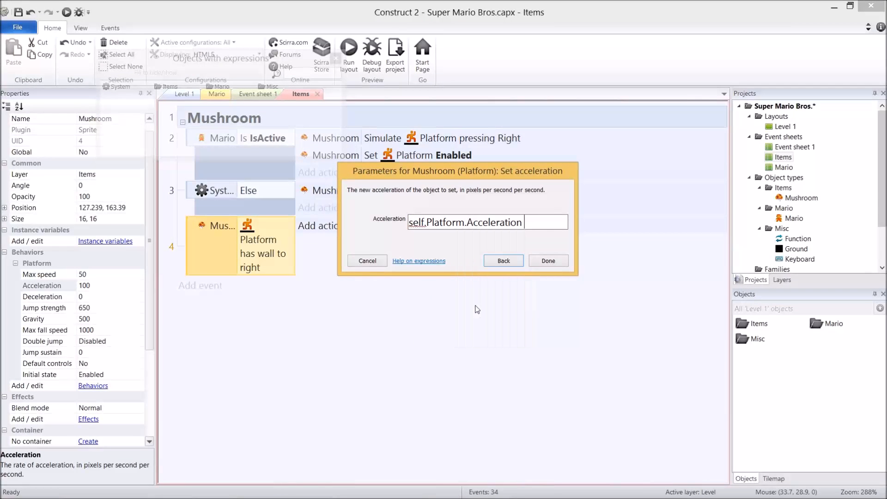
pyautogui.write('* -1')
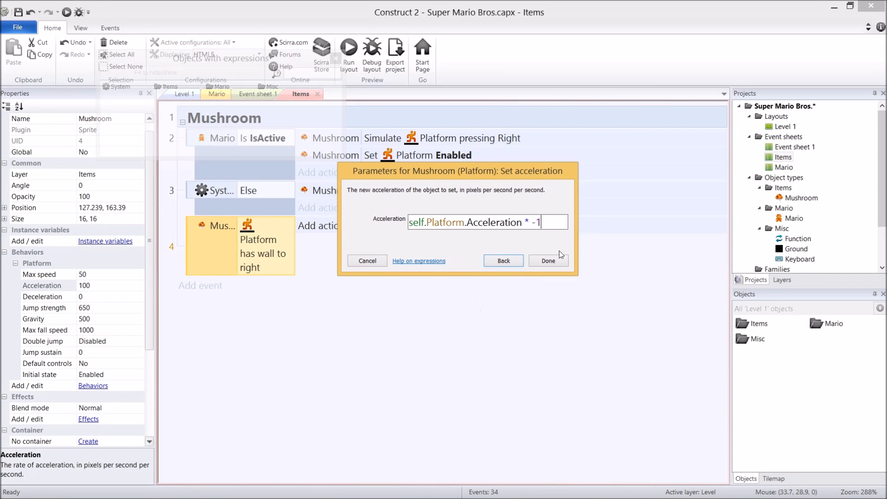
pyautogui.click(547, 260)
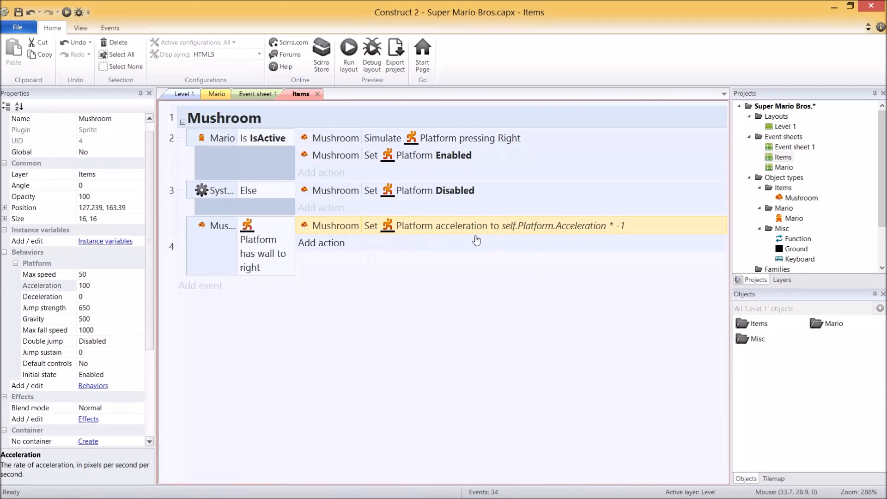
pyautogui.moveTo(633, 246)
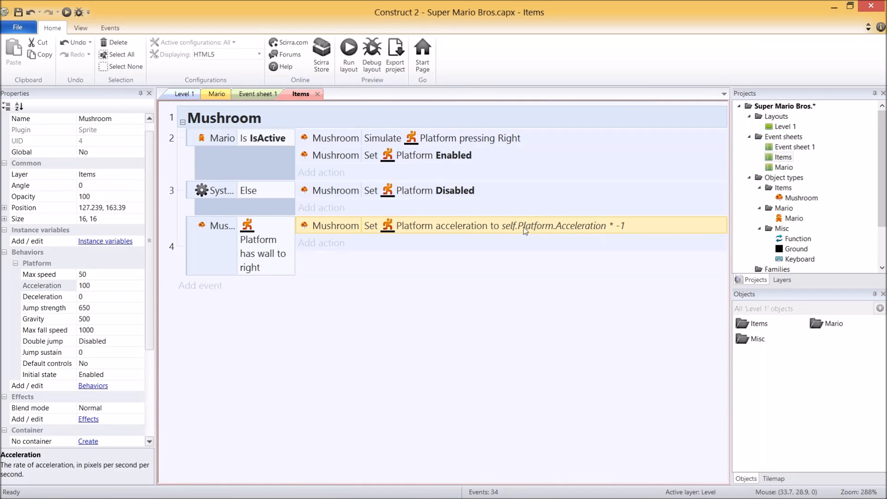
pyautogui.moveTo(493, 233)
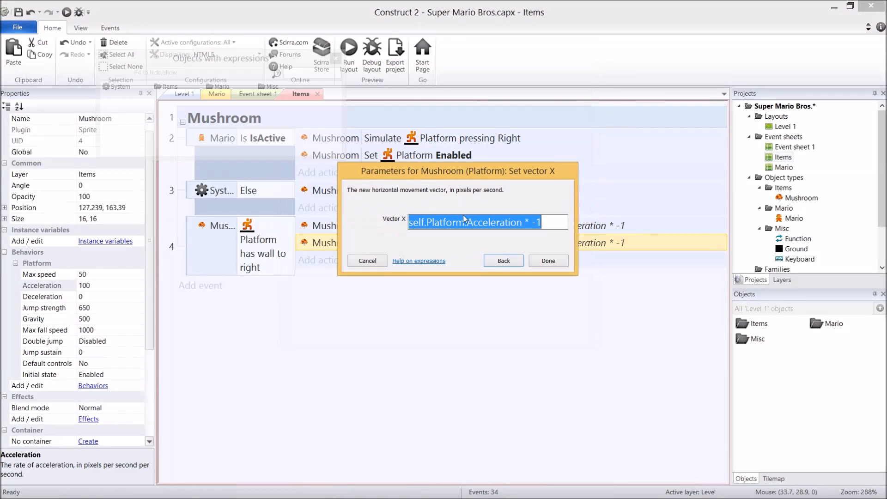
# - Add a Set vector X action to self.Platform.VectorX * -1 and run the layout
pyautogui.doubleClick(493, 222)
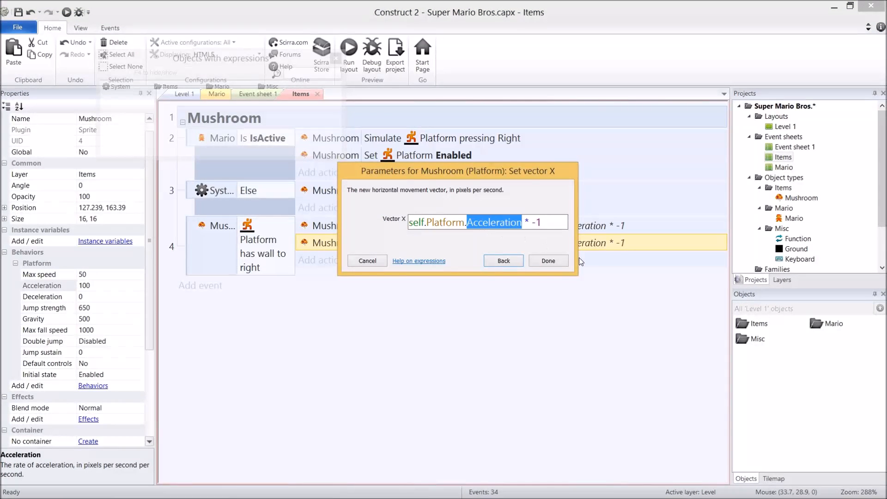
pyautogui.write('VectorX')
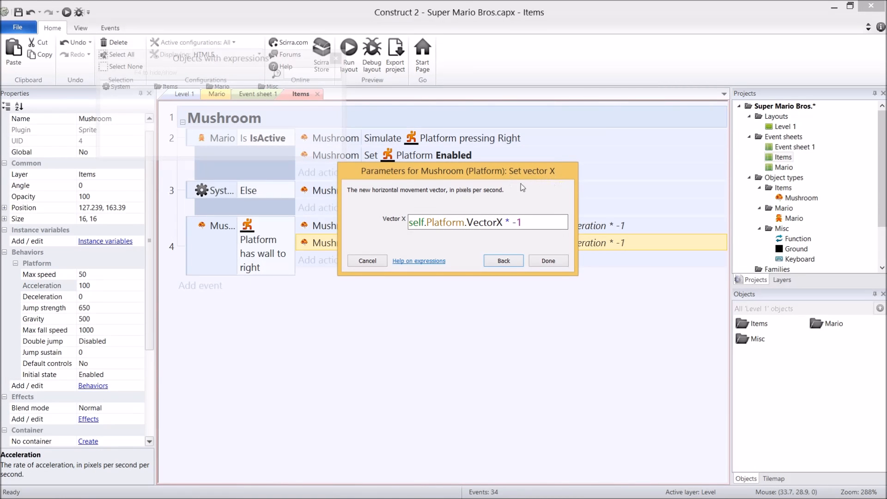
pyautogui.moveTo(548, 260)
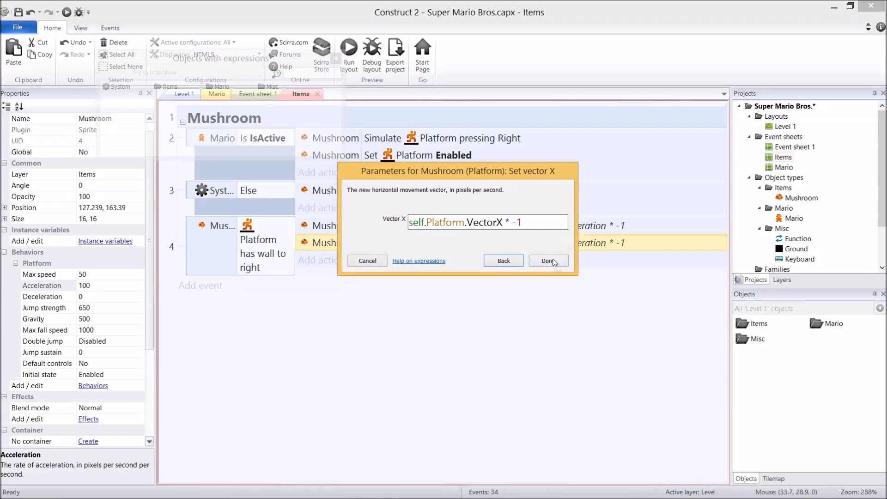
pyautogui.click(546, 260)
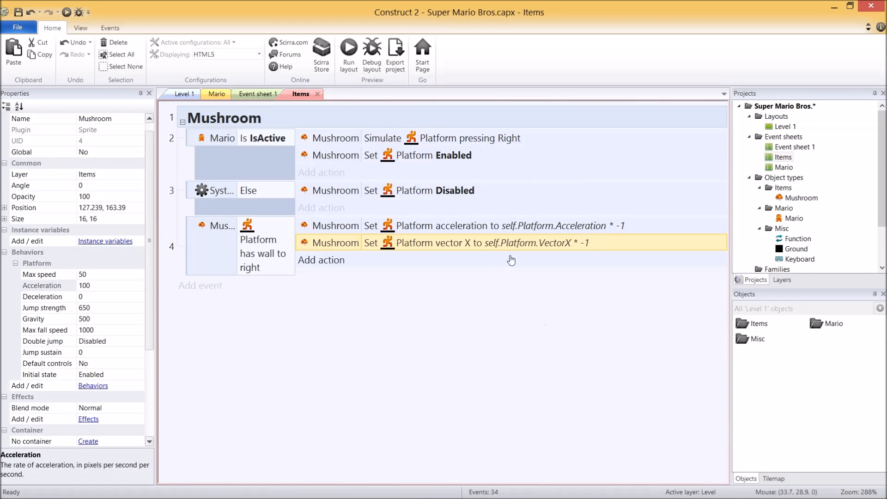
pyautogui.click(492, 226)
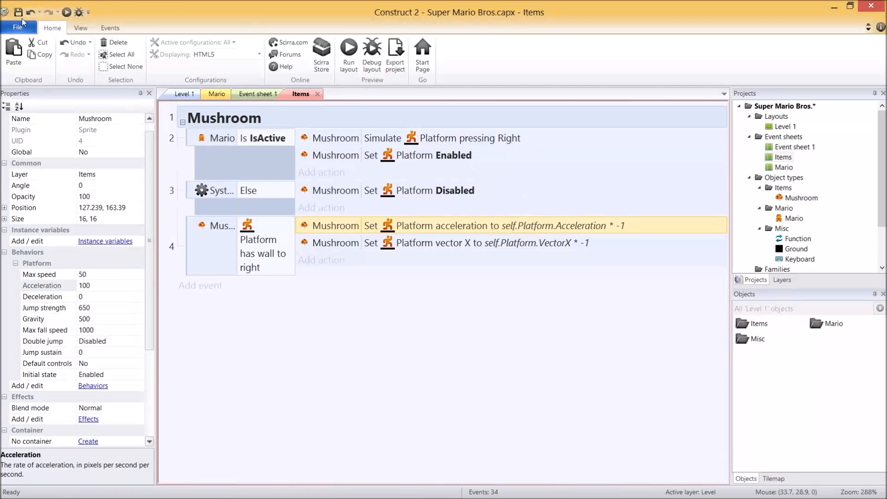
pyautogui.click(348, 51)
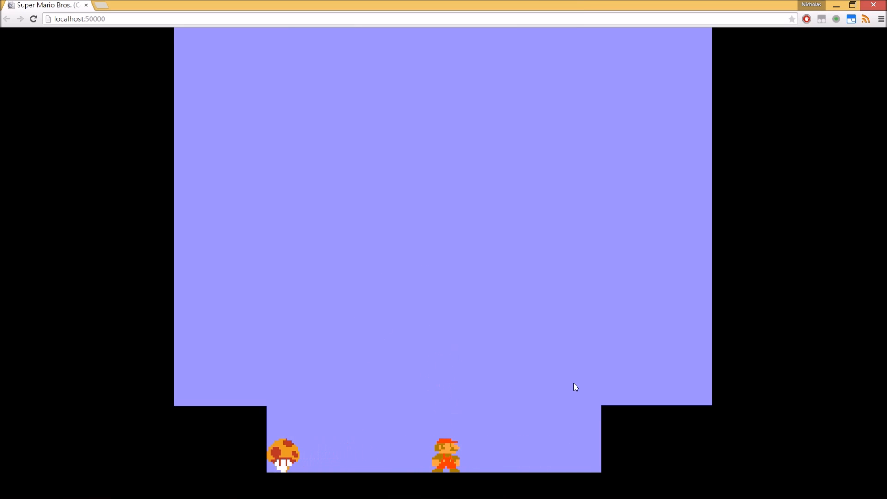
pyautogui.moveTo(290, 446)
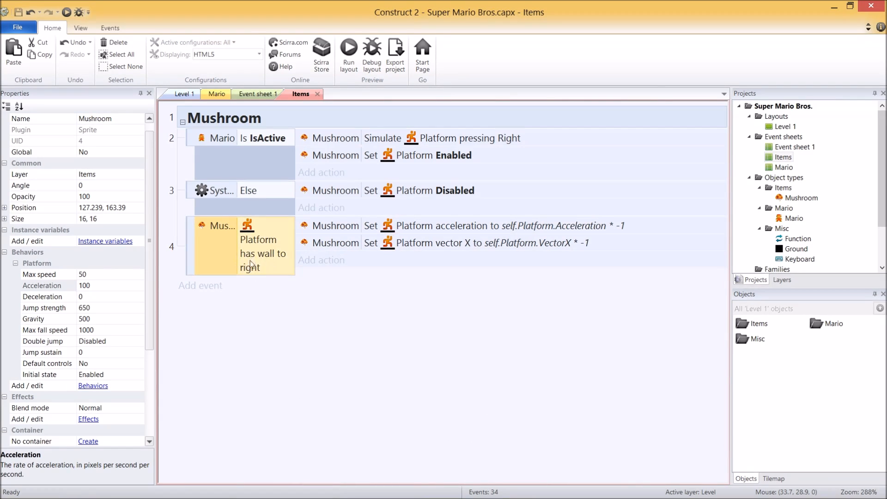
pyautogui.moveTo(255, 257)
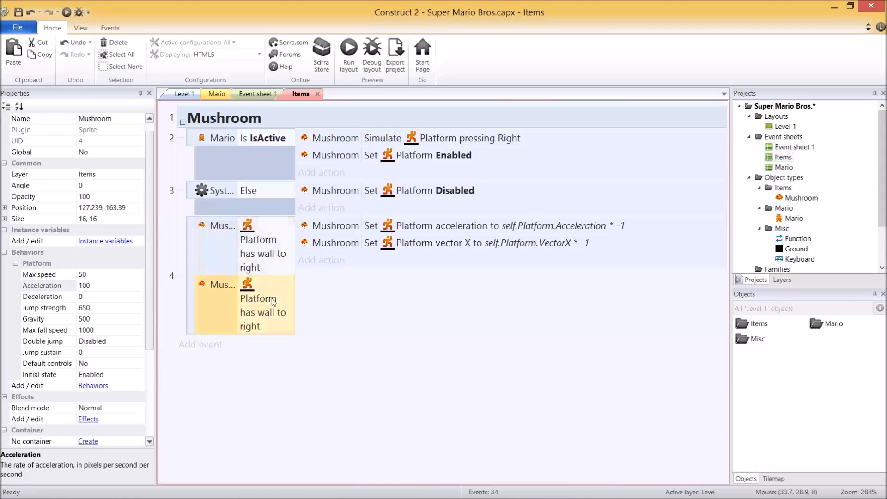
# - Change the copied condition to 'has wall to left' and make the event an Or block
pyautogui.click(261, 249)
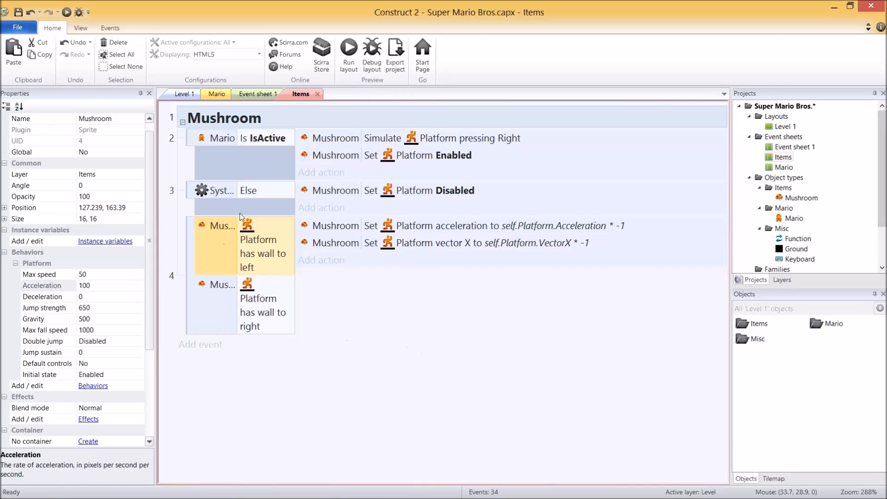
pyautogui.moveTo(269, 273)
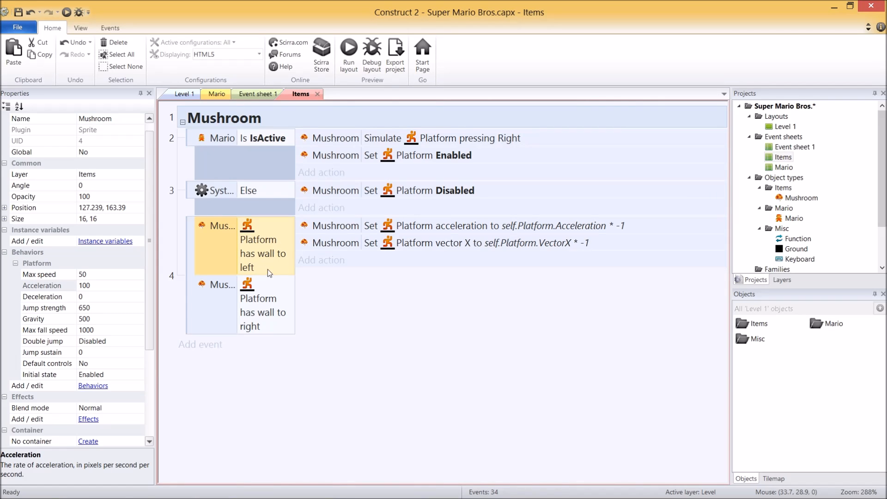
pyautogui.moveTo(269, 307)
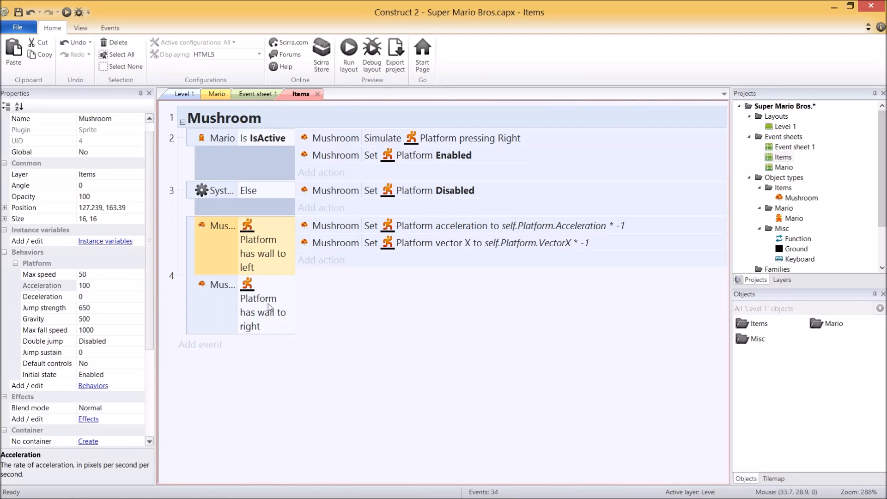
pyautogui.moveTo(273, 284)
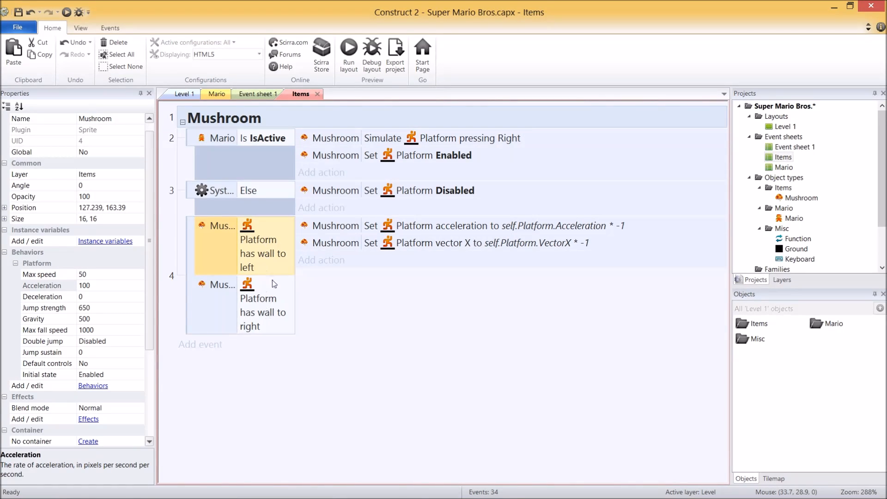
pyautogui.moveTo(225, 292)
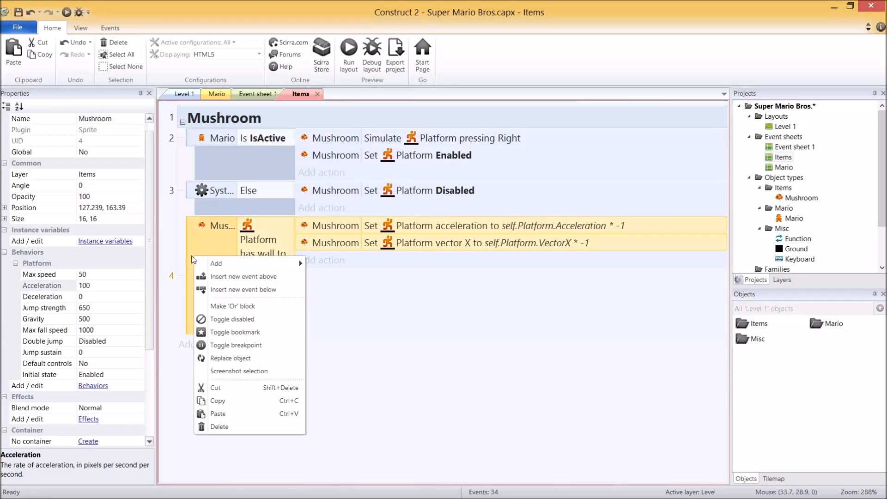
pyautogui.click(232, 305)
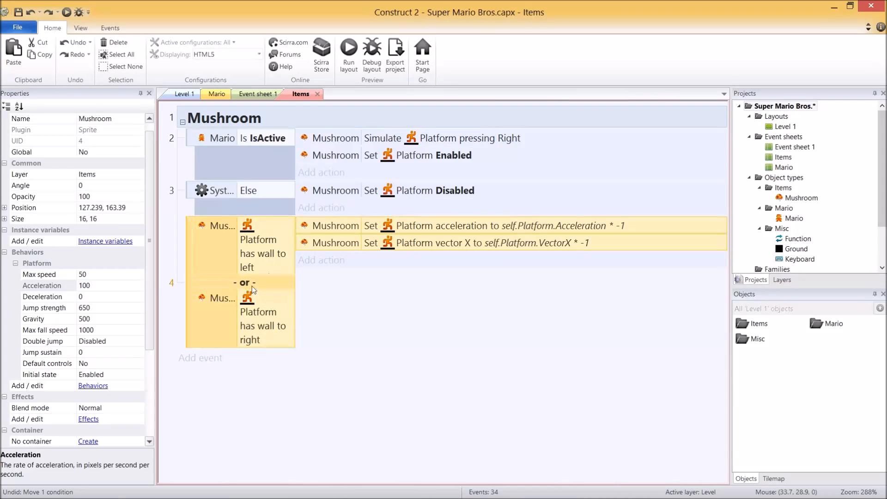
pyautogui.click(348, 51)
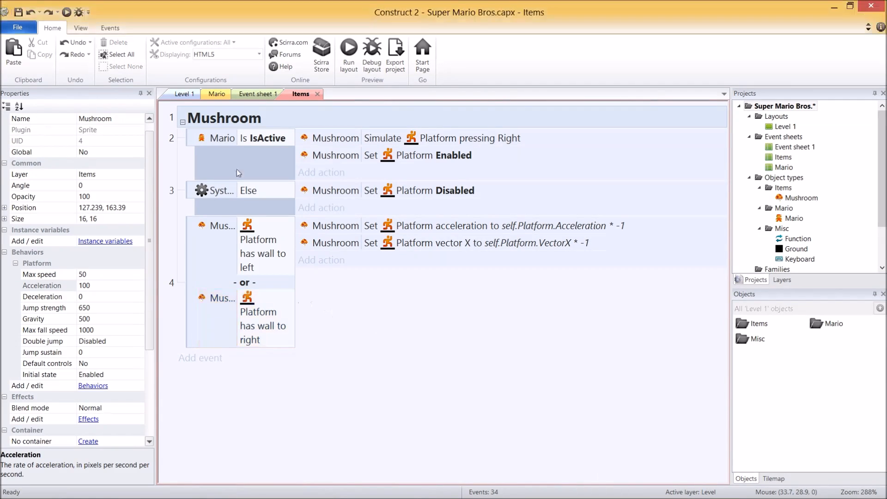
pyautogui.moveTo(445, 146)
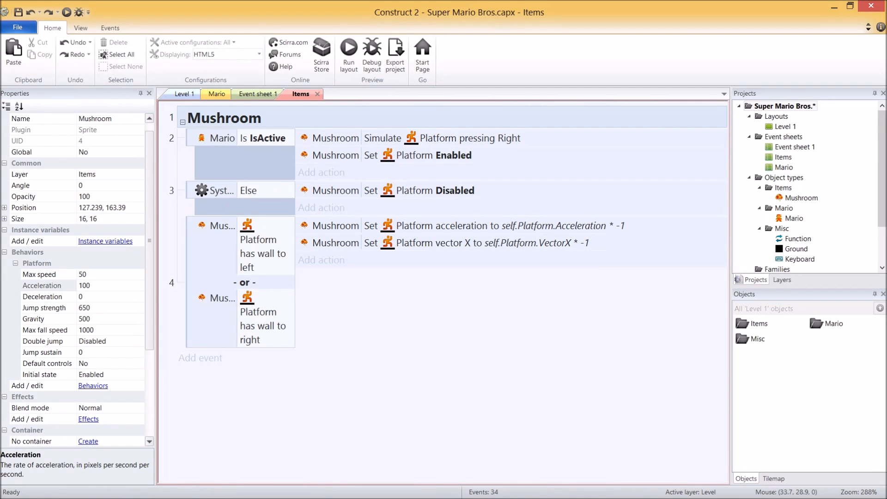
pyautogui.moveTo(775, 385)
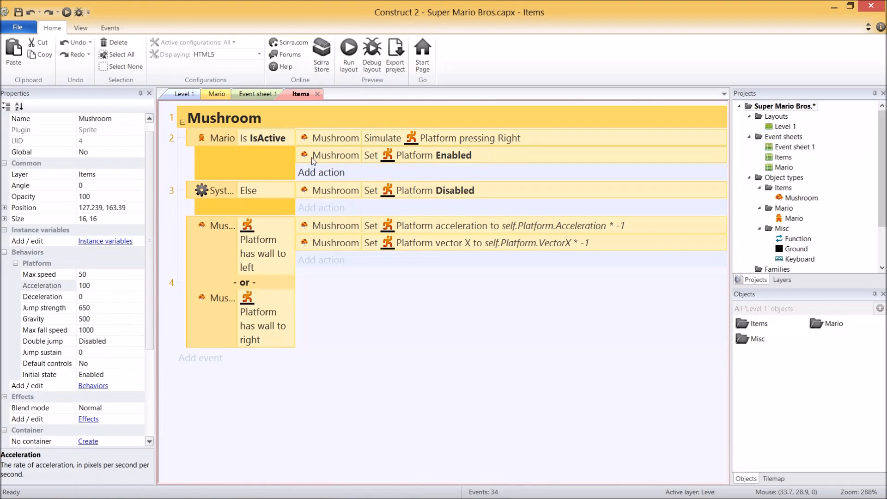
pyautogui.click(218, 93)
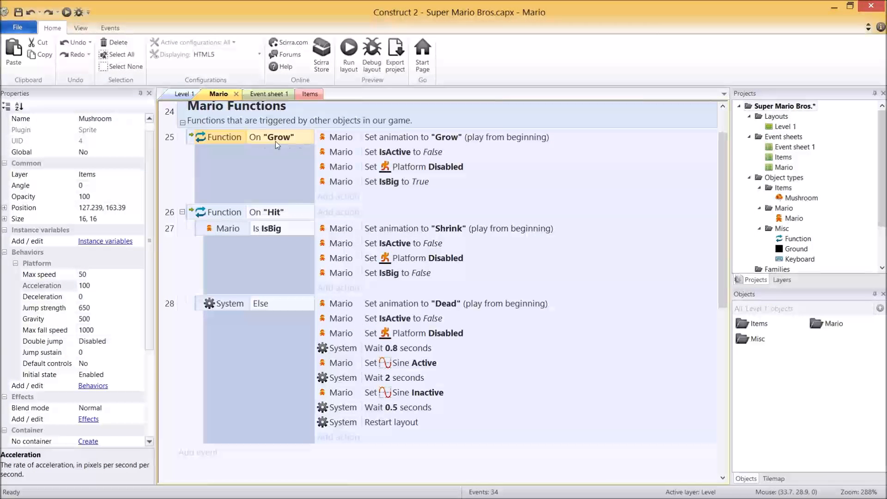
pyautogui.click(300, 94)
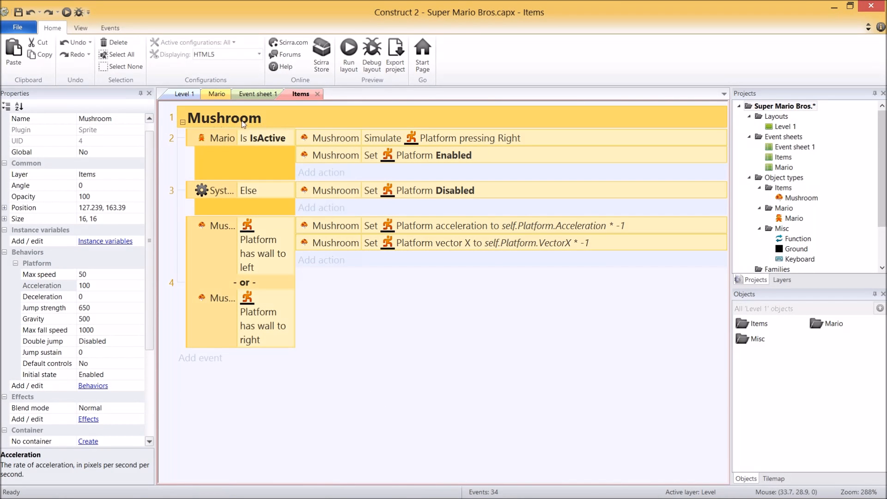
# - Add an event: Mario on collision with Mushroom, plus inverted 'Is IsBig' condition
pyautogui.click(199, 357)
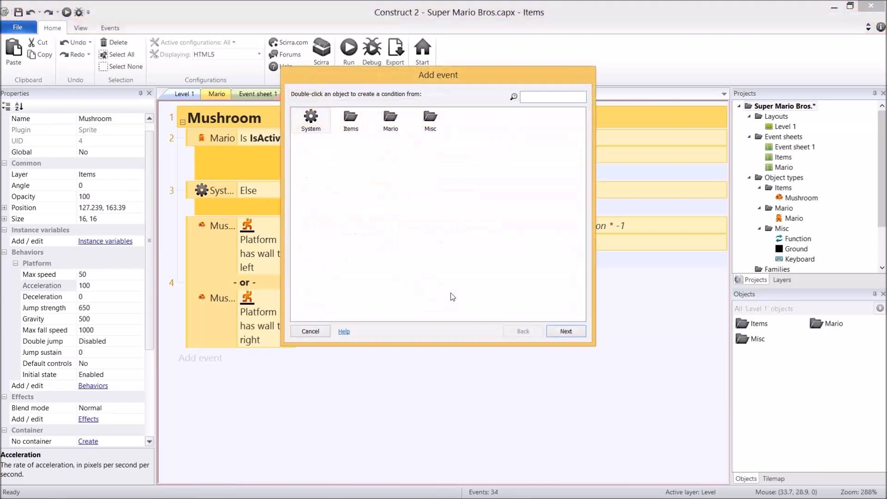
pyautogui.write('coll')
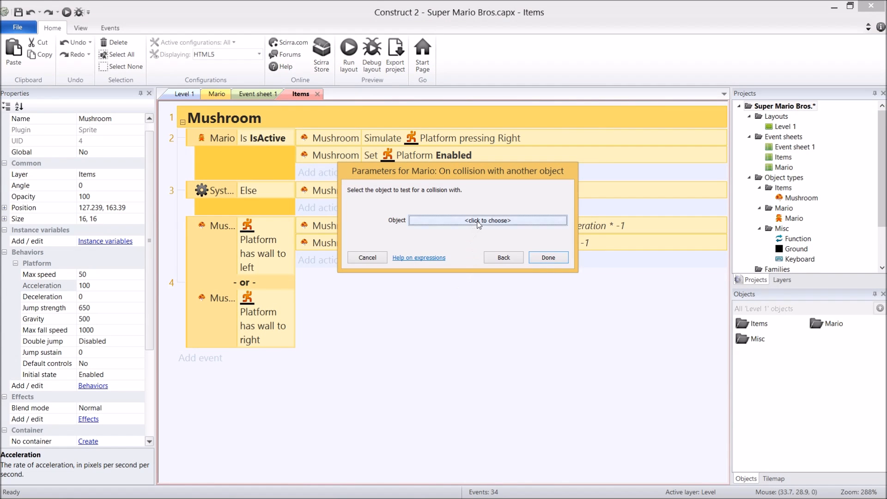
pyautogui.click(487, 220)
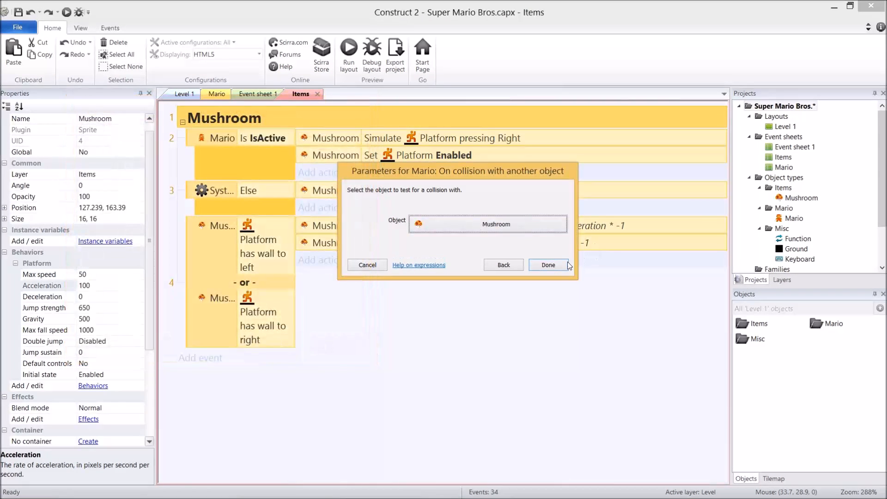
pyautogui.click(547, 265)
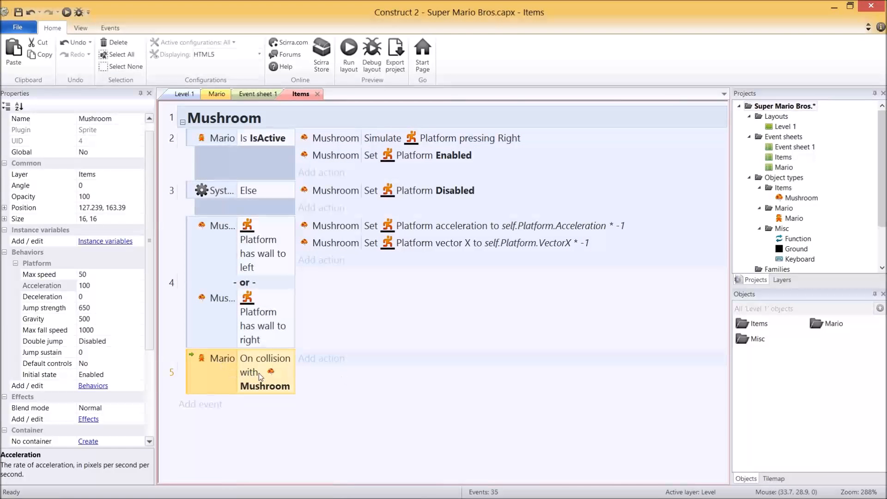
pyautogui.moveTo(241, 330)
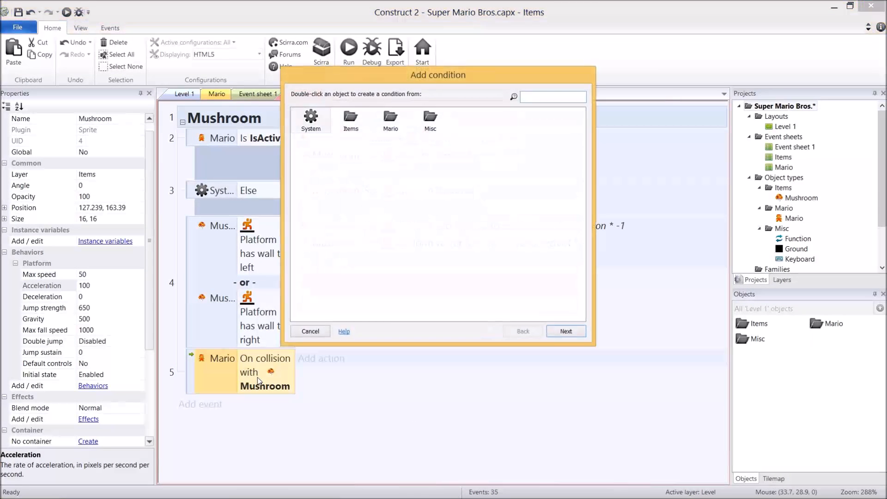
pyautogui.write('bo')
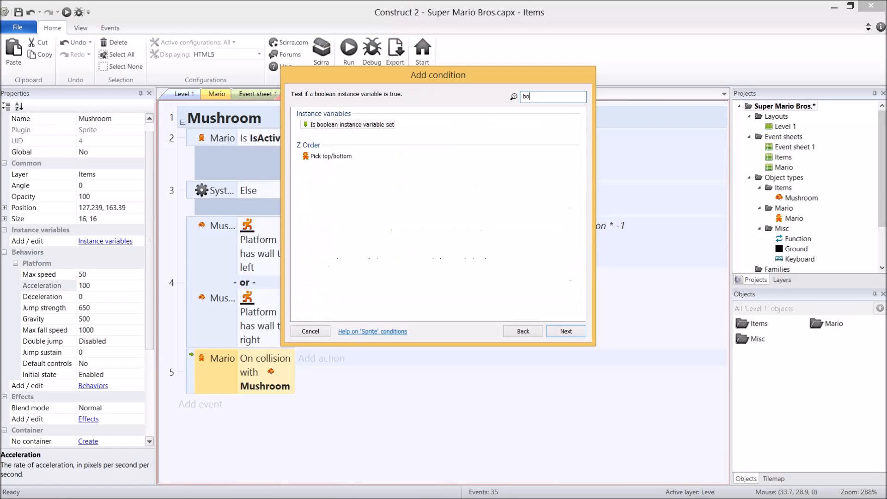
pyautogui.click(565, 331)
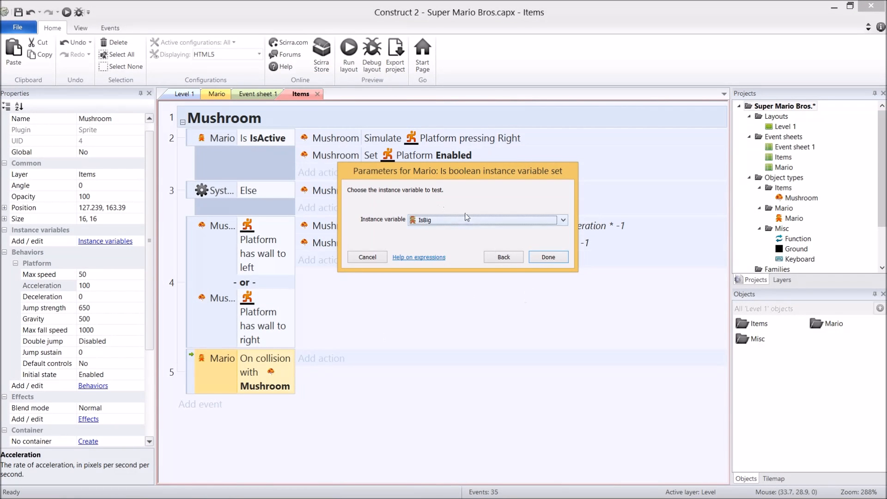
pyautogui.click(546, 256)
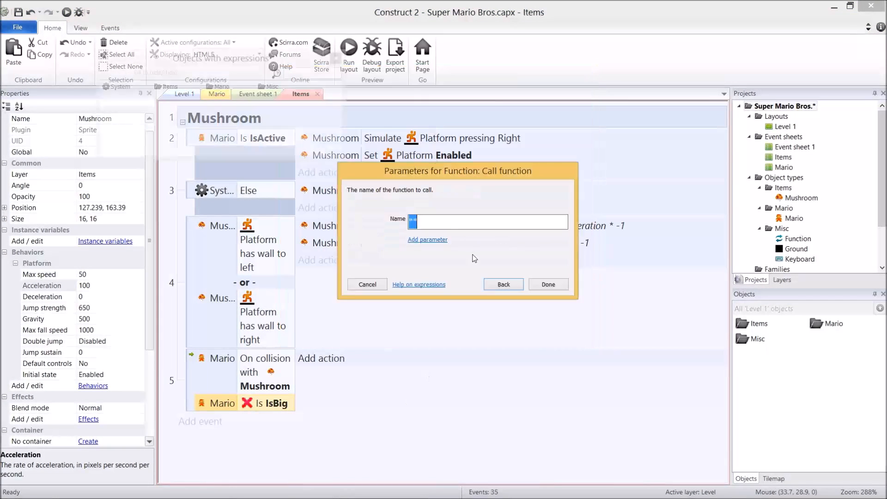
# - Give the event actions calling function "Grow" and destroying the Mushroom
pyautogui.write('"Grow"')
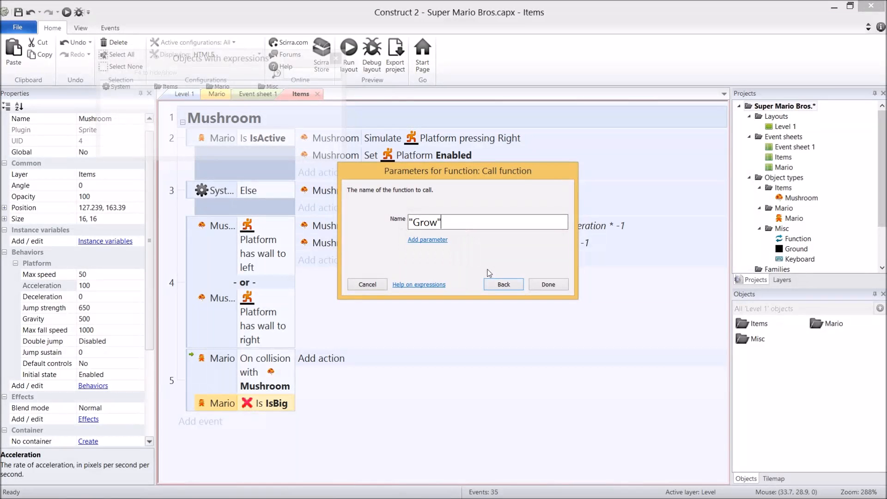
pyautogui.click(545, 284)
pyautogui.write('mush')
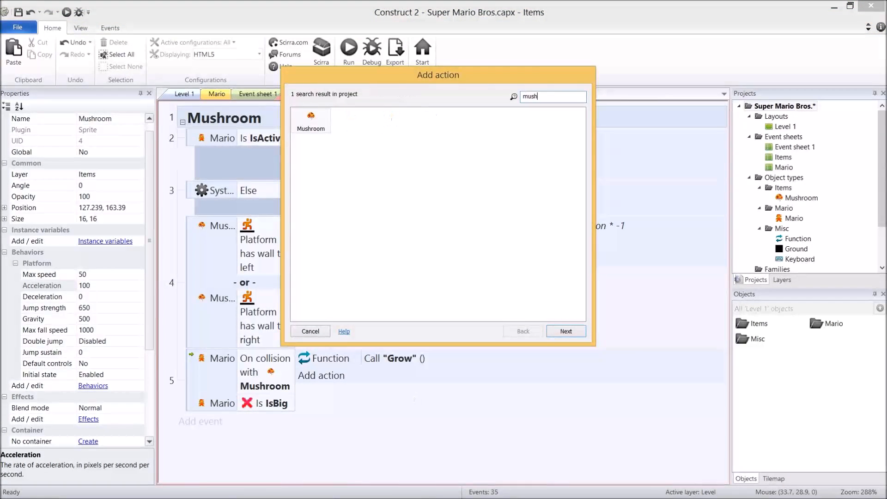
pyautogui.click(311, 331)
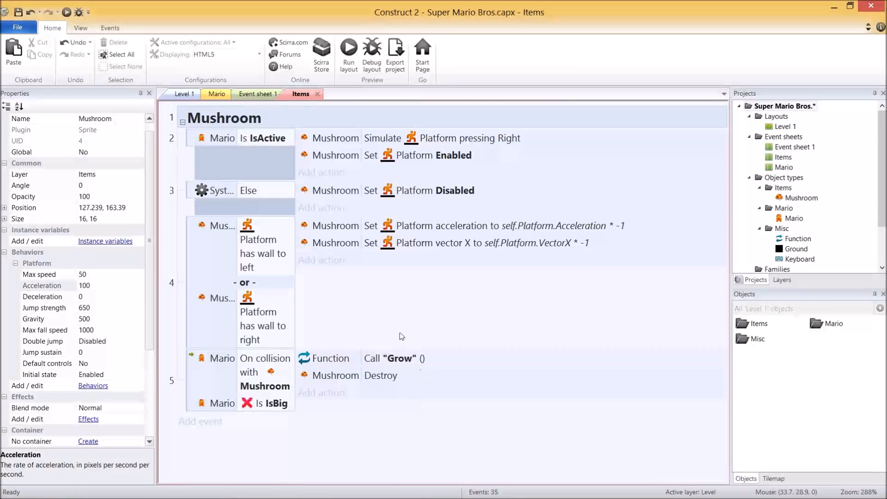
pyautogui.click(266, 402)
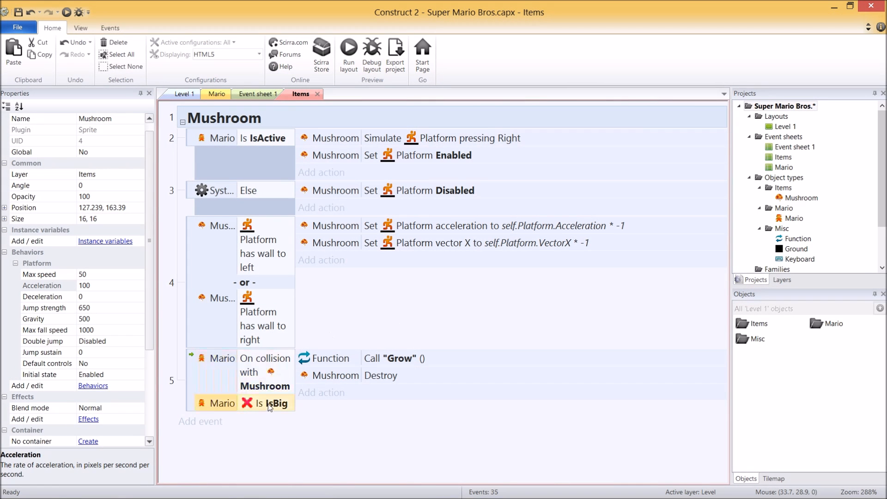
pyautogui.moveTo(370, 359)
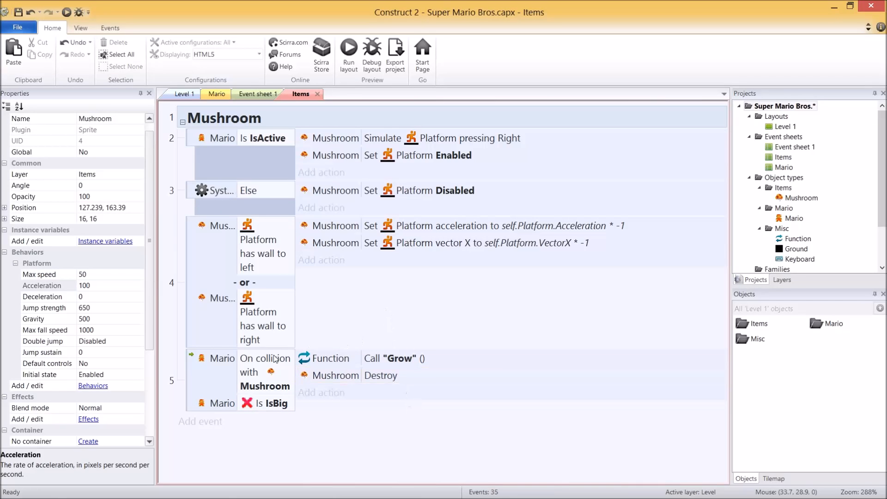
pyautogui.moveTo(294, 392)
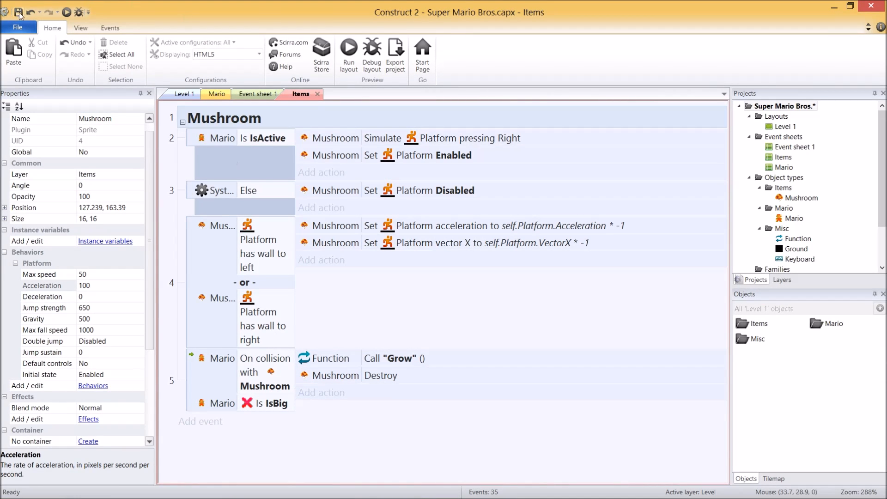
# - Save the project and collapse the Mushroom group on the Items sheet
pyautogui.click(348, 51)
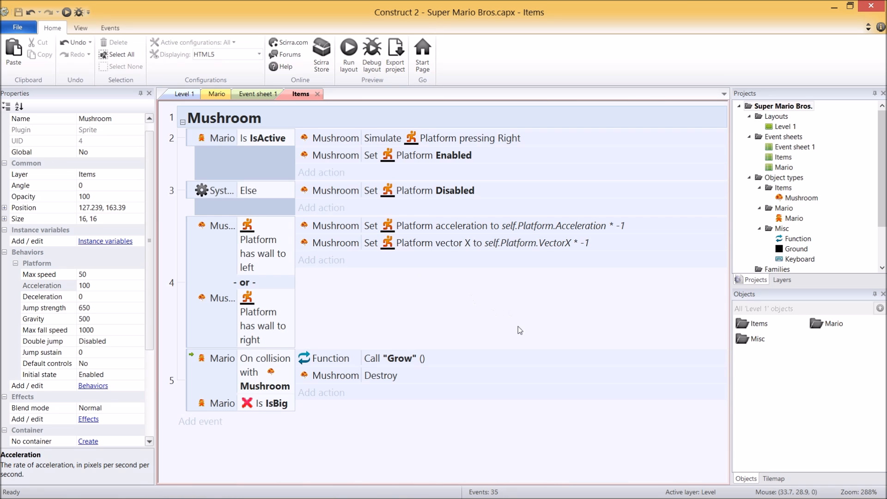
pyautogui.moveTo(252, 299)
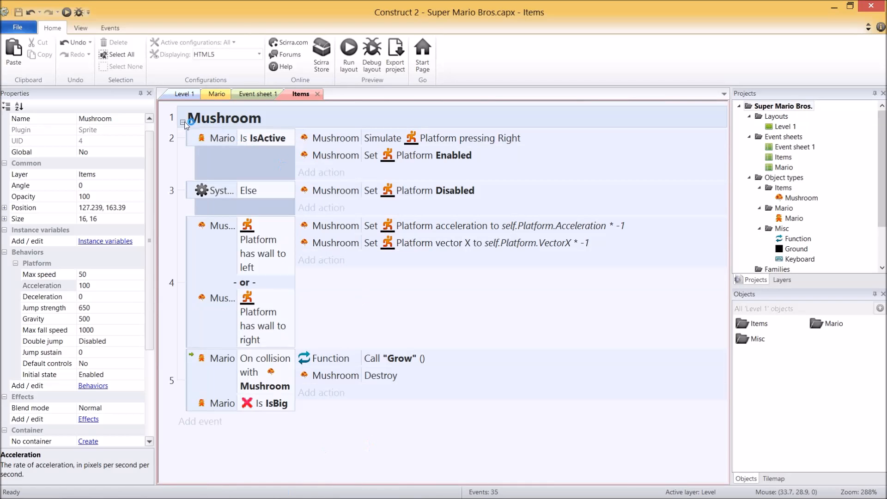
pyautogui.click(185, 123)
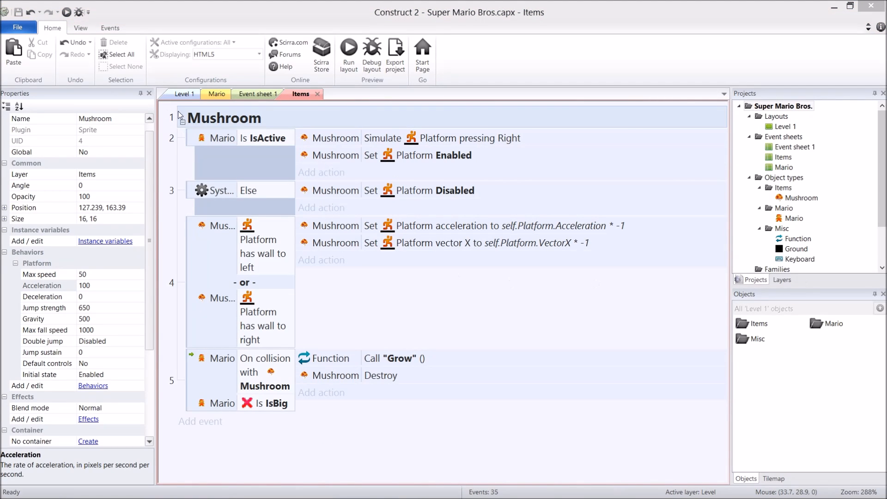
pyautogui.click(181, 117)
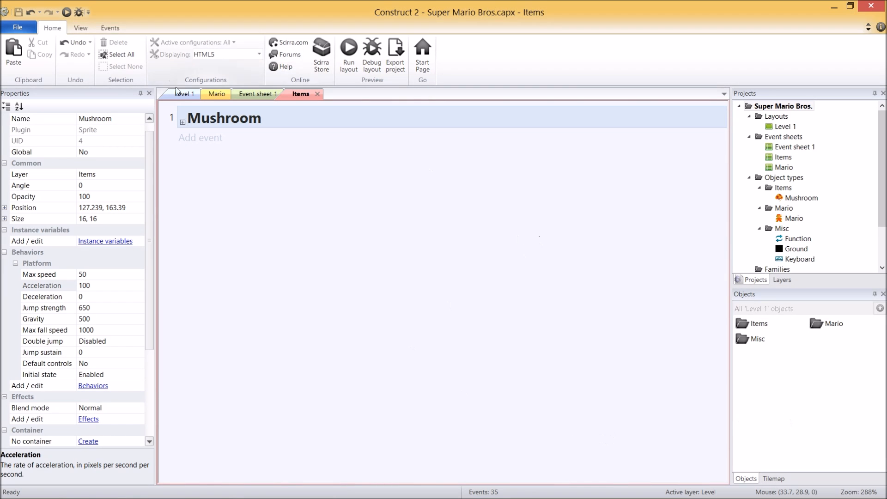
# - Insert a new Sprite named Coin into the Level 1 layout
pyautogui.click(184, 94)
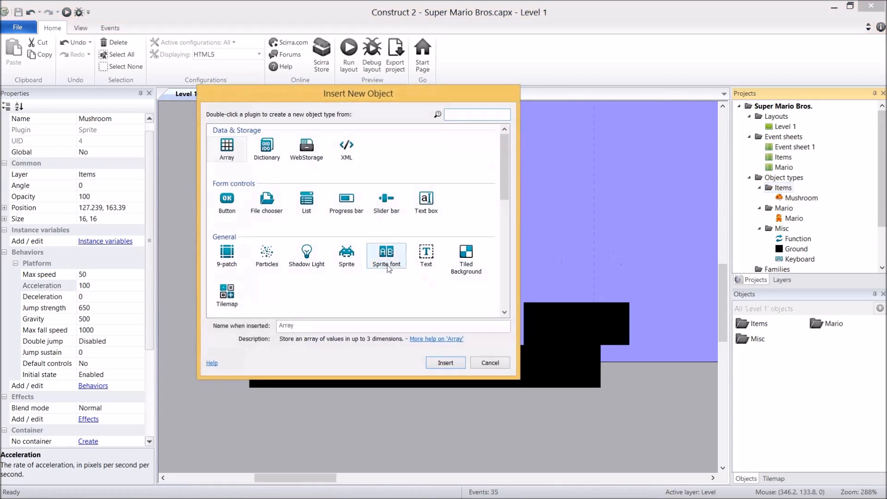
pyautogui.click(346, 255)
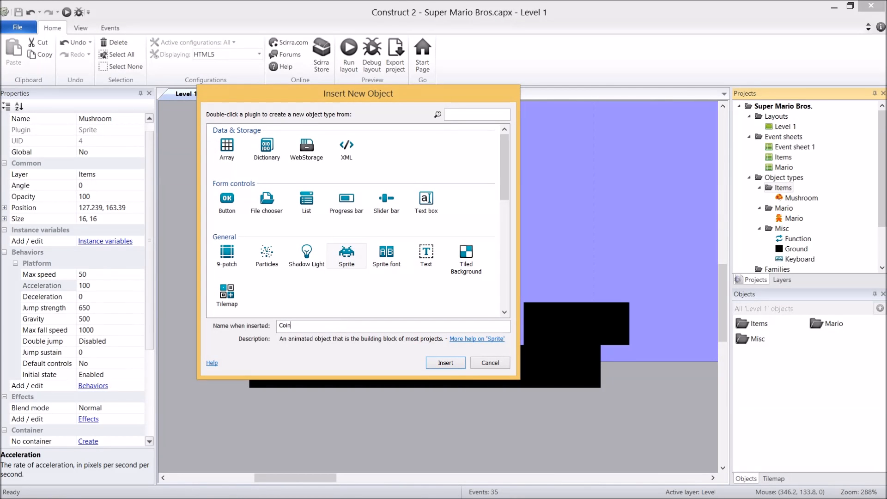
pyautogui.click(445, 362)
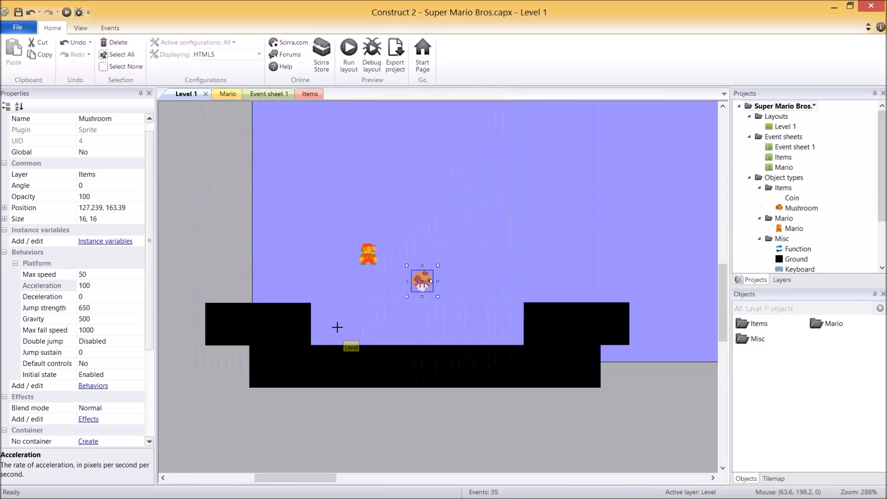
pyautogui.doubleClick(792, 198)
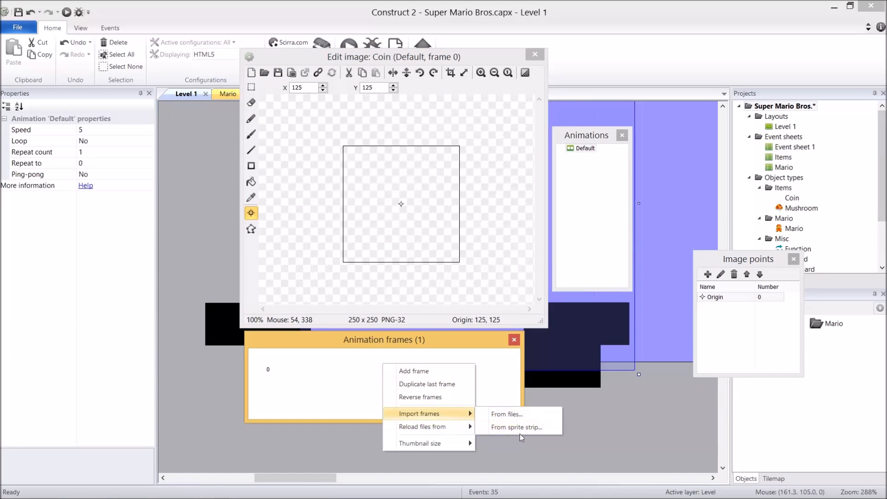
# - Import Coin.png as a 3×1 sprite strip, replacing the Coin's animation with three frames
pyautogui.click(506, 414)
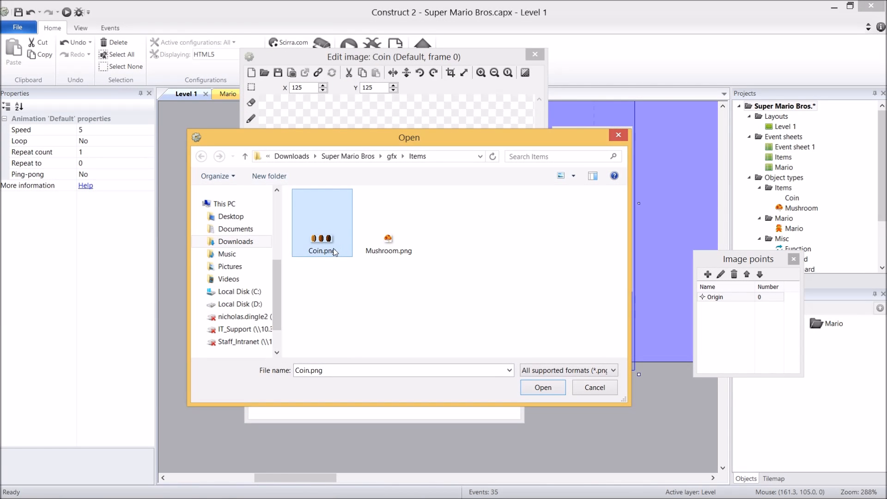
pyautogui.moveTo(330, 247)
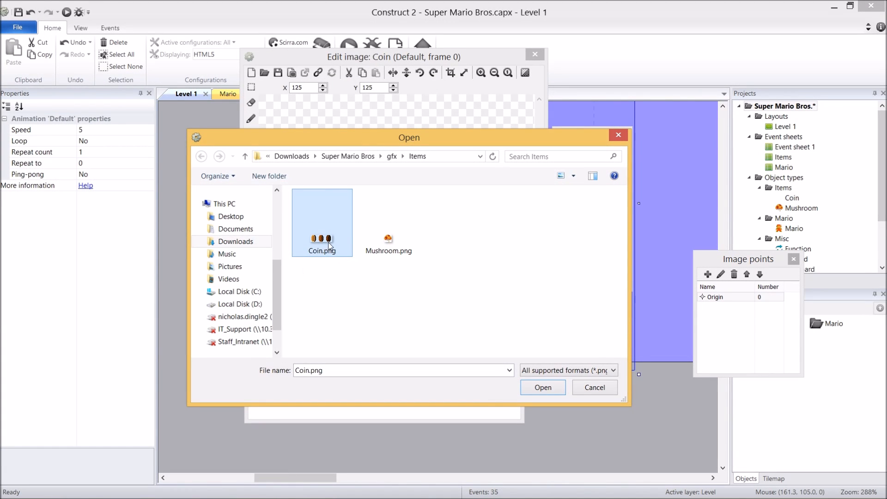
pyautogui.moveTo(380, 300)
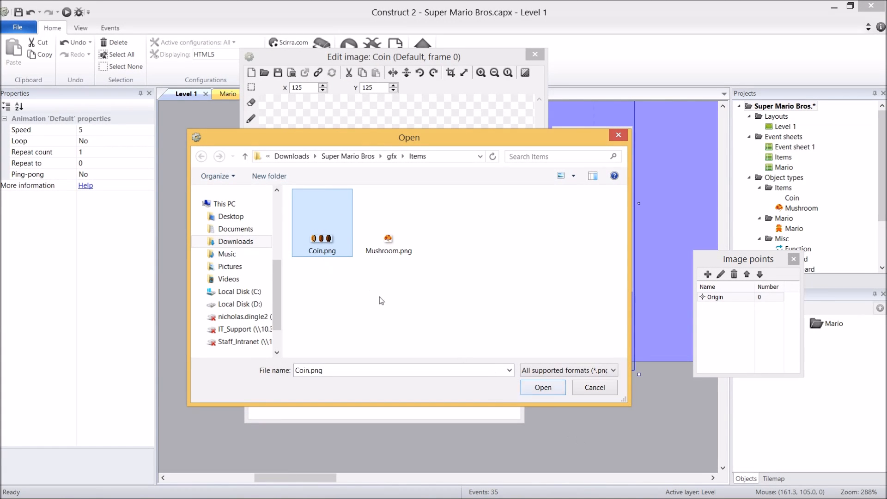
pyautogui.click(542, 387)
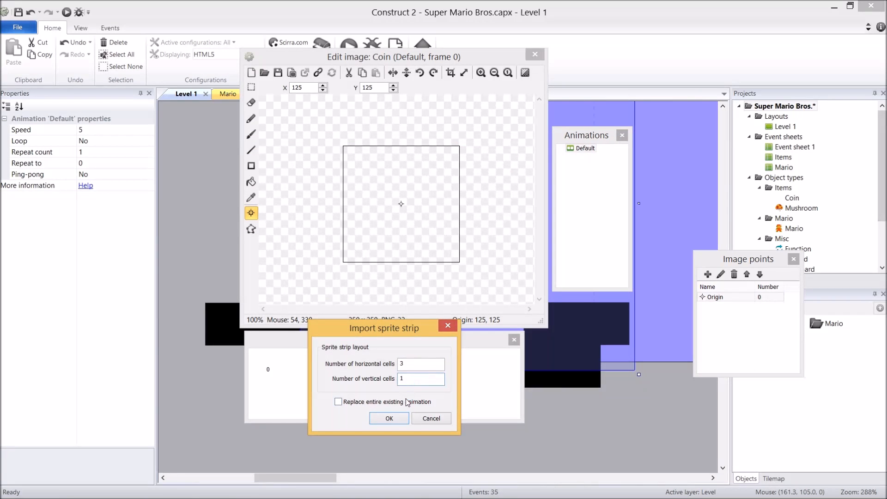
pyautogui.click(388, 418)
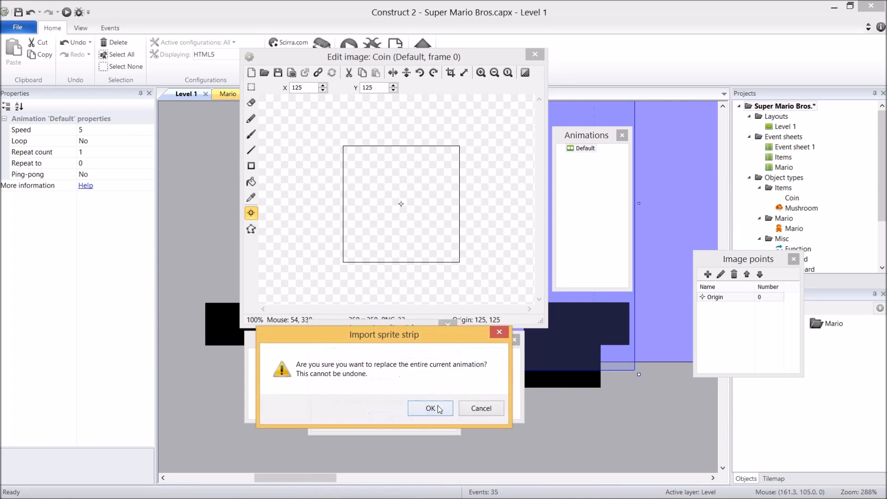
pyautogui.click(430, 407)
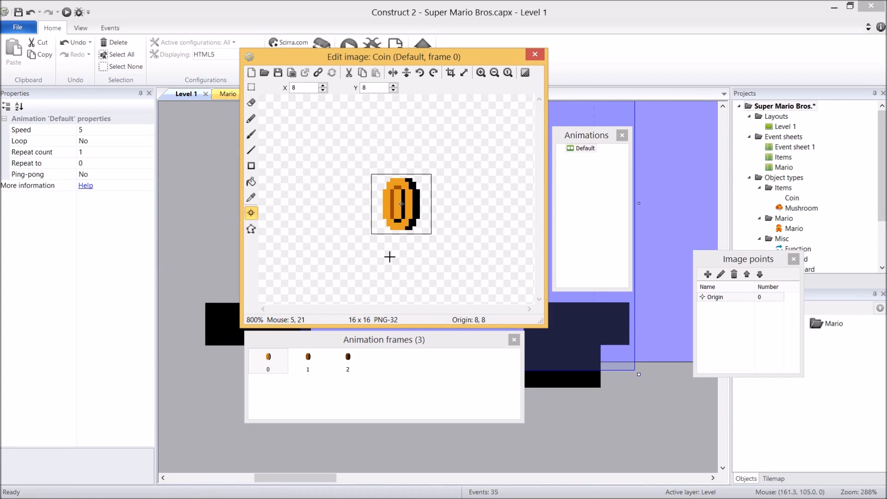
pyautogui.click(267, 361)
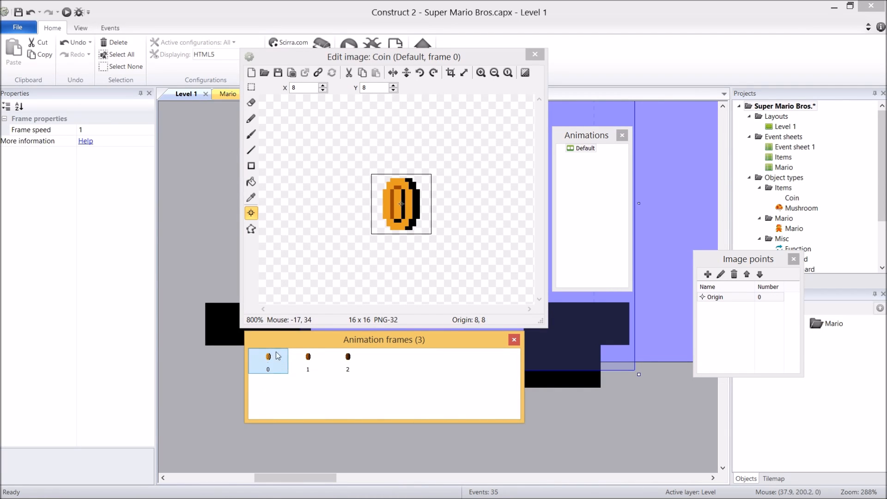
pyautogui.moveTo(251, 364)
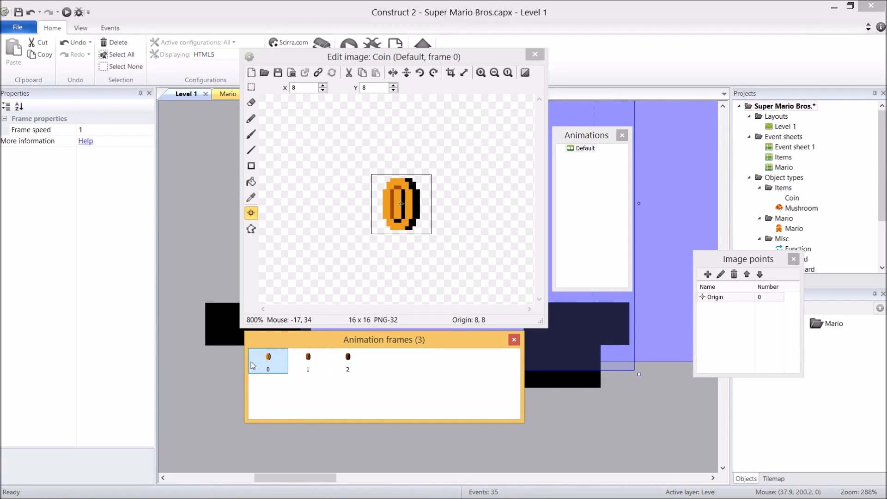
pyautogui.moveTo(406, 238)
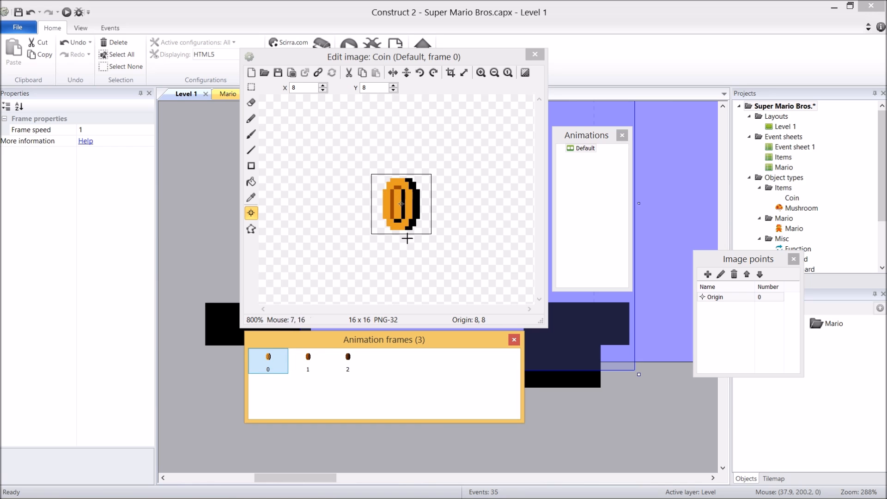
# - Duplicate a frame so the coin animation has four frames
pyautogui.click(347, 361)
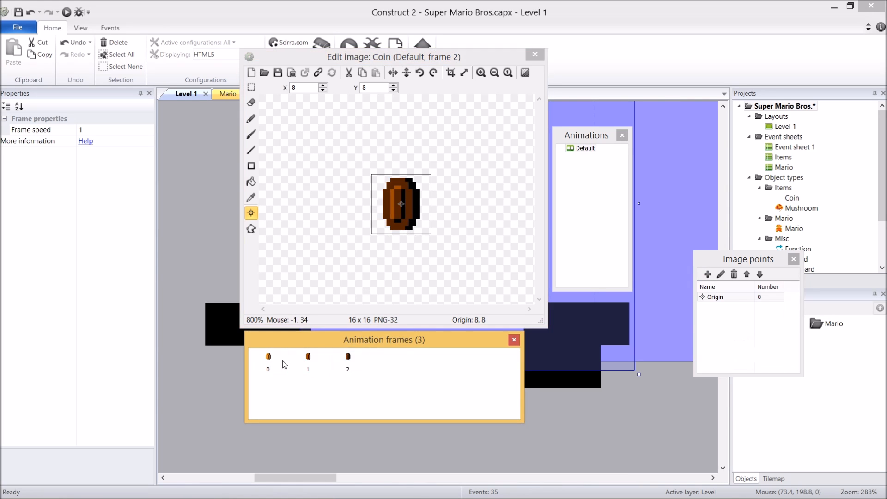
pyautogui.click(268, 360)
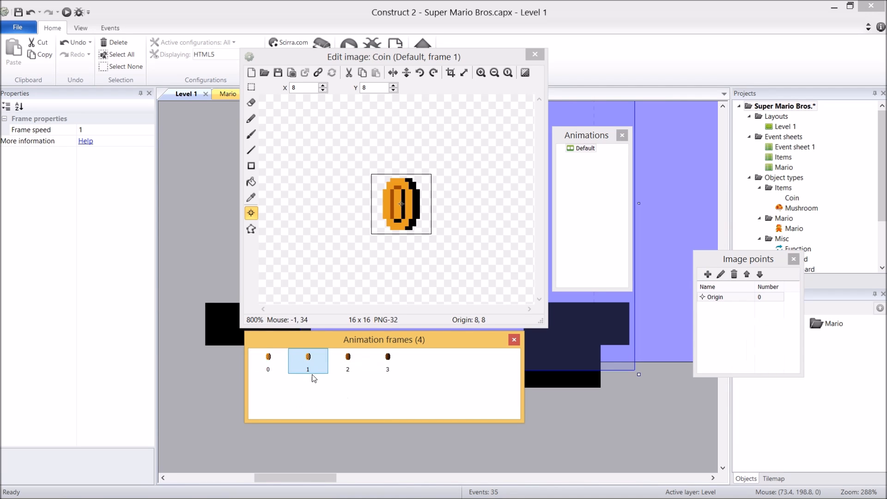
pyautogui.click(268, 361)
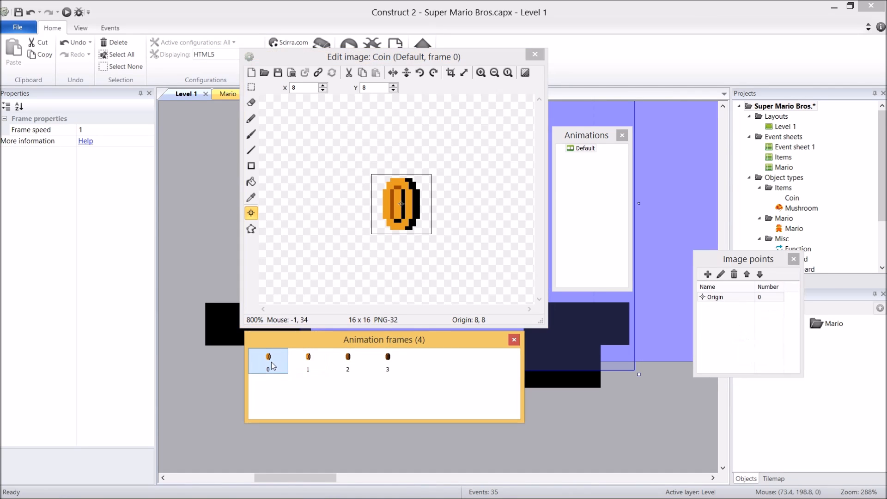
pyautogui.moveTo(518, 367)
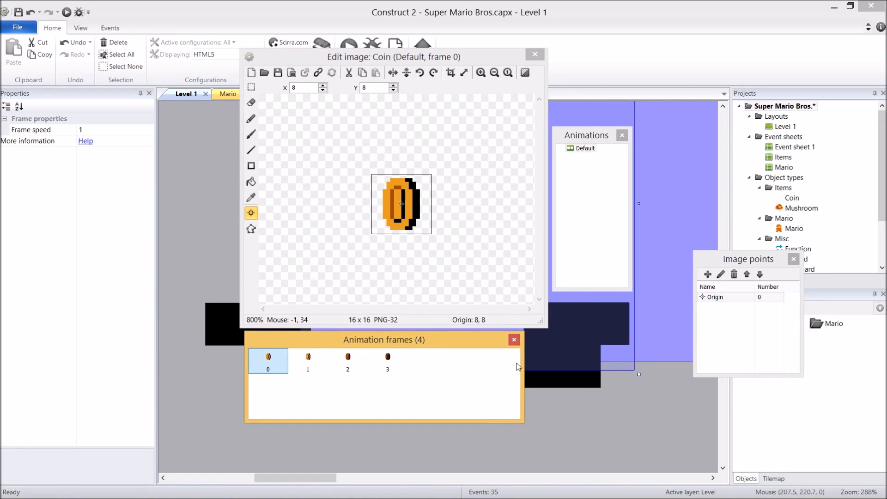
# - Set the animation to speed 8 with looping and return to Level 1
pyautogui.click(586, 148)
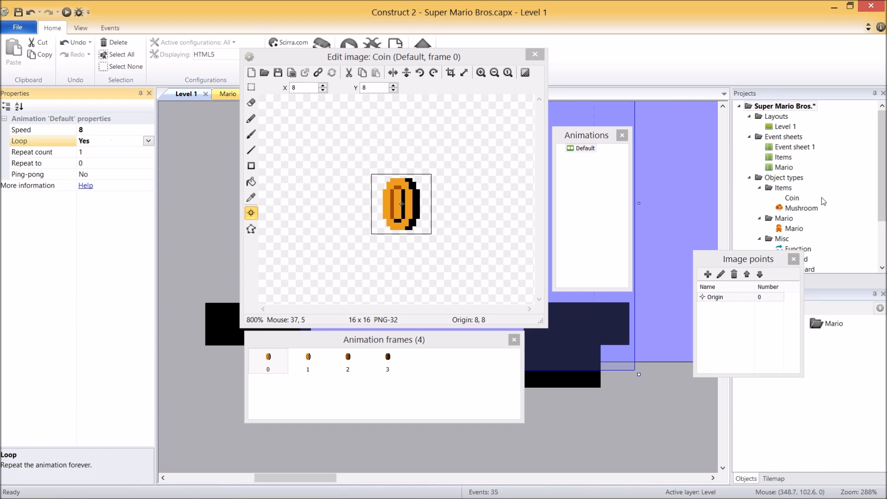
pyautogui.click(534, 54)
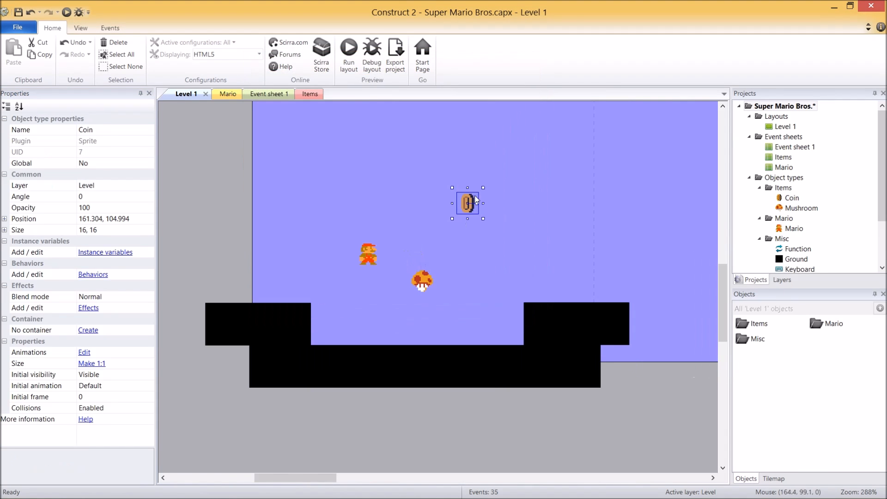
# - Run the layout in Chrome to see the coin floating above Mario
pyautogui.click(348, 51)
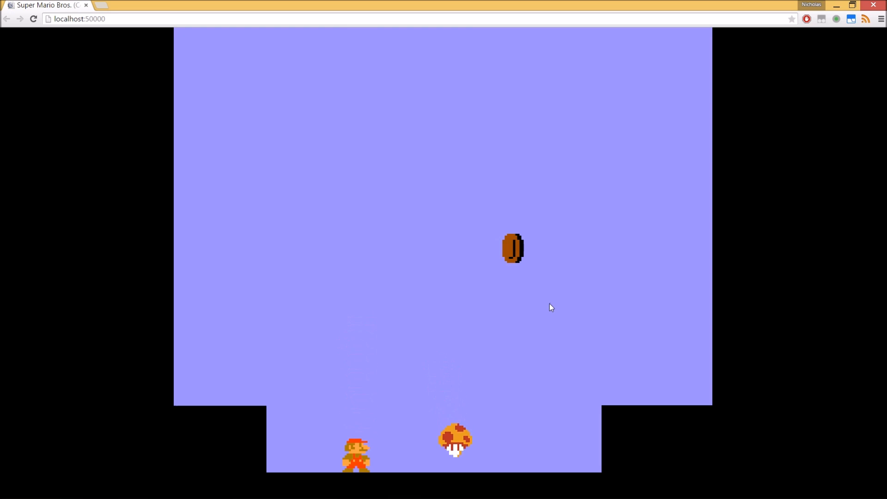
pyautogui.moveTo(586, 321)
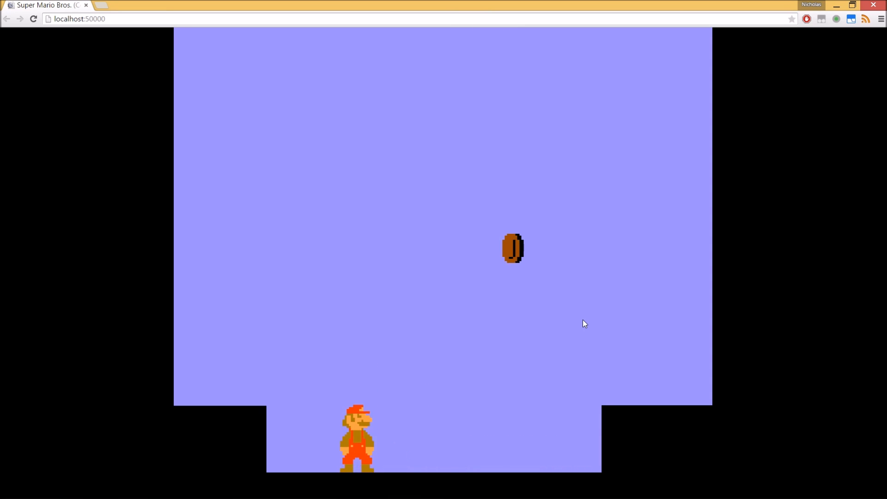
pyautogui.moveTo(547, 247)
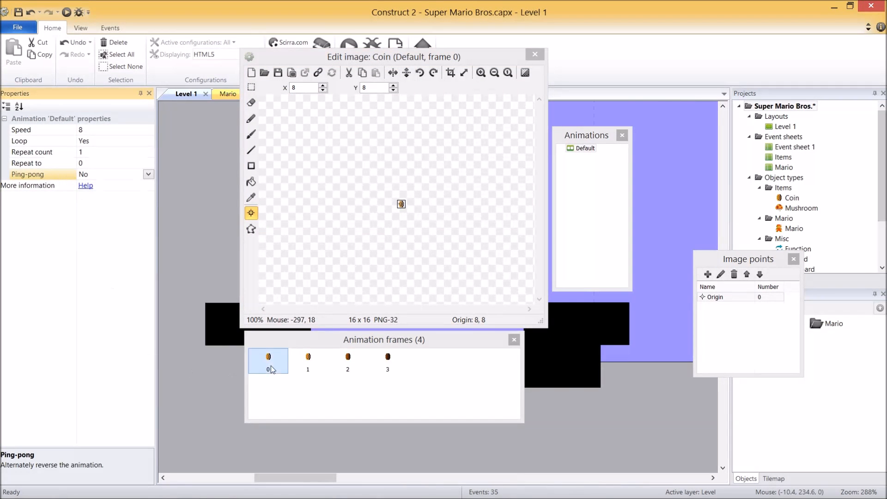
# - Step through coin frames 0–3 in the reopened animation editor and check Ping-pong
pyautogui.click(268, 360)
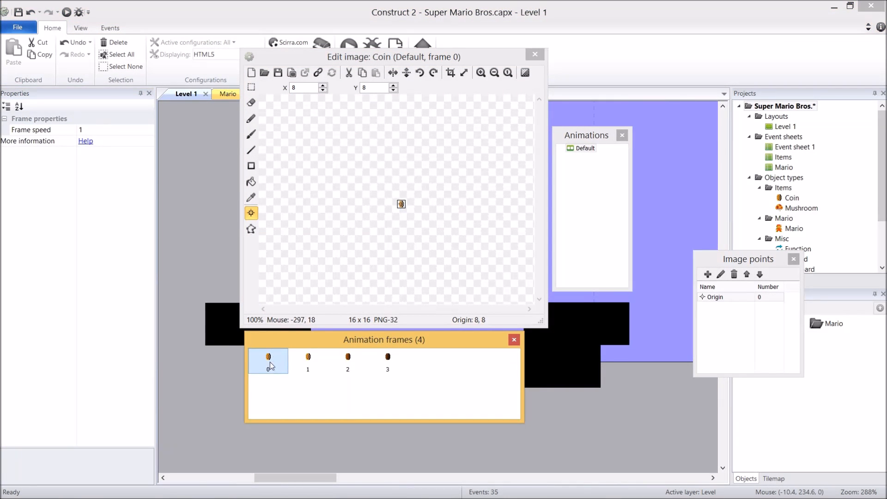
pyautogui.click(387, 361)
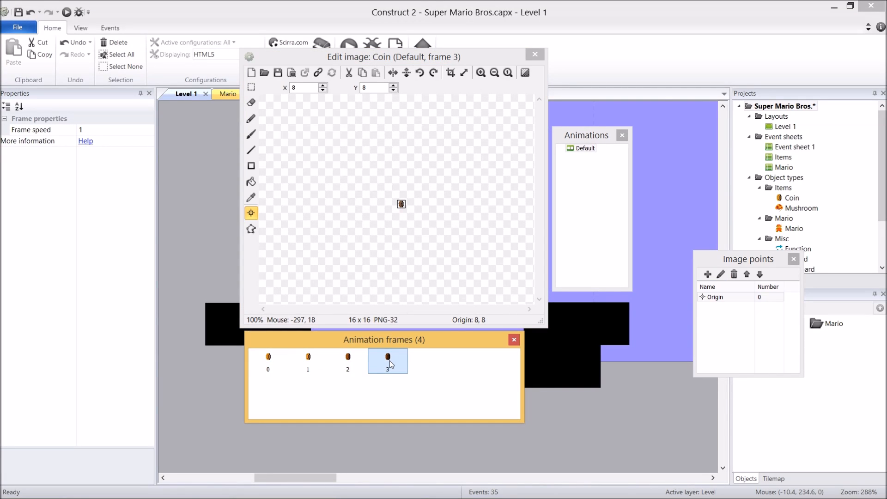
pyautogui.click(268, 361)
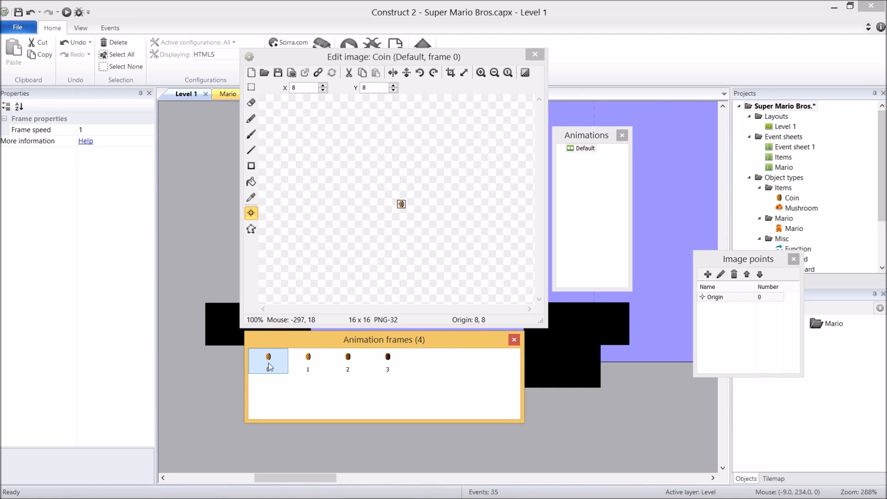
pyautogui.click(387, 361)
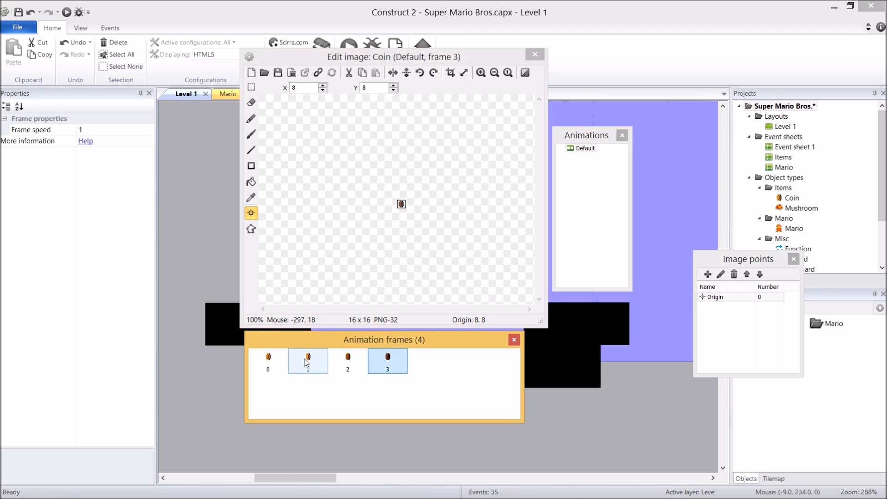
pyautogui.click(348, 361)
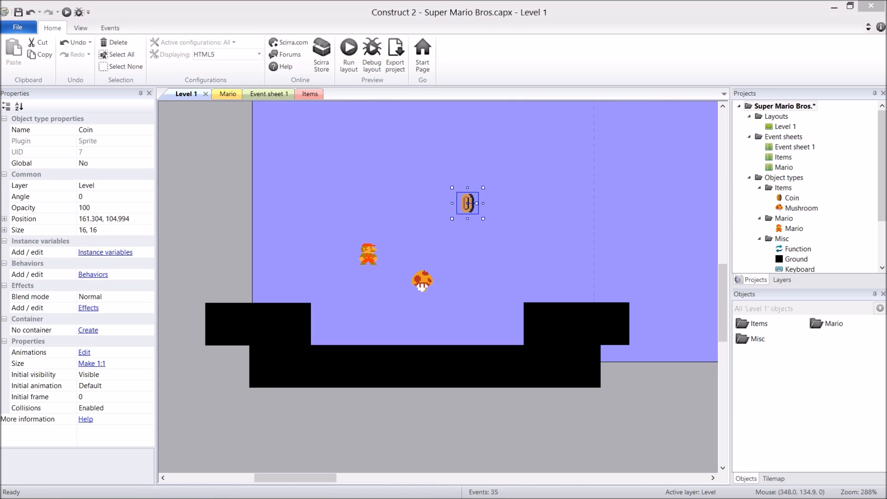
# - Switch to the Mario event sheet and bring up the empty-sheet menu
pyautogui.click(218, 169)
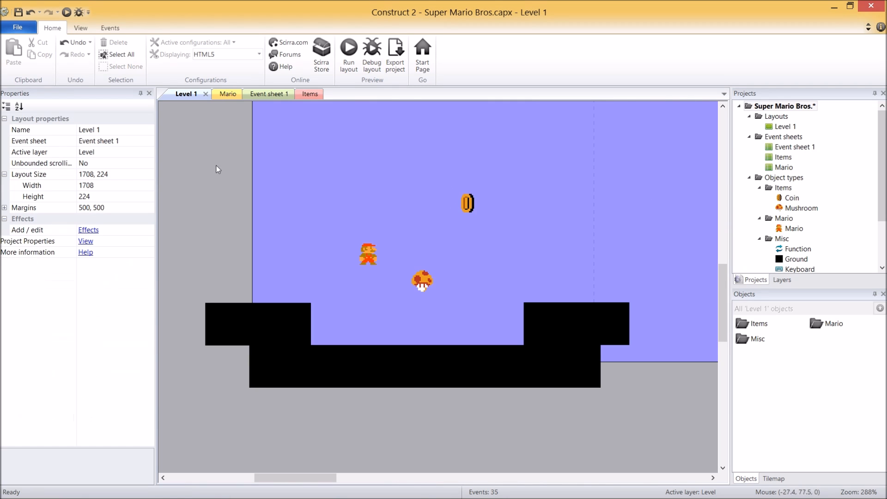
pyautogui.moveTo(299, 99)
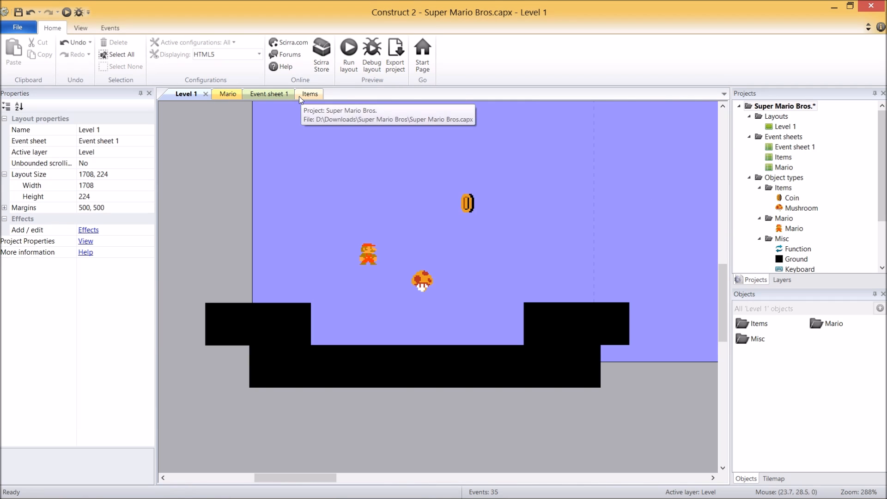
pyautogui.click(218, 94)
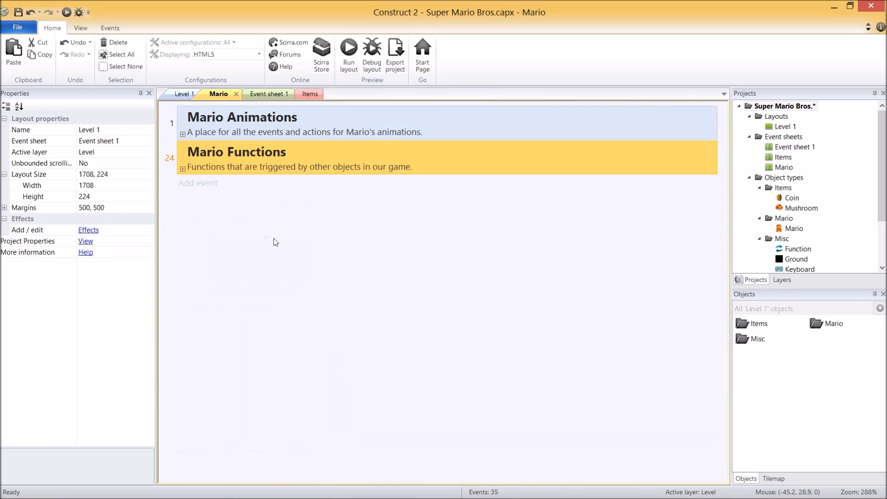
pyautogui.rightClick(275, 242)
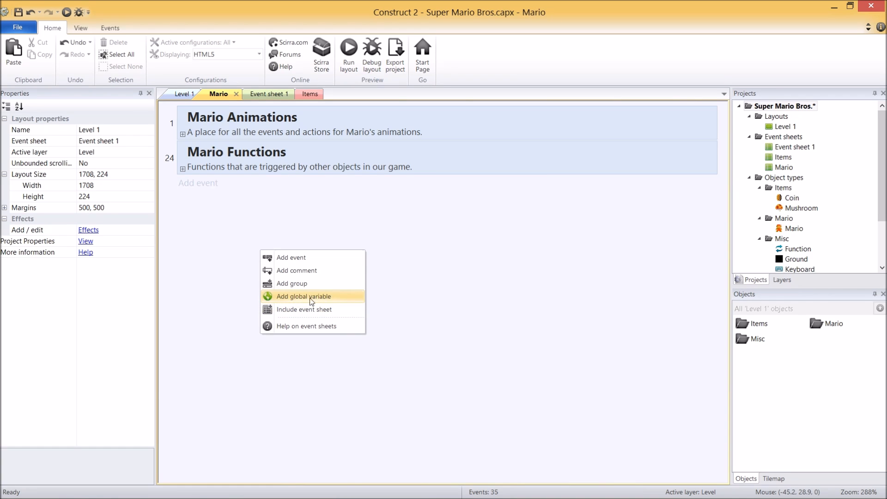
# - Create a global number variable named Coins starting at 0
pyautogui.click(304, 295)
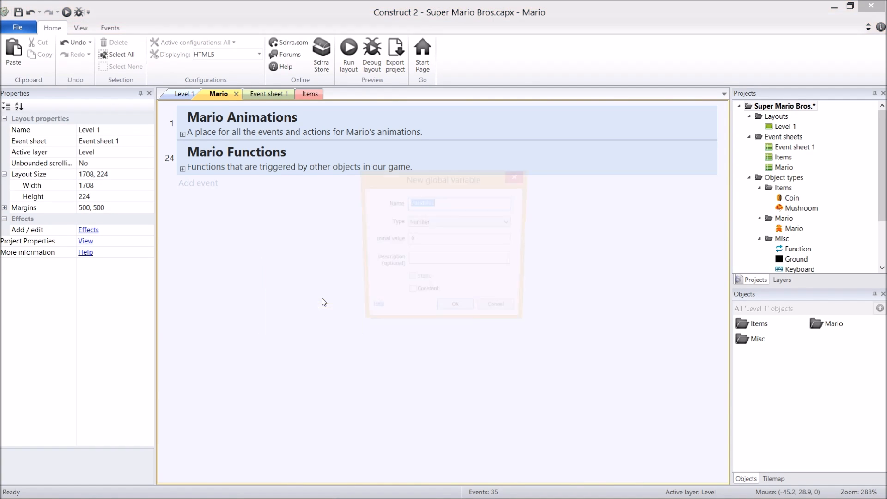
pyautogui.write('Coins')
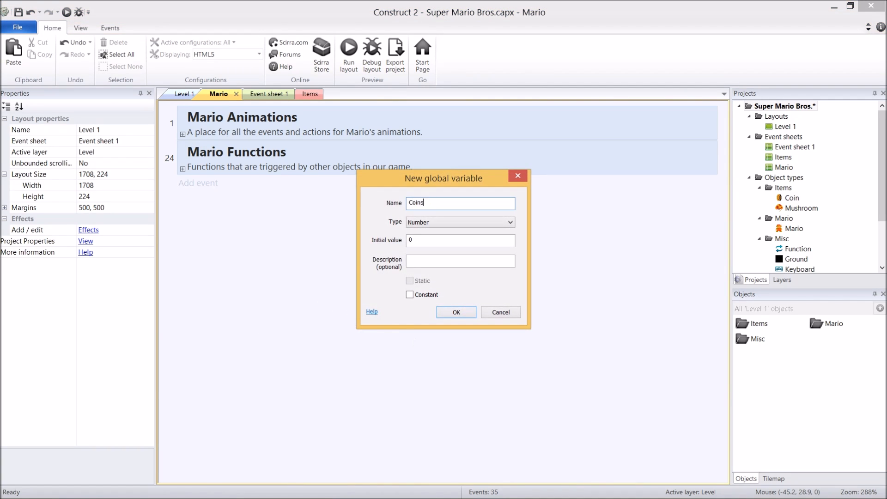
pyautogui.moveTo(413, 341)
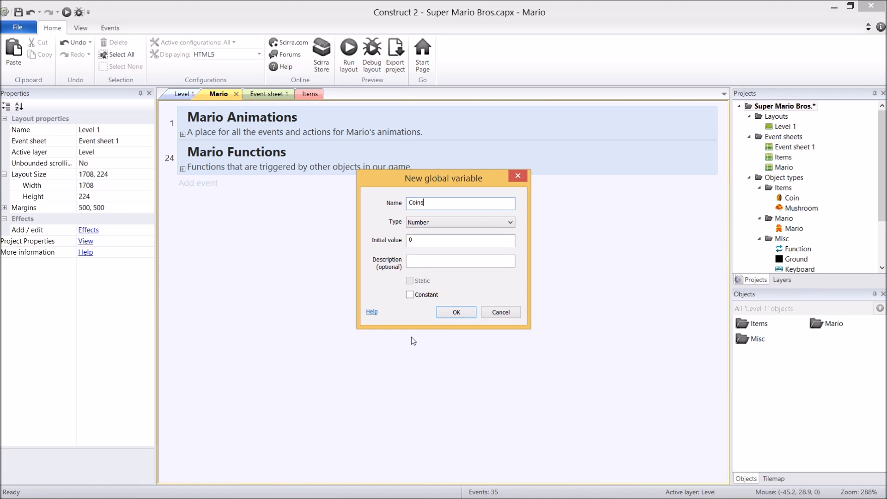
pyautogui.click(456, 311)
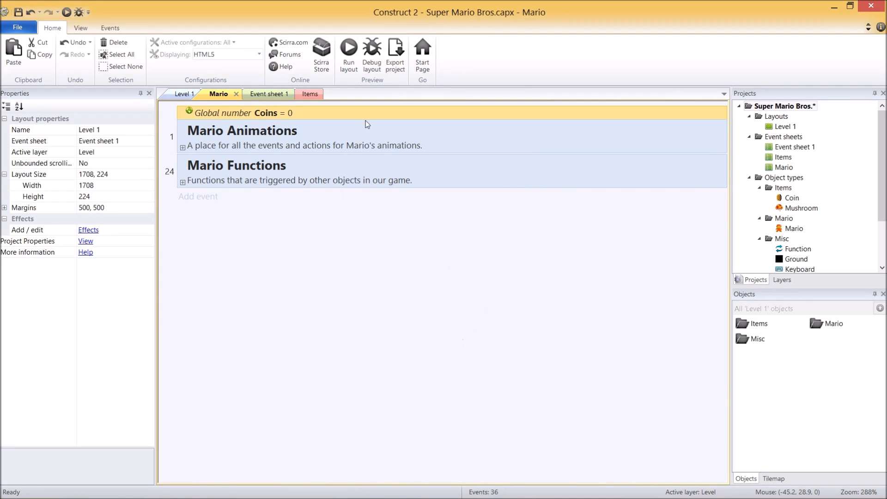
pyautogui.moveTo(301, 116)
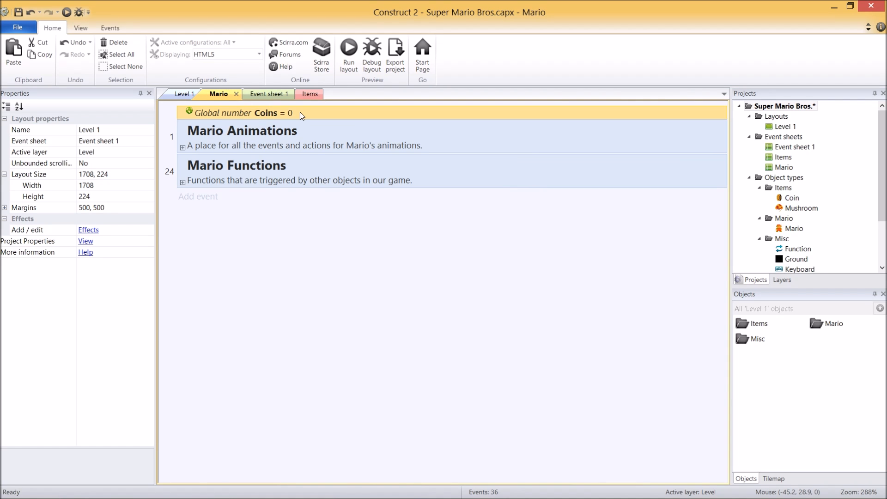
pyautogui.moveTo(348, 261)
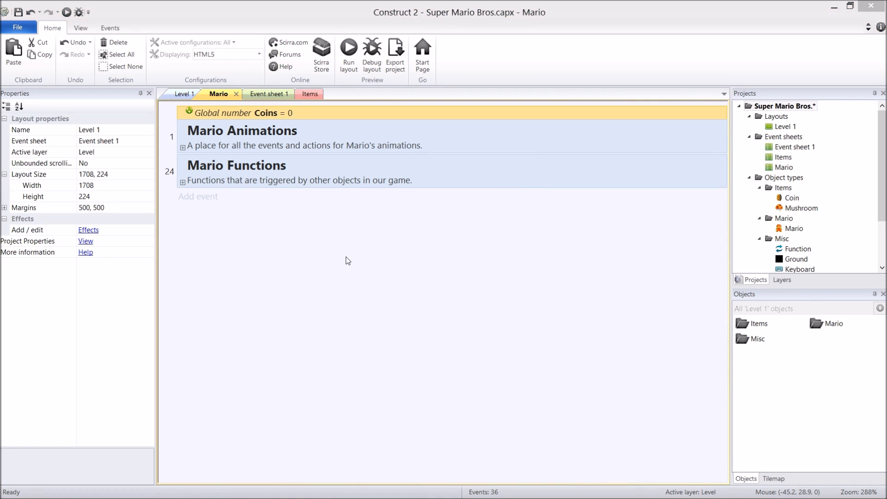
pyautogui.moveTo(274, 117)
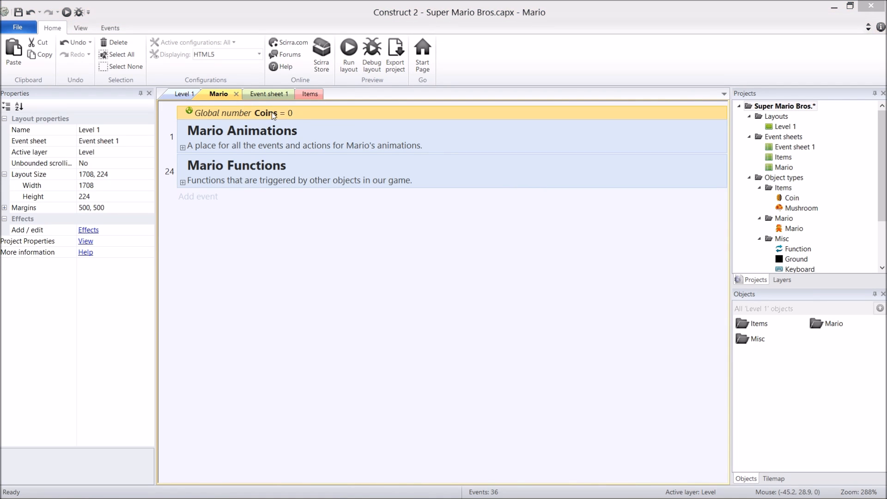
pyautogui.moveTo(142, 346)
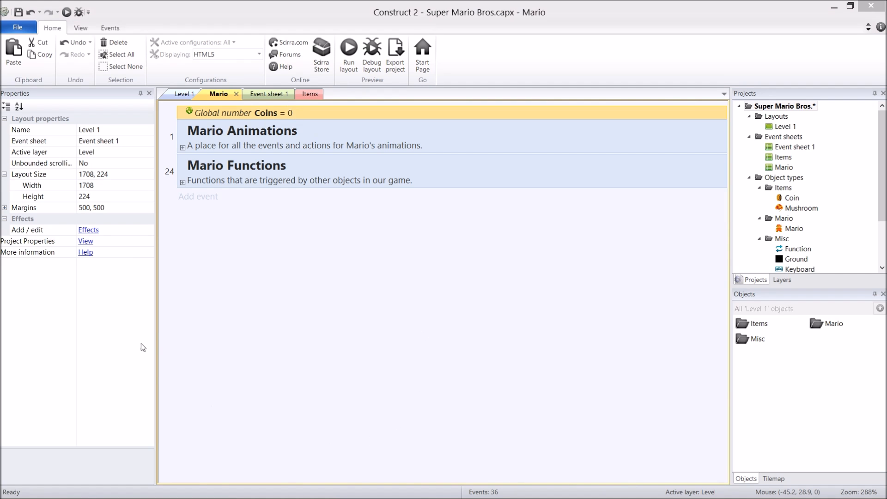
pyautogui.moveTo(780, 318)
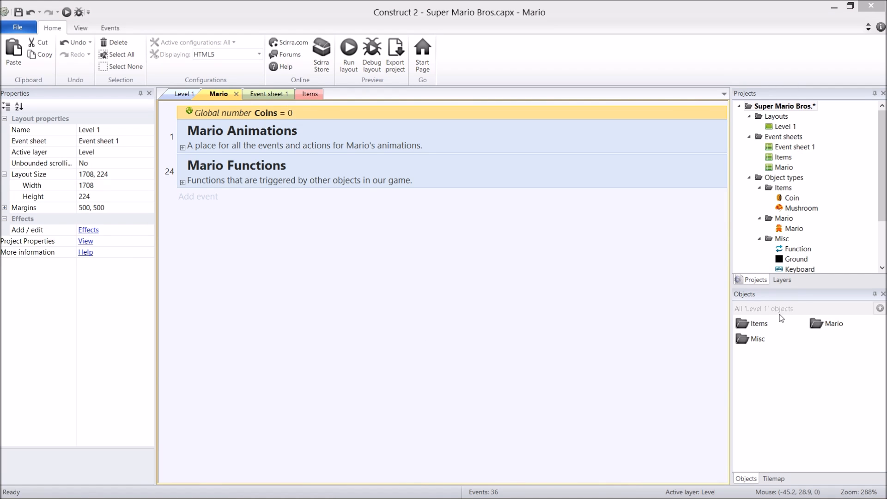
pyautogui.moveTo(298, 124)
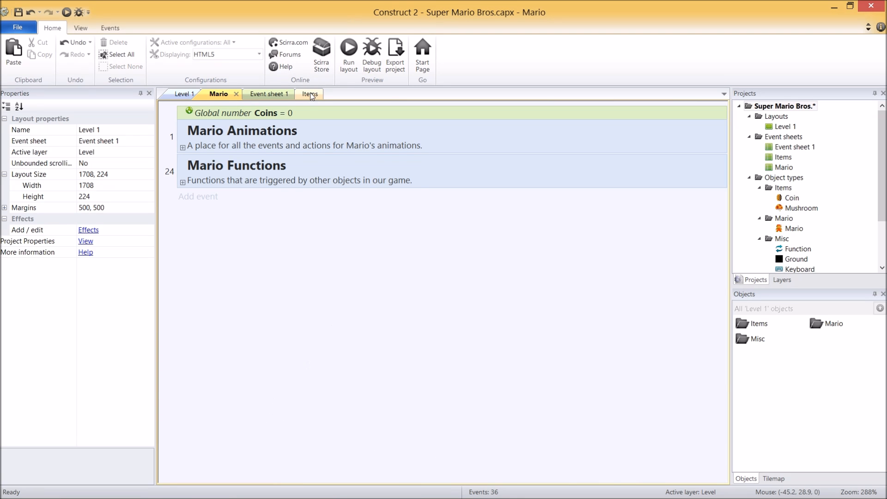
# - Add a Coins group on Items with a Mario On collision with Coin event
pyautogui.click(308, 93)
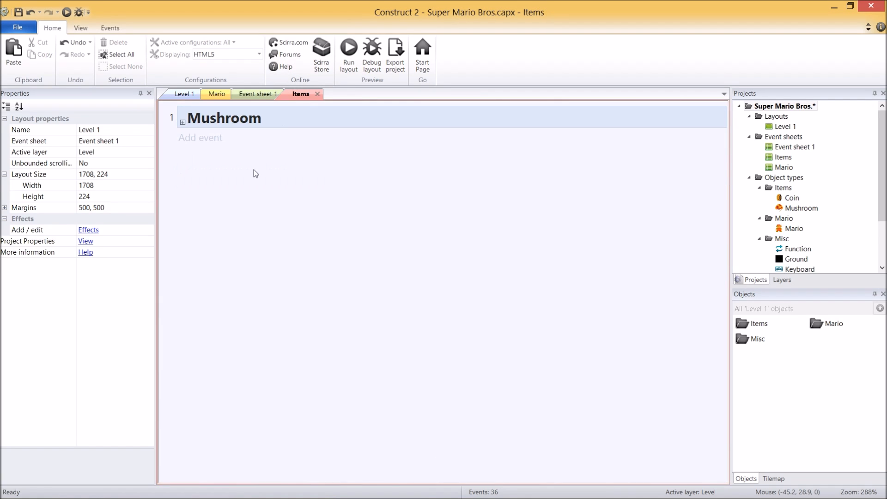
pyautogui.moveTo(310, 234)
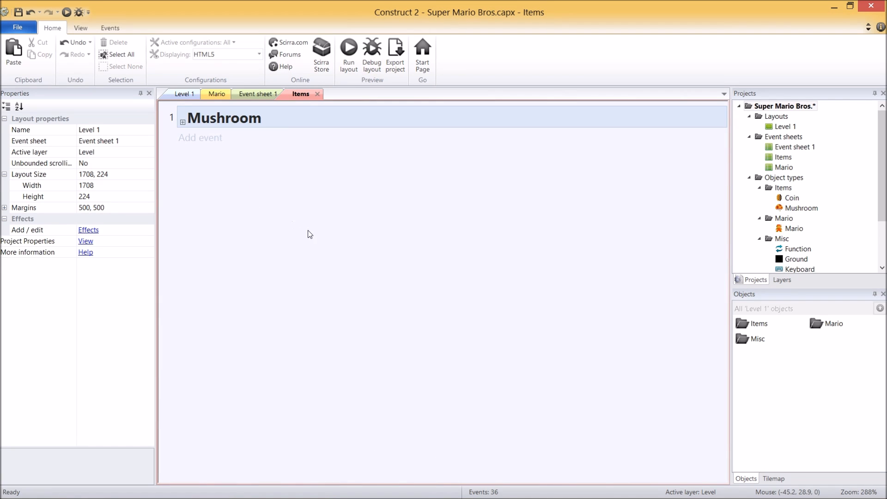
pyautogui.doubleClick(223, 117)
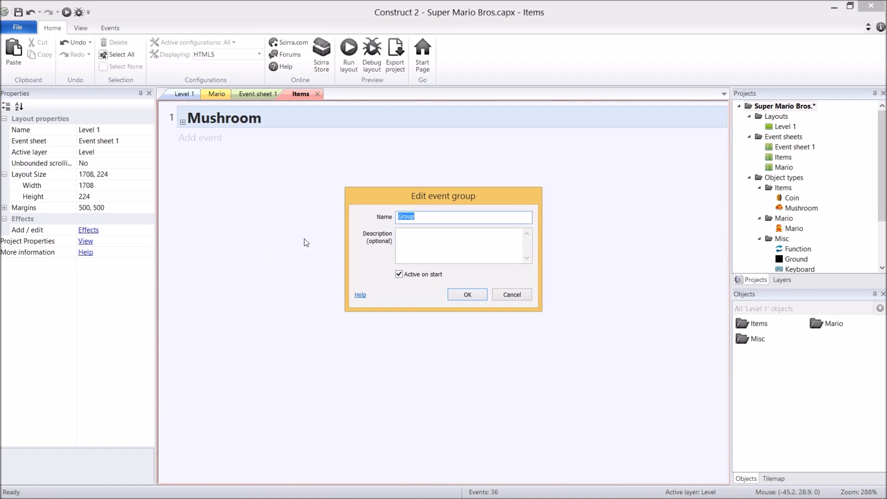
pyautogui.click(466, 293)
pyautogui.write('coll')
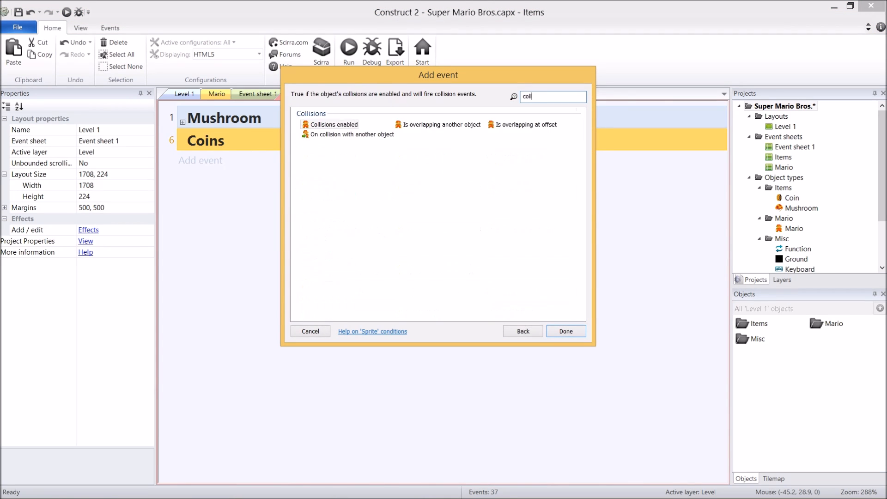
pyautogui.click(353, 134)
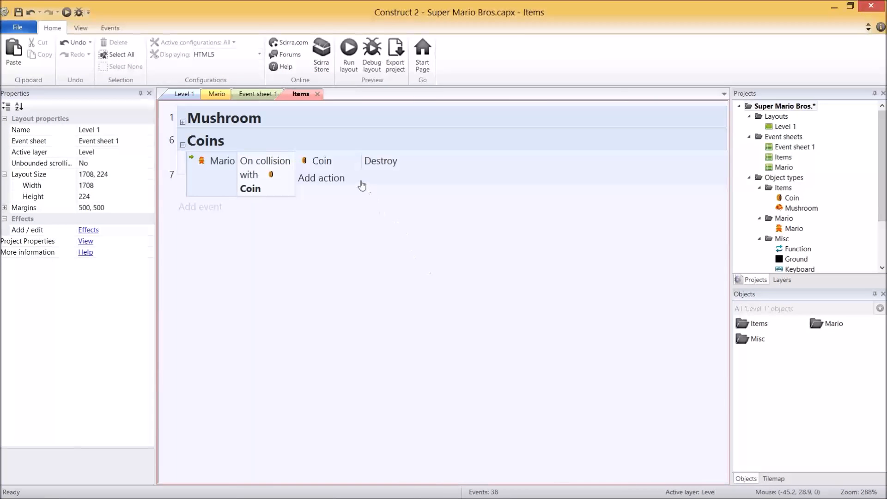
pyautogui.moveTo(345, 192)
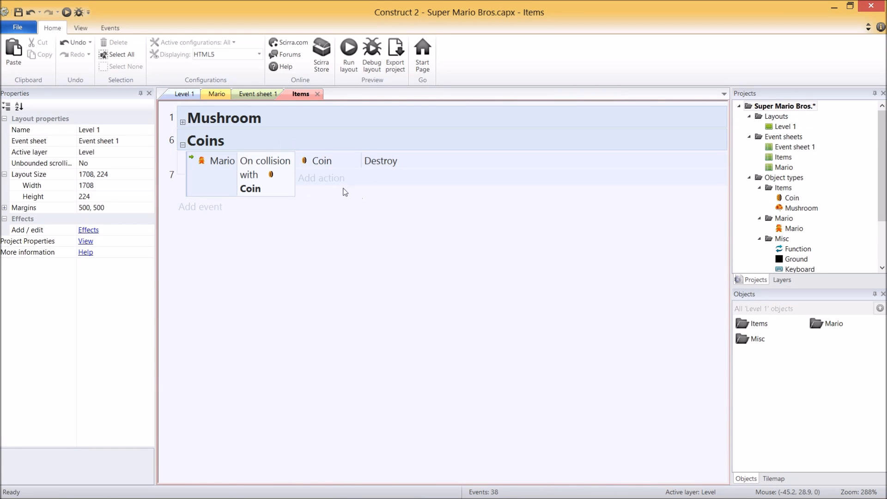
# - Add the System action Add 1 to Coins and return to Level 1
pyautogui.click(321, 177)
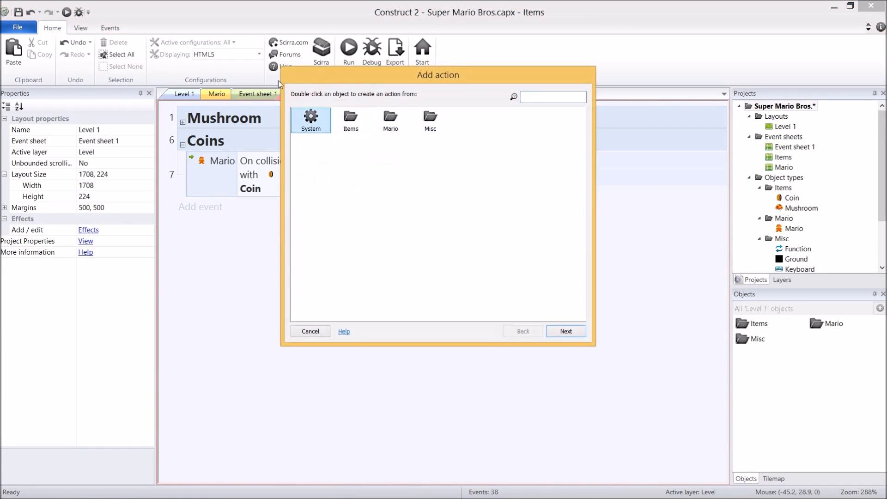
pyautogui.doubleClick(311, 120)
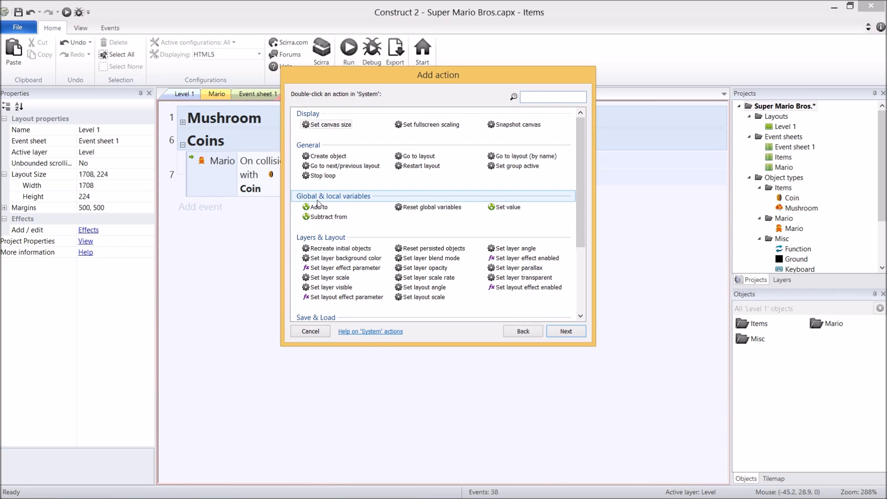
pyautogui.doubleClick(320, 206)
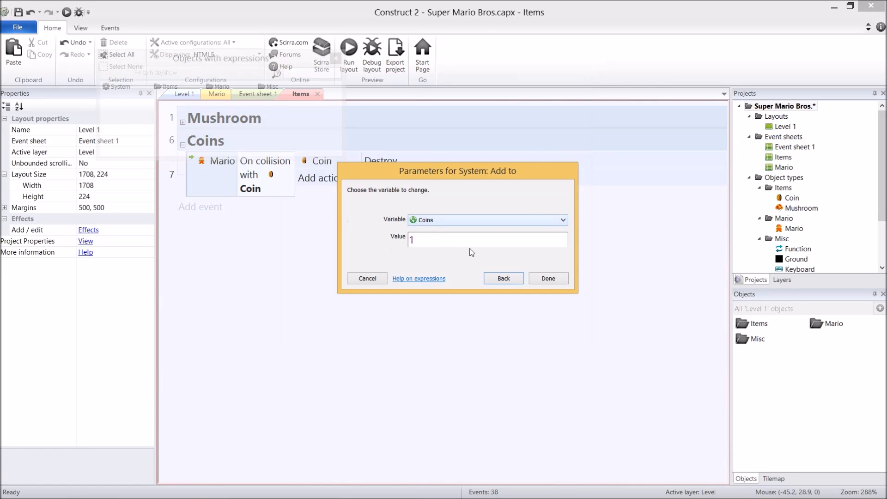
pyautogui.click(547, 278)
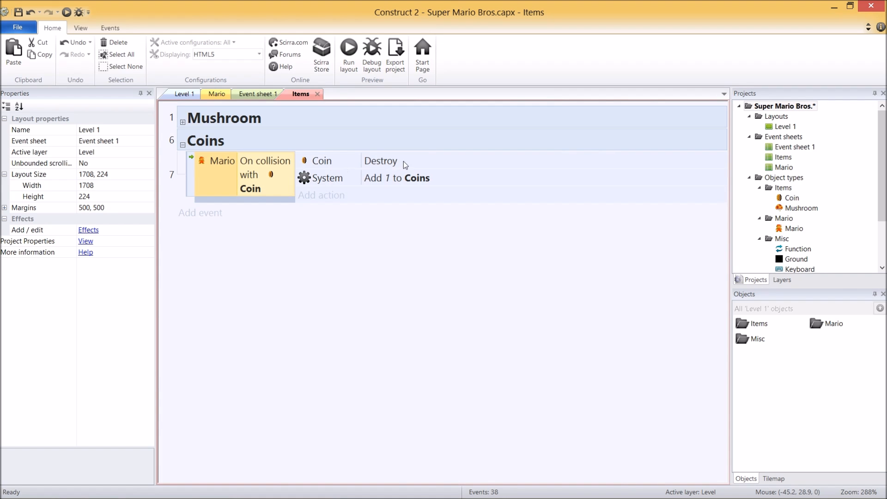
pyautogui.click(184, 94)
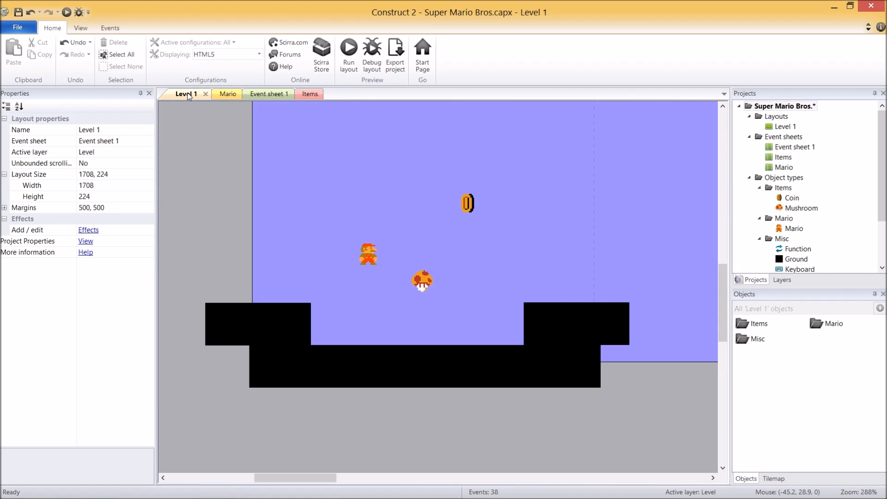
# - Ctrl-drag copies of the coin to scatter seven coins around Level 1
pyautogui.click(279, 254)
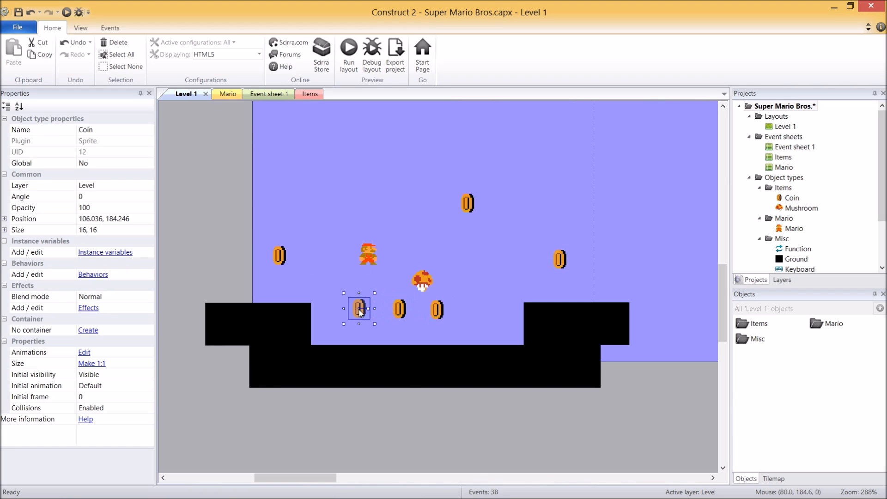
pyautogui.click(349, 54)
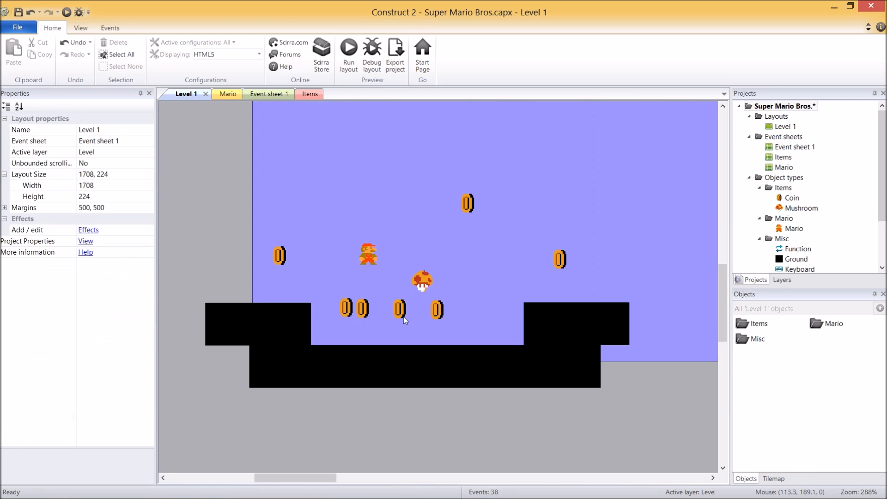
pyautogui.moveTo(330, 114)
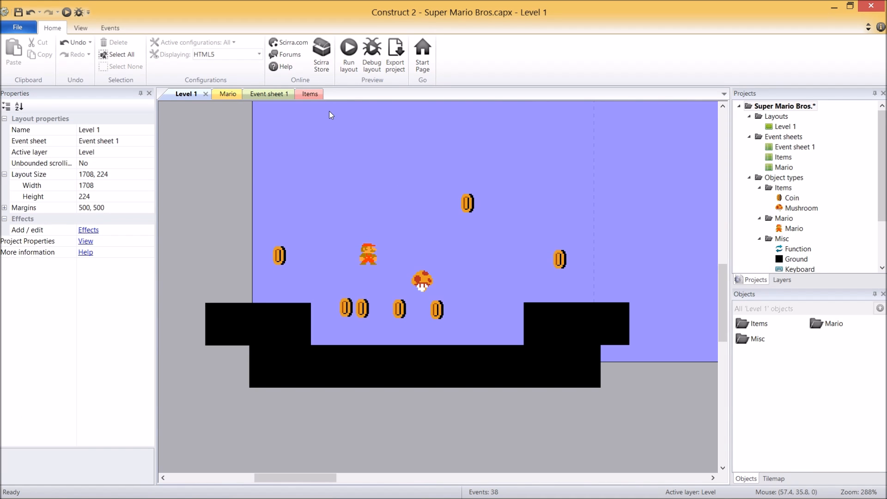
pyautogui.moveTo(372, 54)
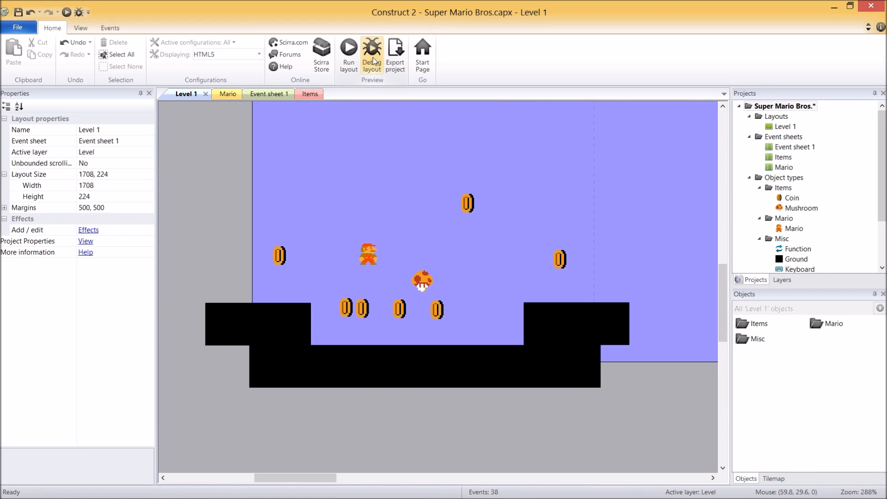
# - Debug the layout, collect coins until Coins reads 2, and bring up Chrome's developer tools
pyautogui.click(372, 54)
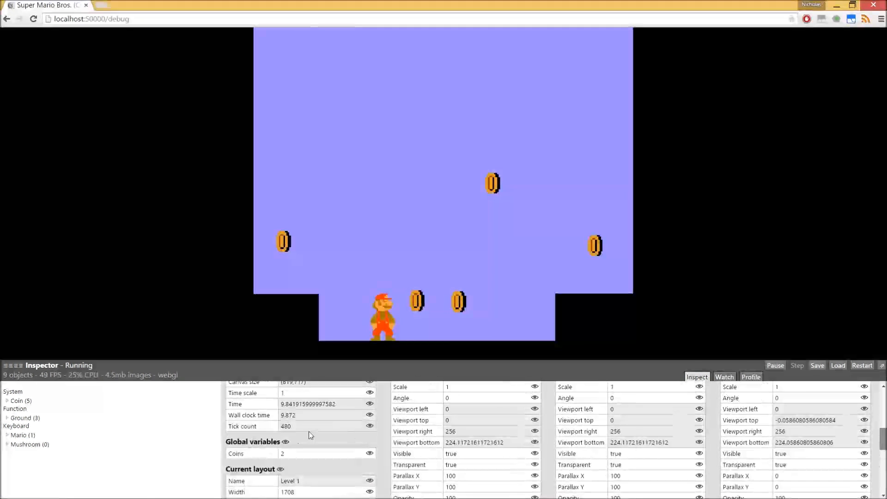
pyautogui.press('F12')
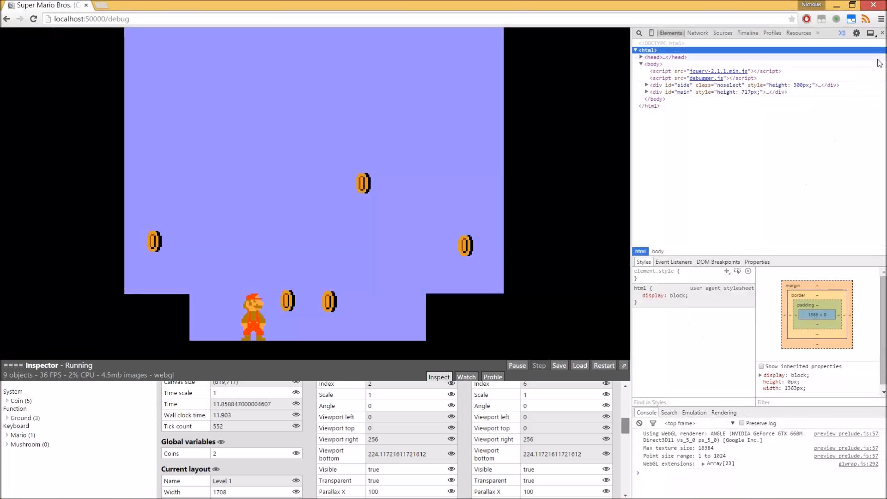